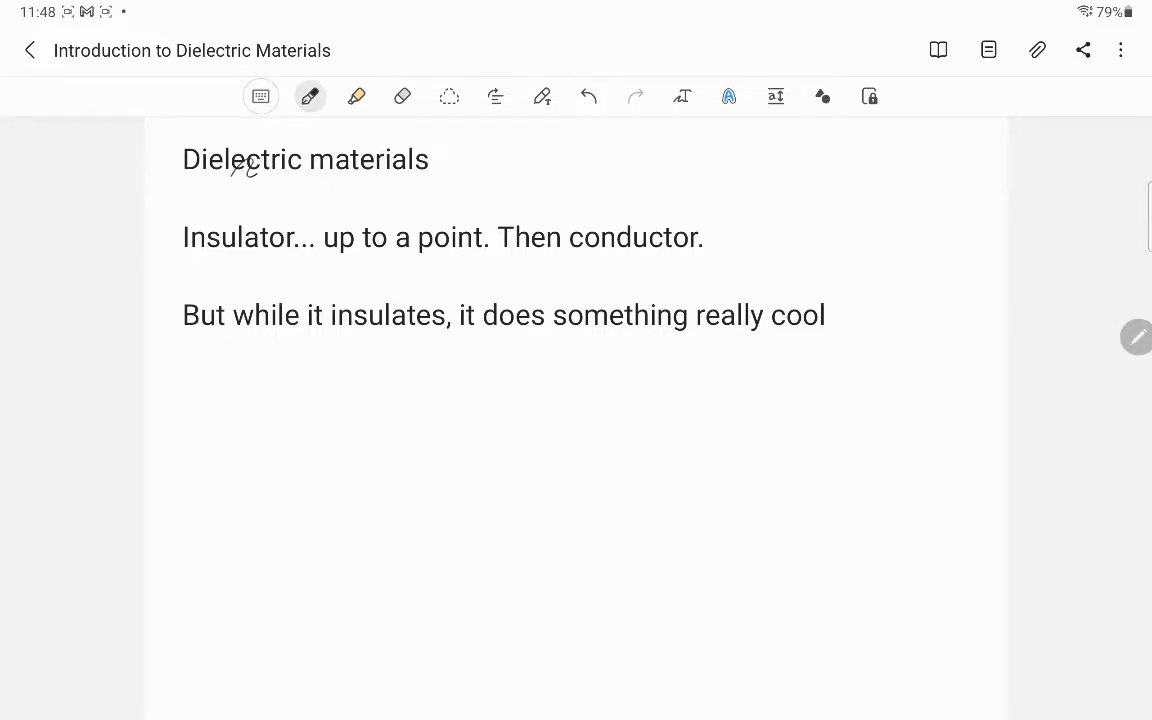
Make opening pen strokes near the title, undoing a stray mark
{"action": "left_click_drag", "start_coordinate": [228, 178], "coordinate": [244, 164]}
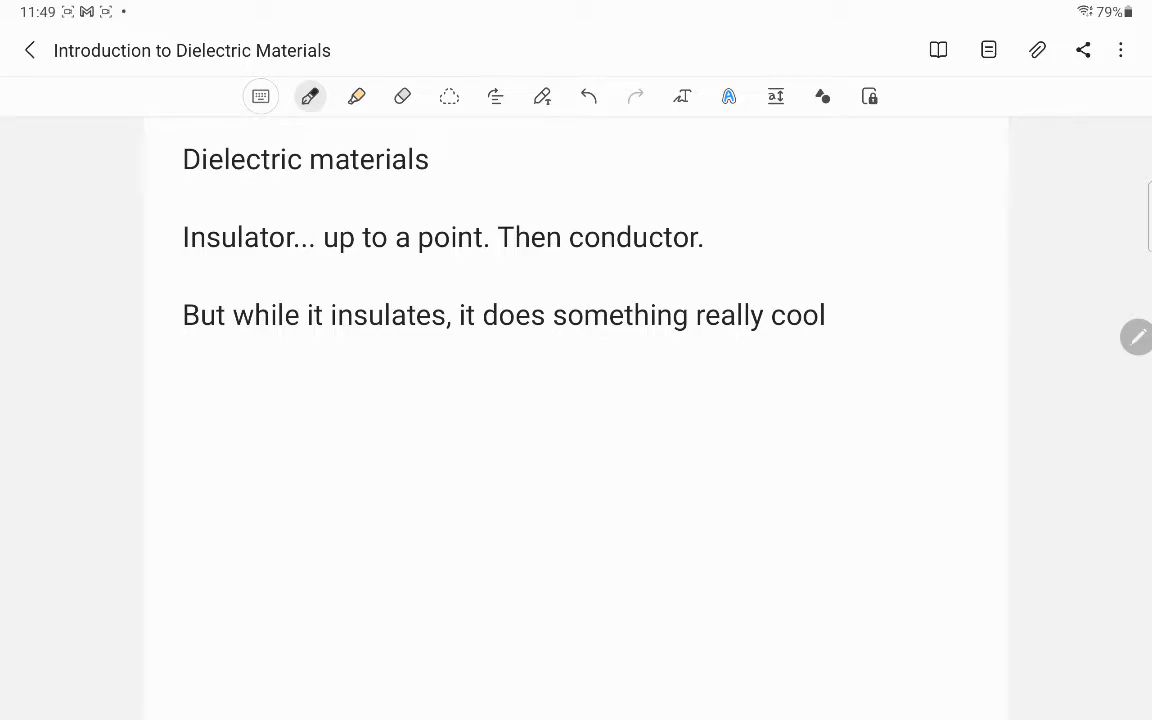
{"action": "left_click_drag", "start_coordinate": [216, 196], "coordinate": [250, 184]}
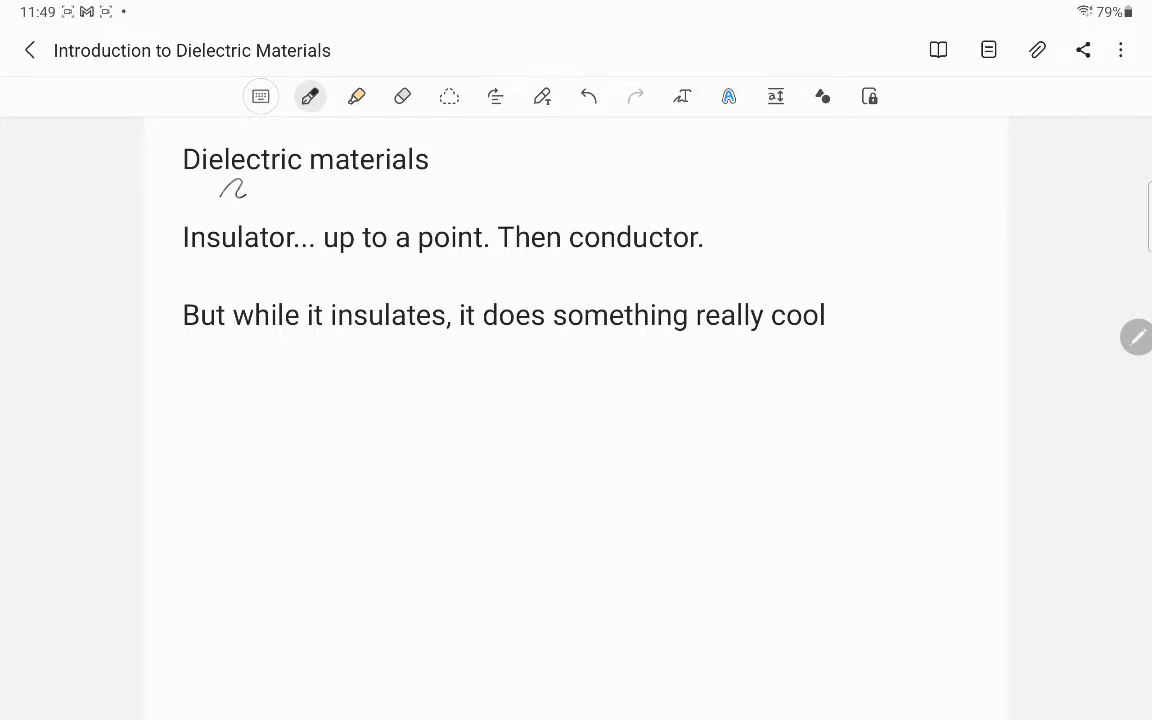
{"action": "left_click", "coordinate": [232, 190]}
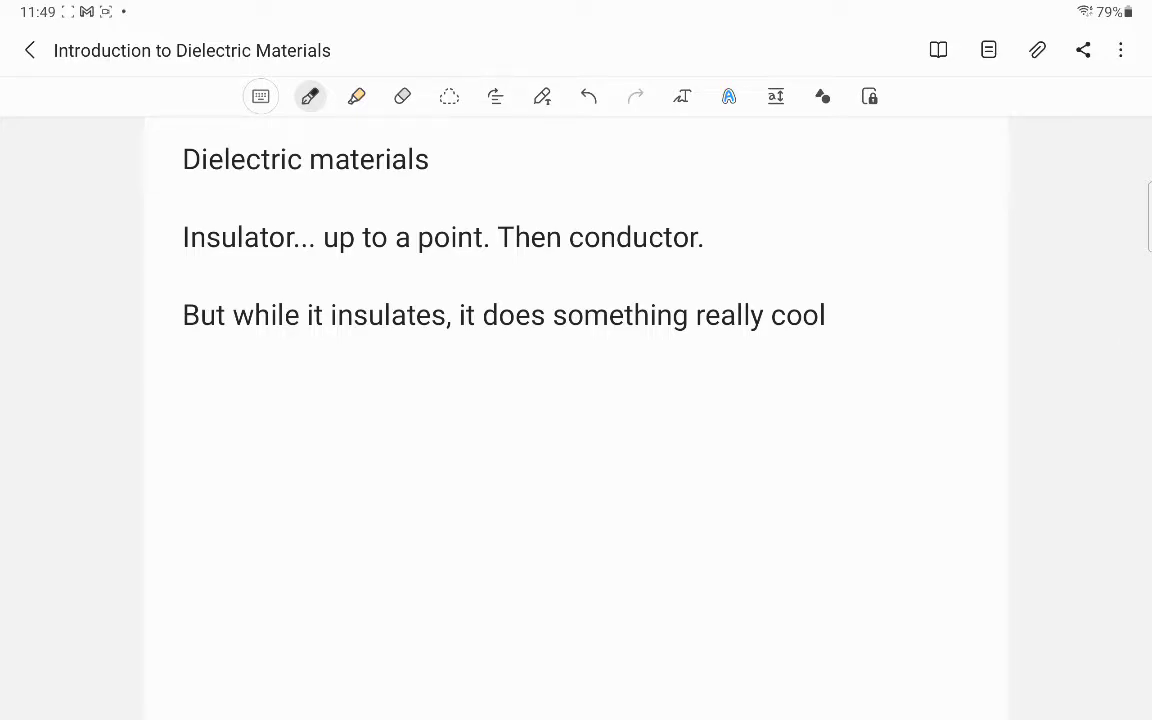
{"action": "left_click_drag", "start_coordinate": [284, 170], "coordinate": [300, 184]}
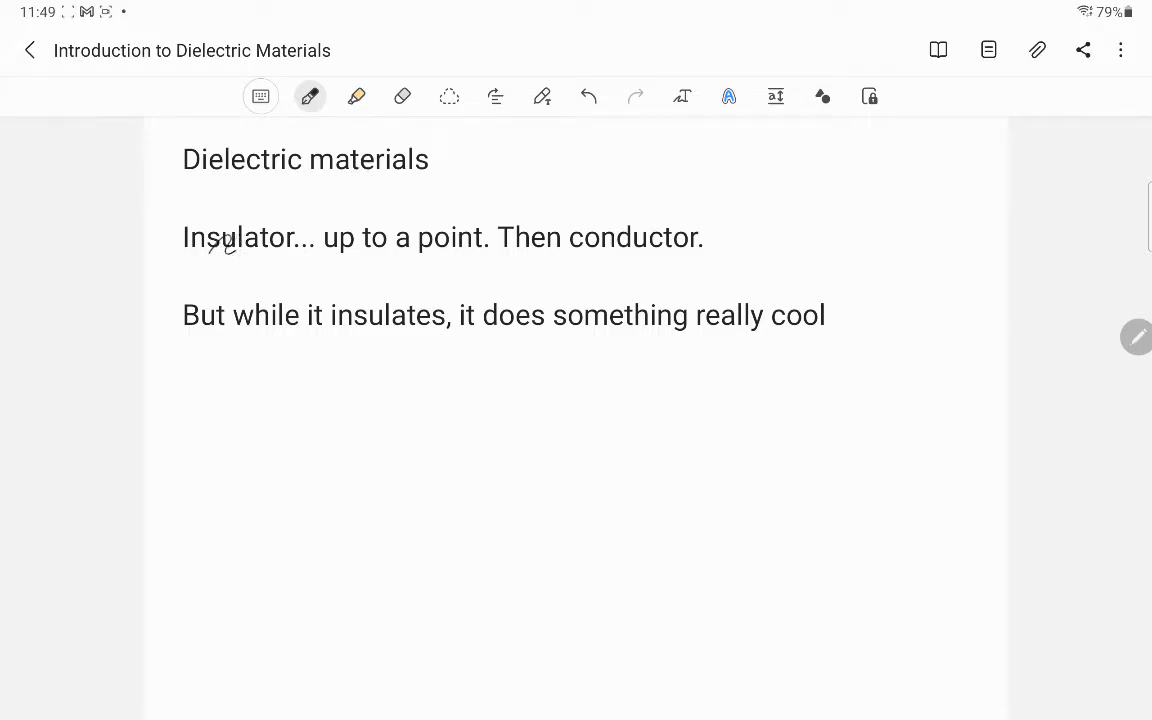
Underline Insulator, up to a point, and Then conductor in the second line
{"action": "left_click_drag", "start_coordinate": [198, 258], "coordinate": [238, 258]}
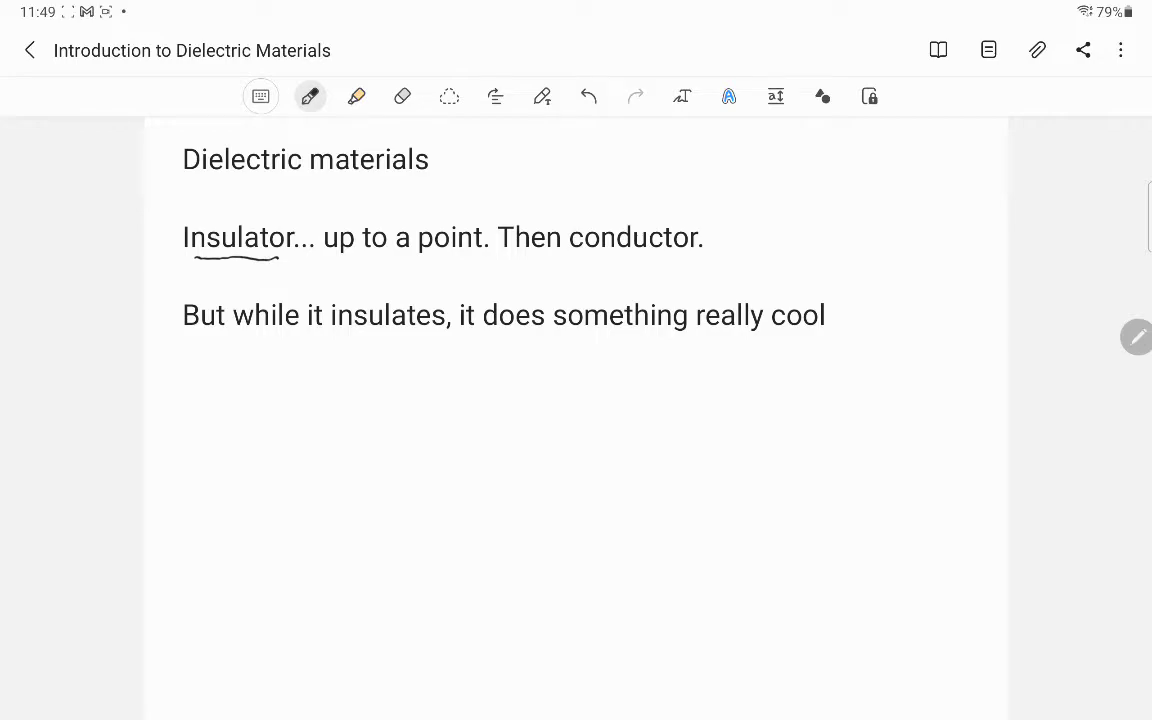
{"action": "left_click_drag", "start_coordinate": [344, 262], "coordinate": [452, 260]}
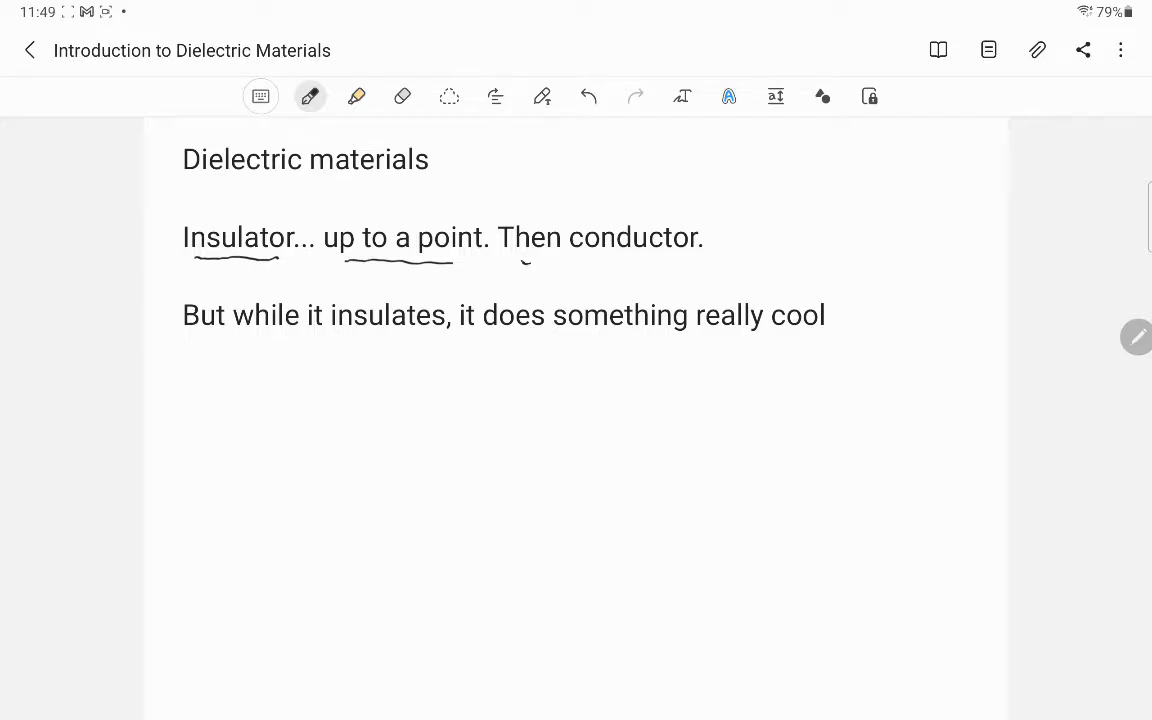
{"action": "left_click_drag", "start_coordinate": [524, 264], "coordinate": [656, 264]}
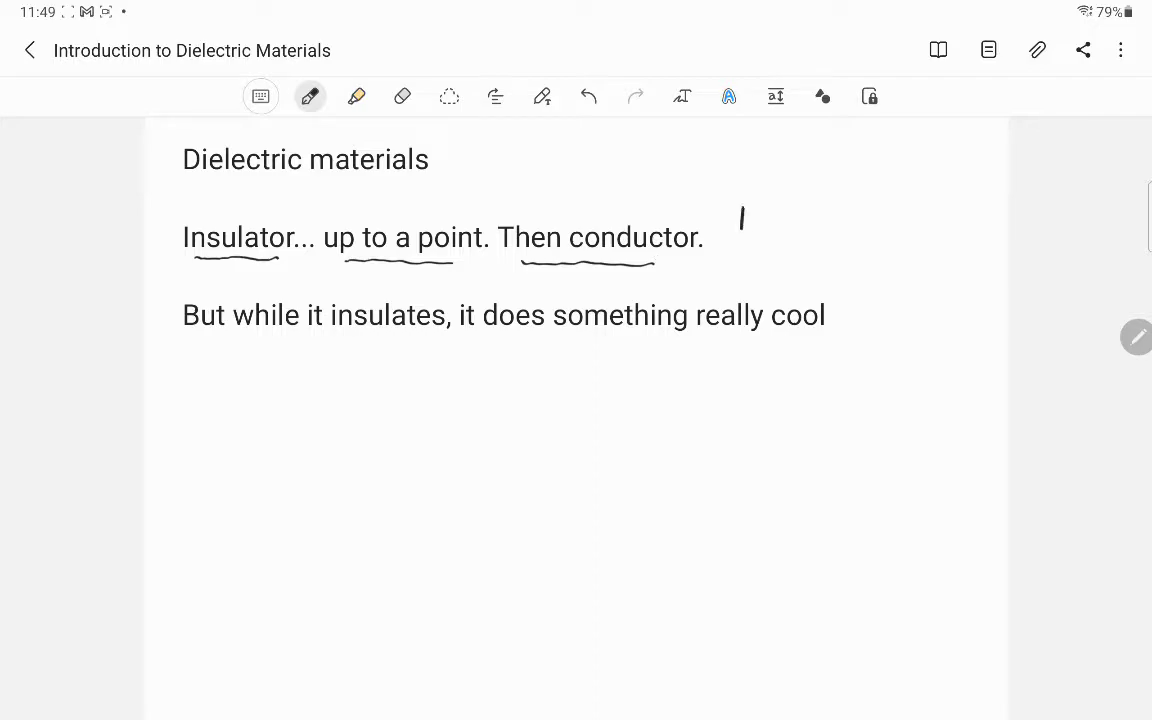
Handwrite Dielectric Breakdown, Catastrophic, and the cloud sketch label at right
{"action": "left_click_drag", "start_coordinate": [740, 216], "coordinate": [796, 216]}
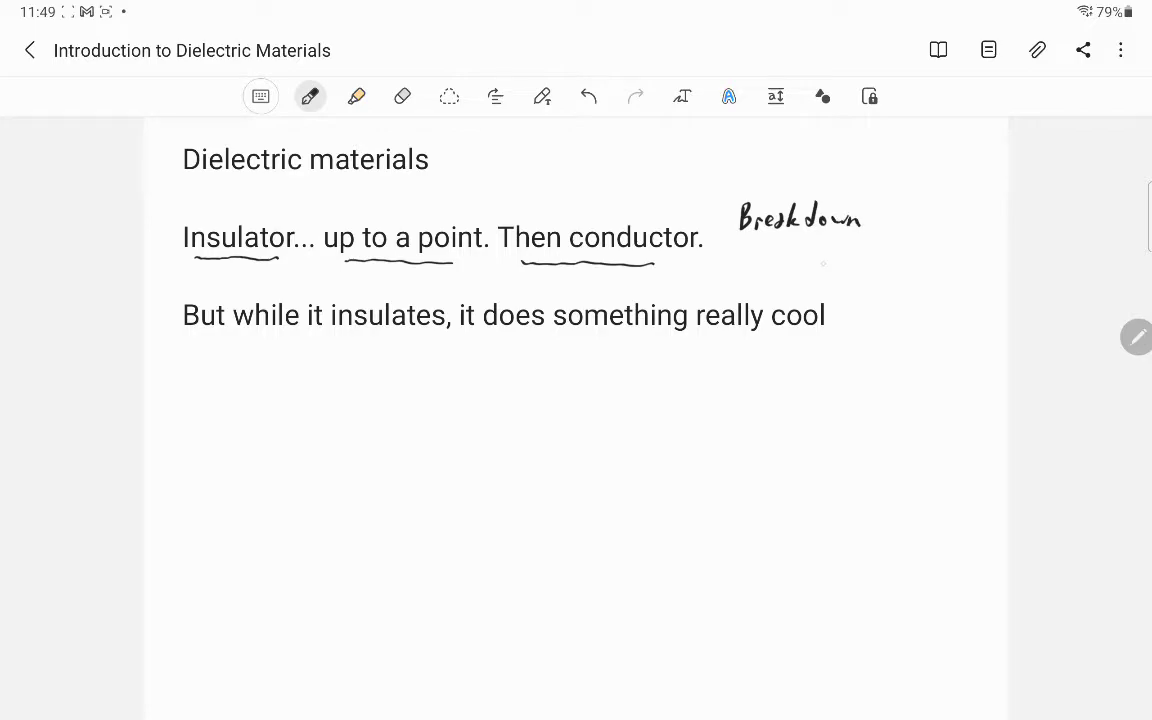
{"action": "left_click_drag", "start_coordinate": [744, 180], "coordinate": [776, 196]}
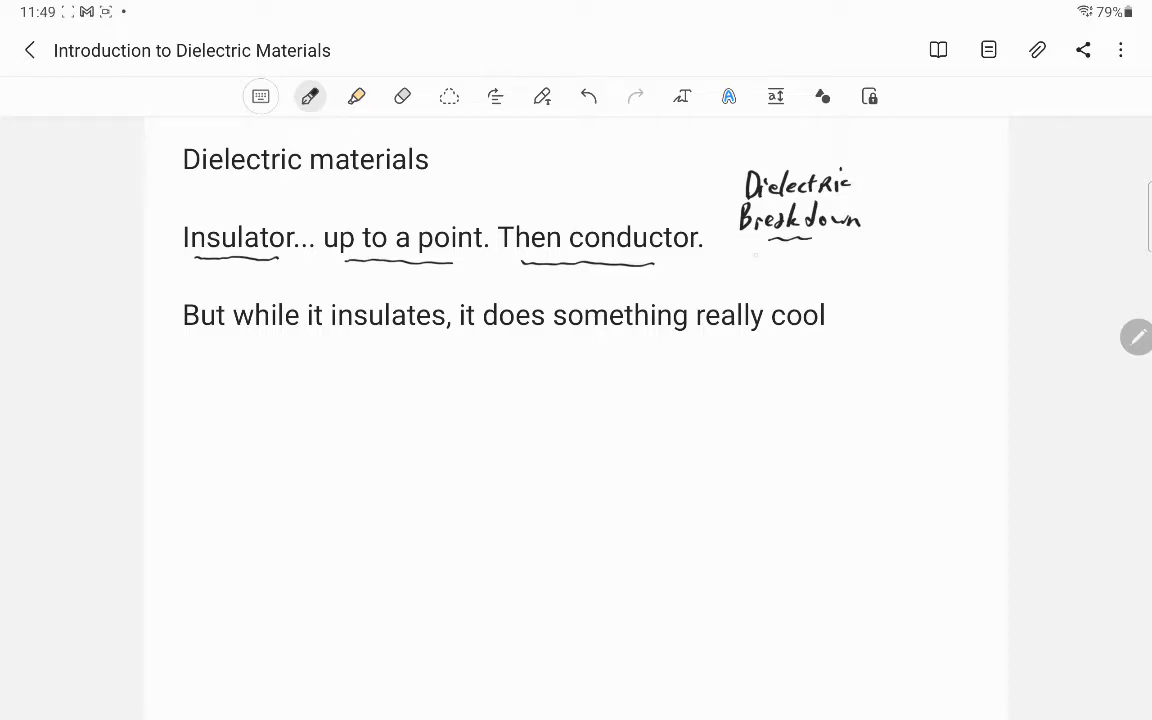
{"action": "type", "text": "Catastrophic"}
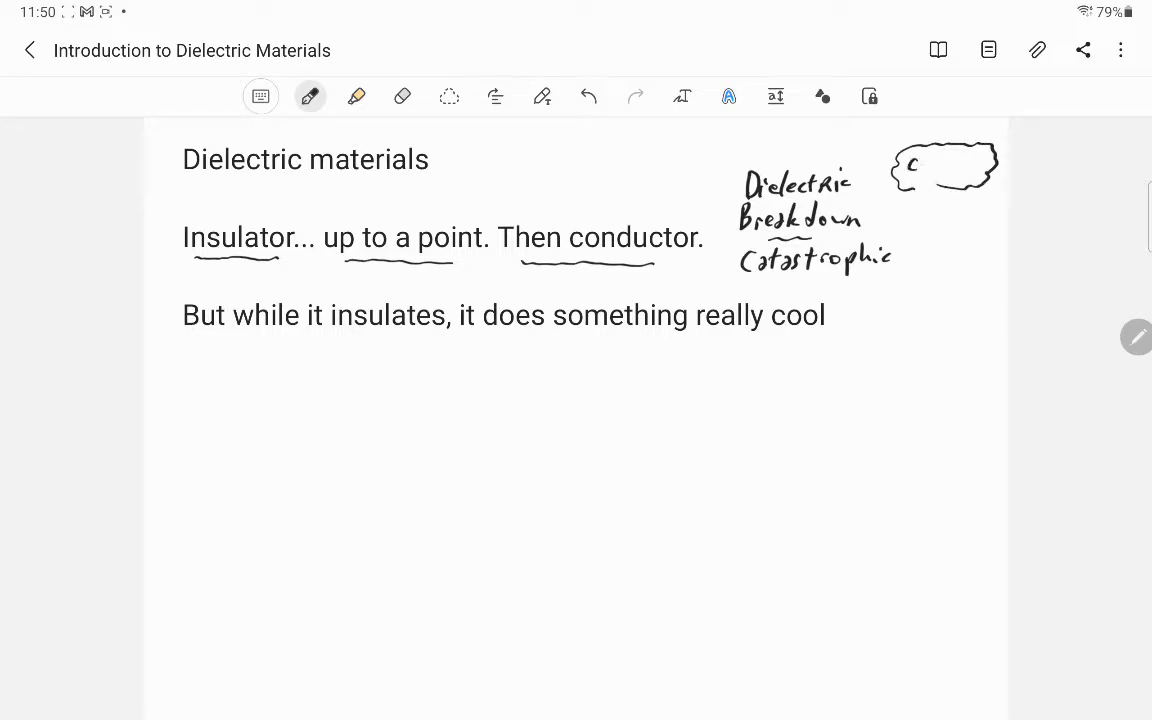
{"action": "type", "text": "Cloud"}
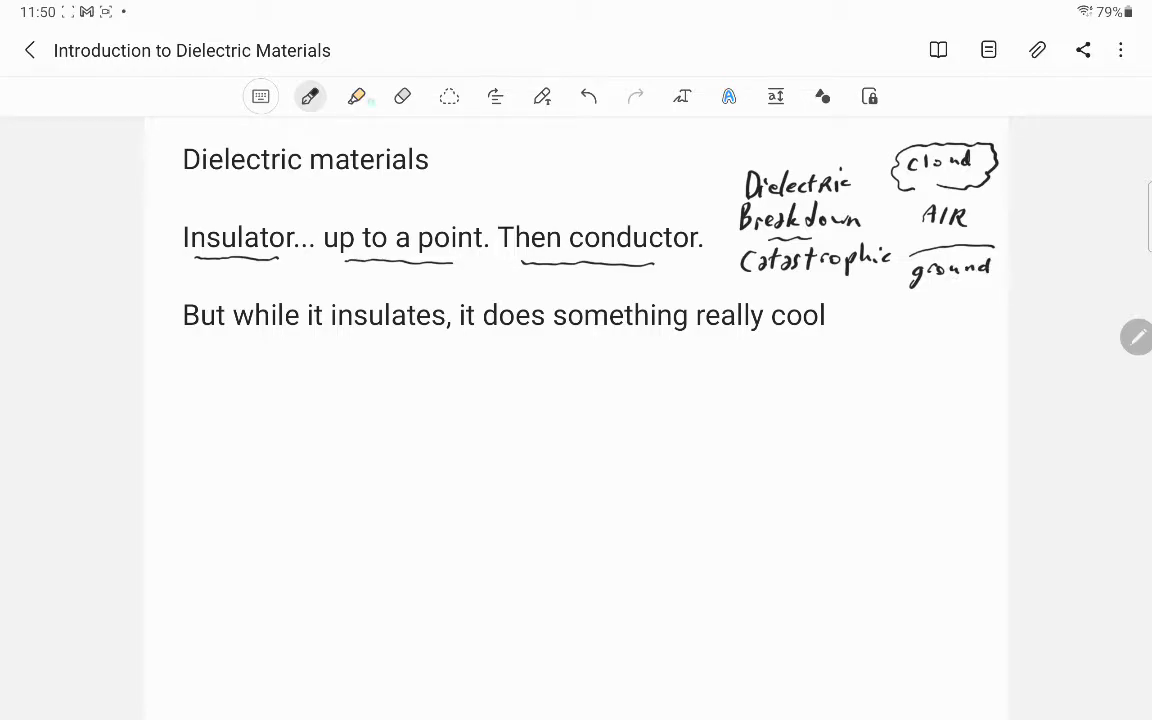
Switch to red ink and draw a lightning bolt from the cloud to the ground
{"action": "left_click", "coordinate": [310, 96]}
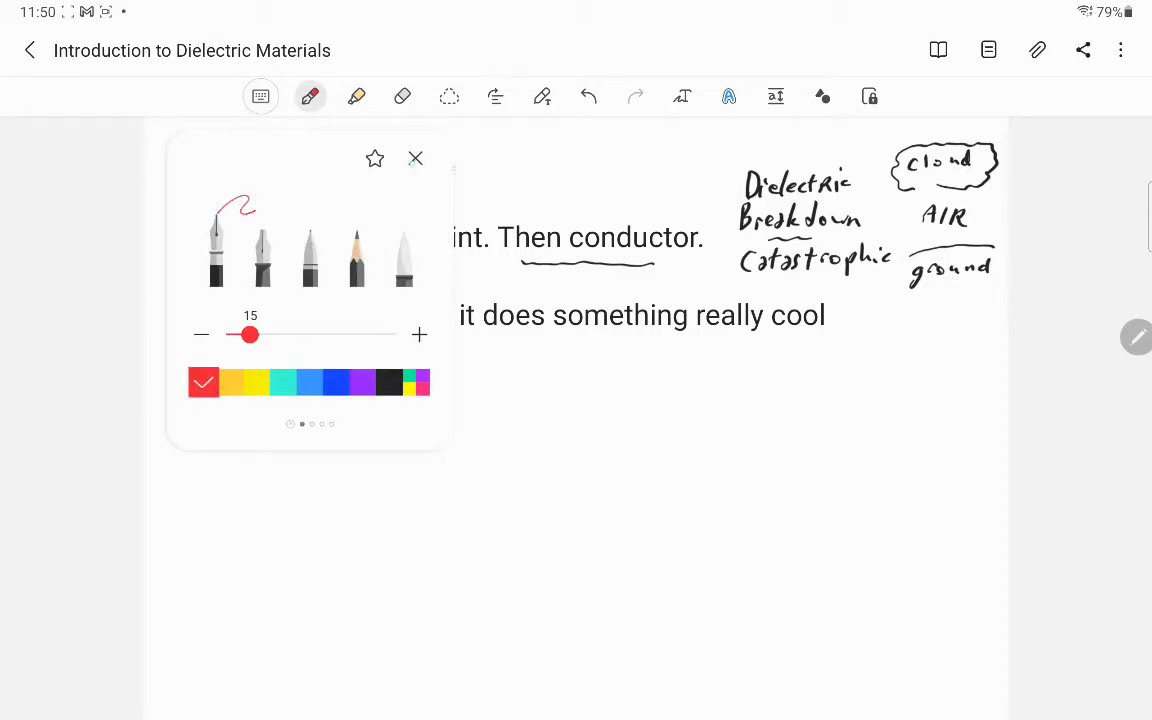
{"action": "left_click", "coordinate": [416, 158]}
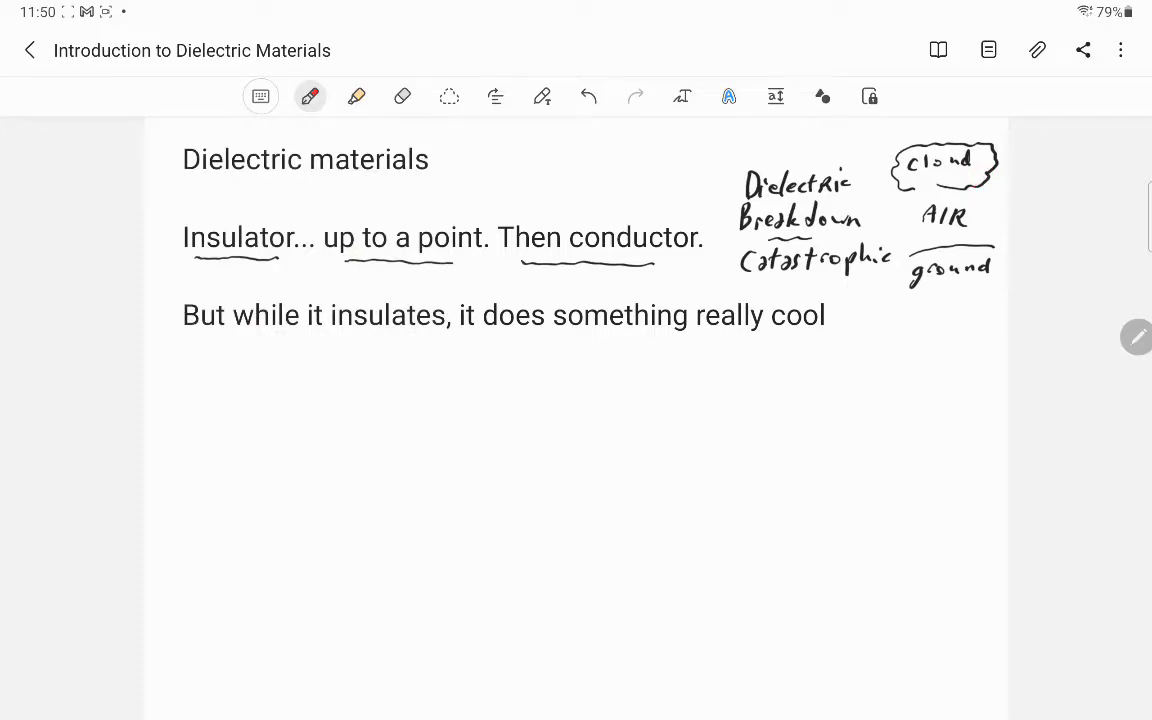
{"action": "left_click_drag", "start_coordinate": [970, 184], "coordinate": [970, 240]}
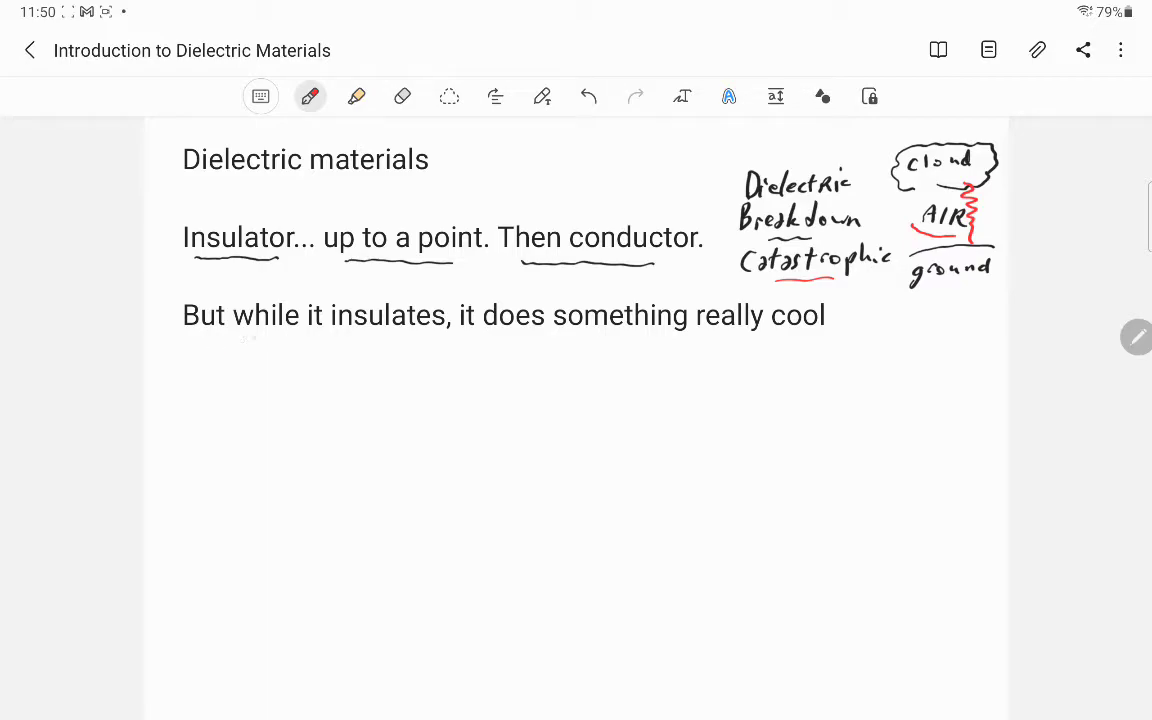
Underline insulates and something really cool in red
{"action": "left_click_drag", "start_coordinate": [332, 336], "coordinate": [444, 332]}
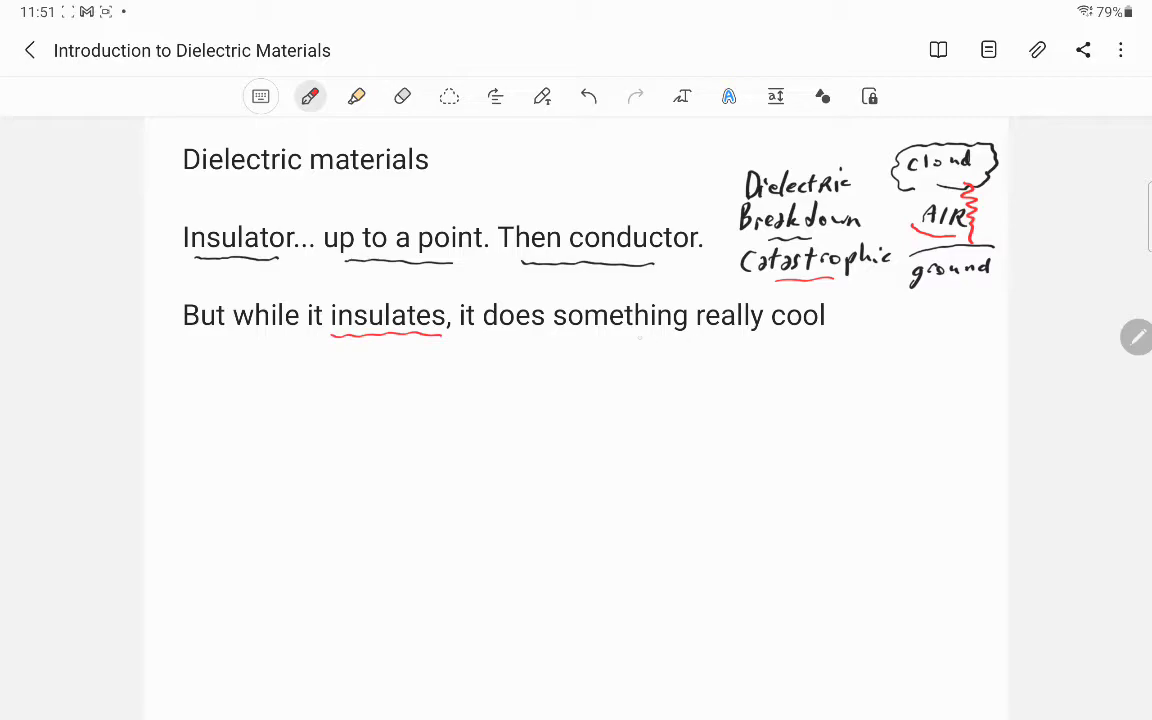
{"action": "left_click_drag", "start_coordinate": [622, 336], "coordinate": [796, 336]}
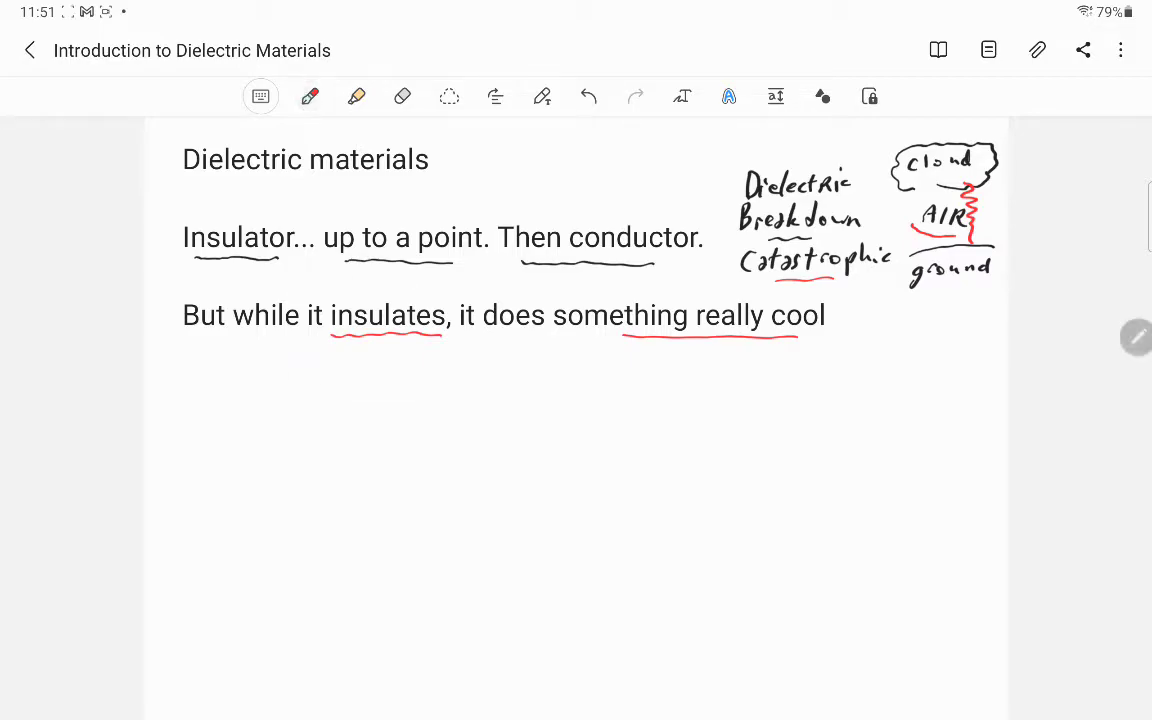
{"action": "left_click", "coordinate": [308, 96]}
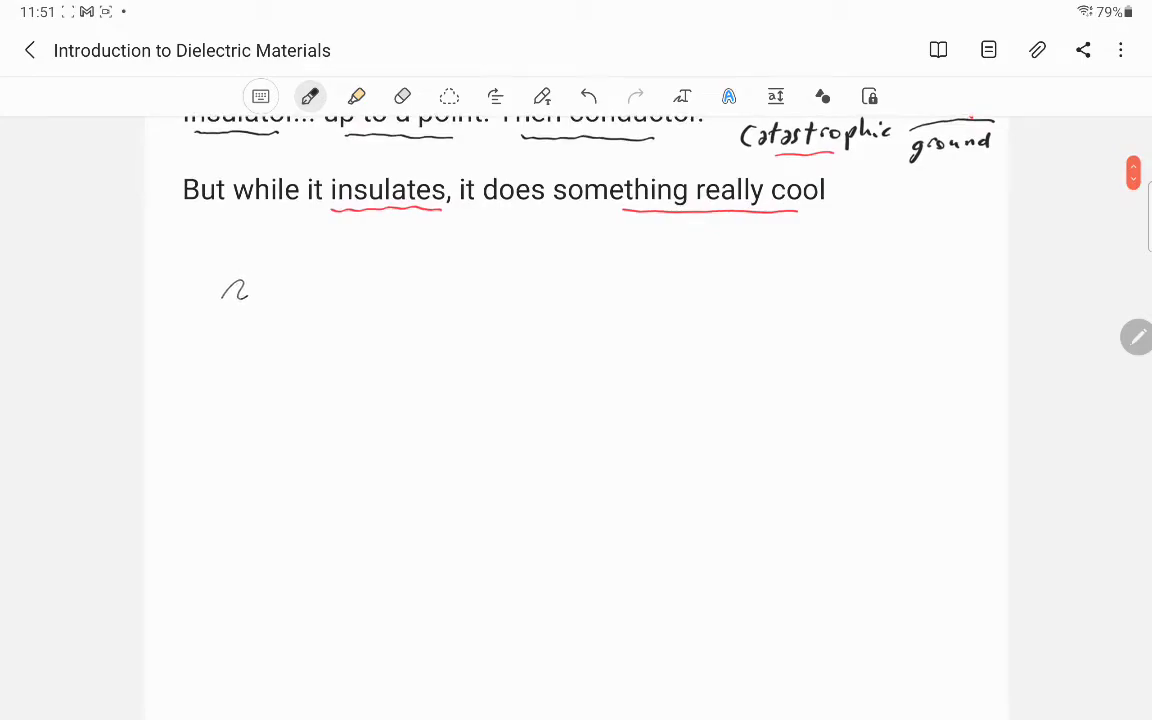
Handwrite 'Example materials include' and list air, paper and glass beneath
{"action": "left_click_drag", "start_coordinate": [222, 290], "coordinate": [244, 316]}
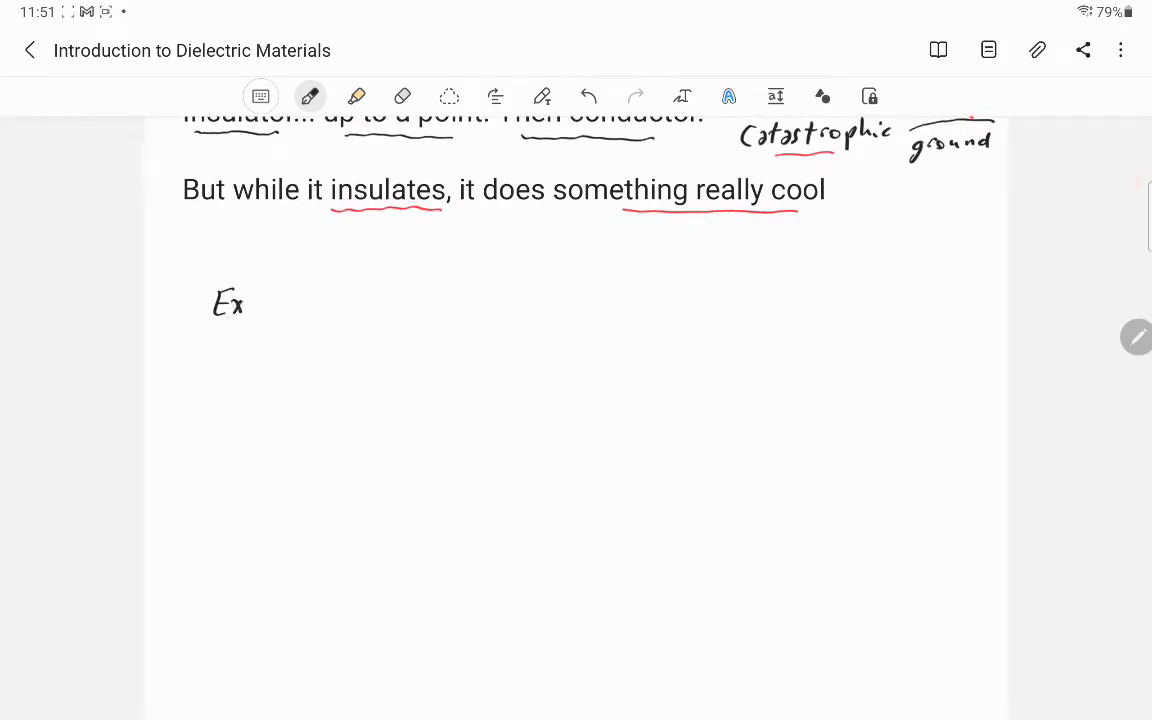
{"action": "left_click_drag", "start_coordinate": [230, 304], "coordinate": [390, 304]}
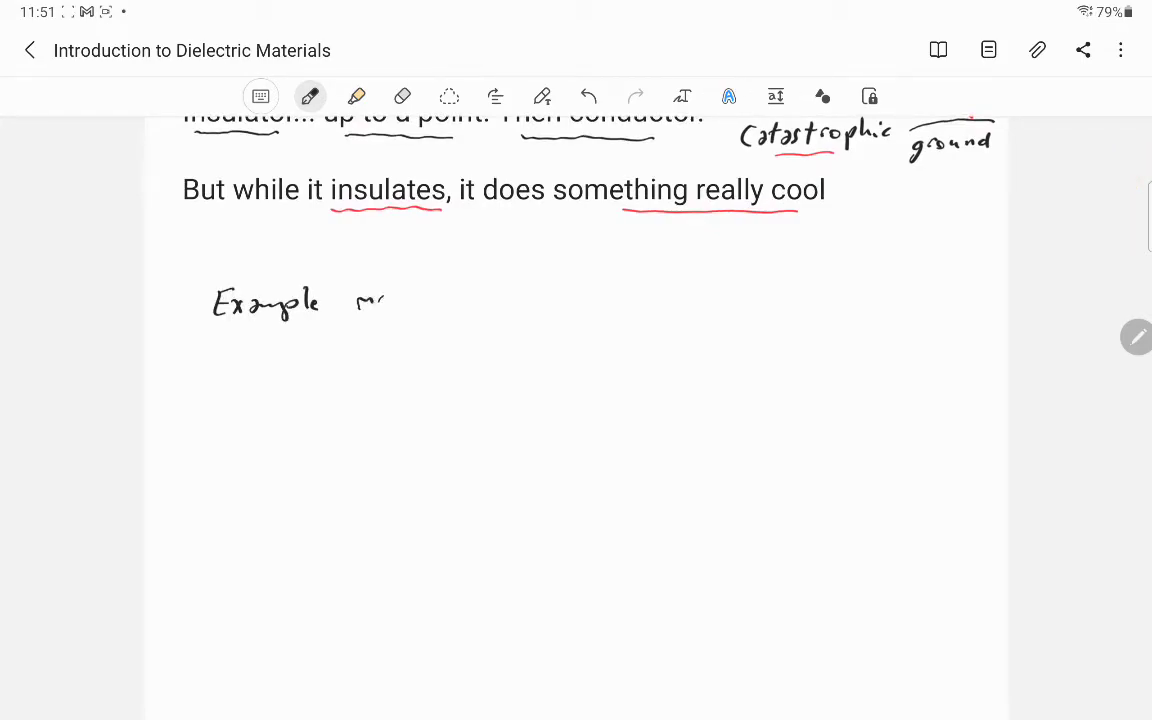
{"action": "left_click_drag", "start_coordinate": [360, 300], "coordinate": [460, 304]}
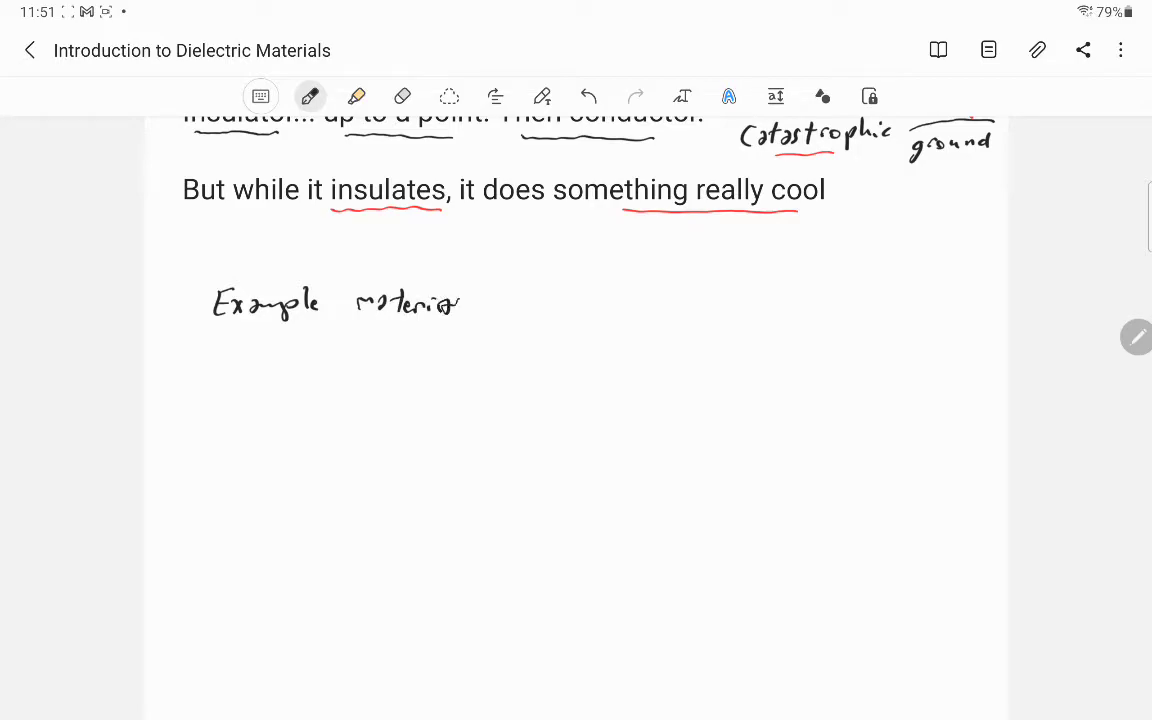
{"action": "left_click_drag", "start_coordinate": [440, 300], "coordinate": [480, 310]}
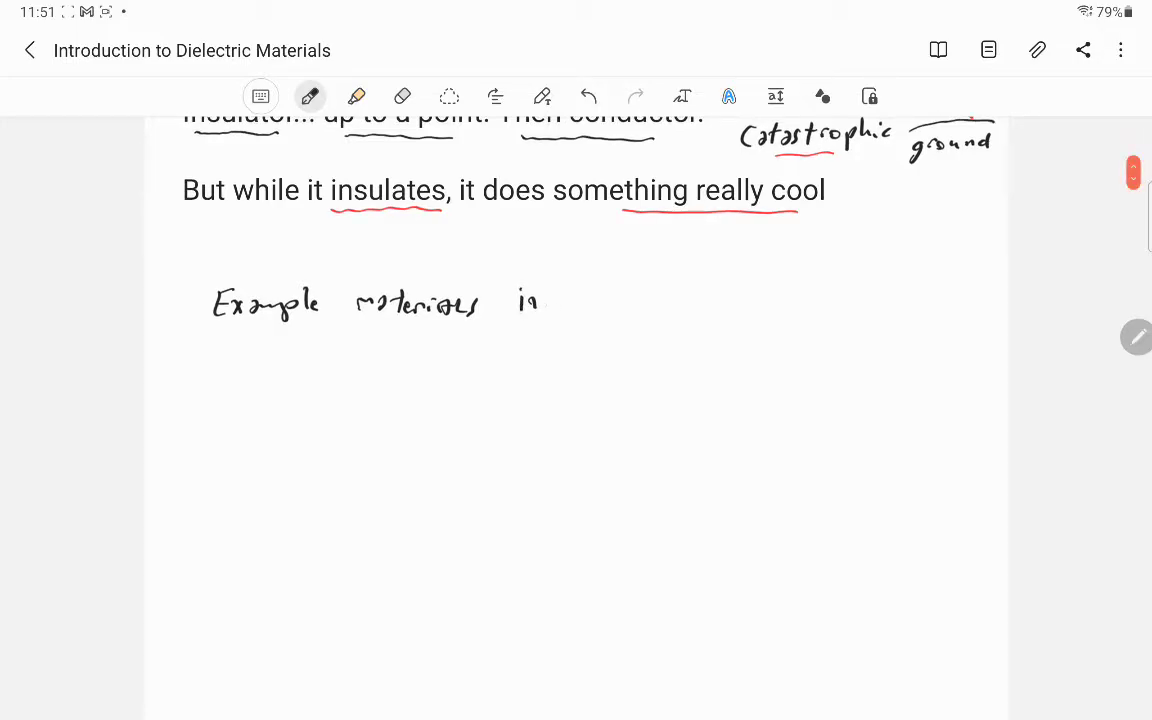
{"action": "left_click_drag", "start_coordinate": [520, 300], "coordinate": [612, 300]}
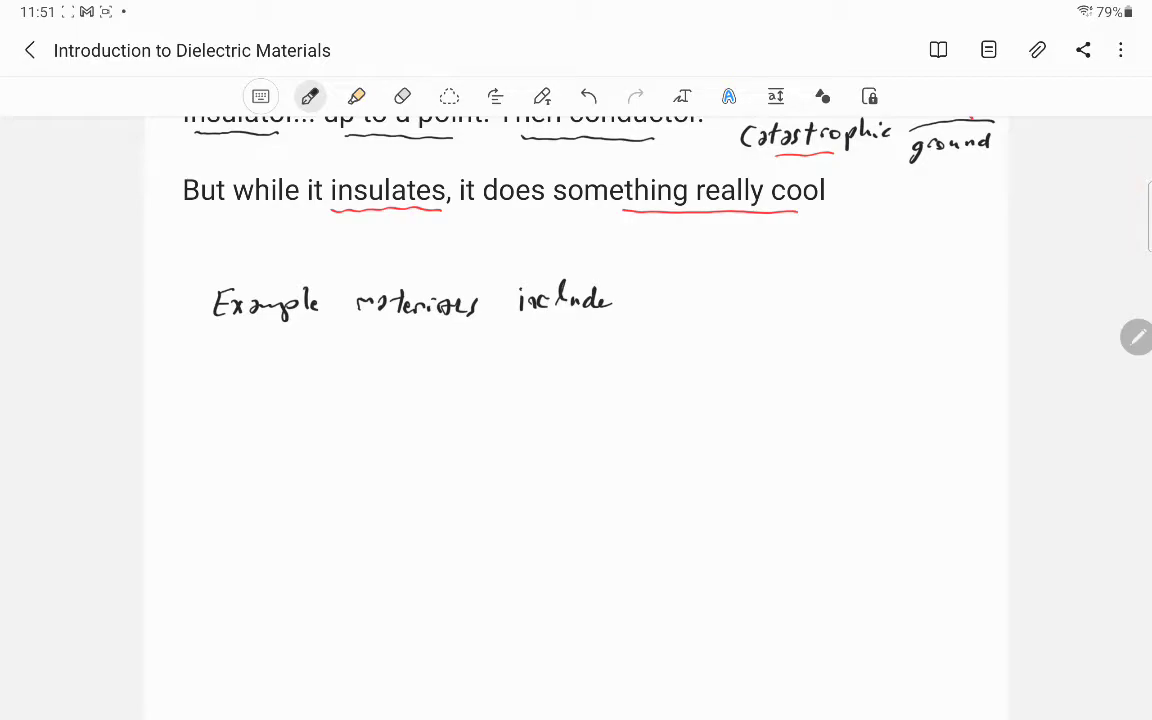
{"action": "left_click_drag", "start_coordinate": [238, 364], "coordinate": [260, 350]}
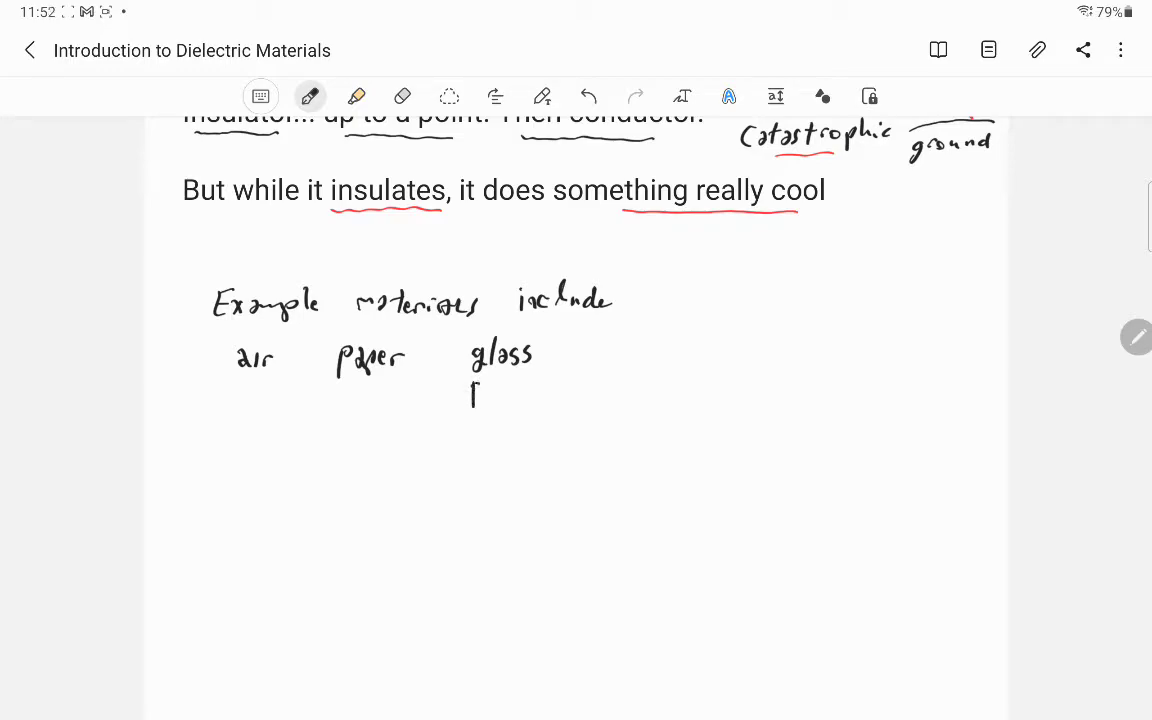
Add pyrex under glass, then mineral oil and strontium titanate to the list
{"action": "left_click_drag", "start_coordinate": [470, 390], "coordinate": [540, 404]}
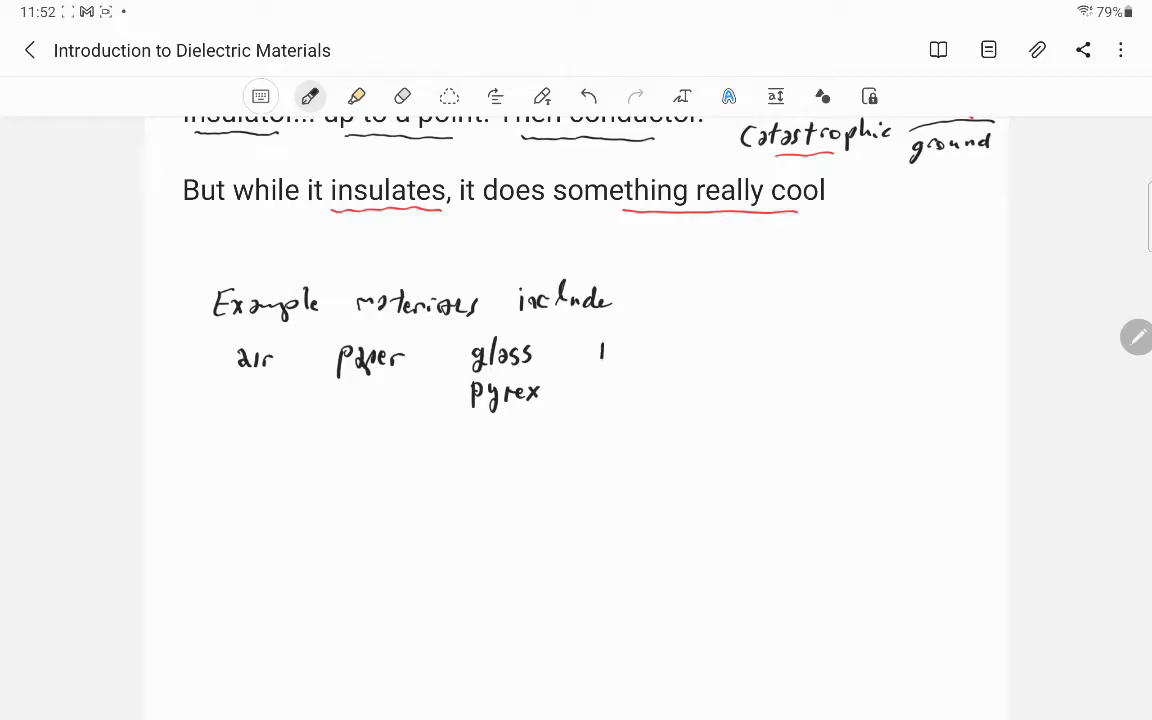
{"action": "left_click_drag", "start_coordinate": [596, 356], "coordinate": [680, 356]}
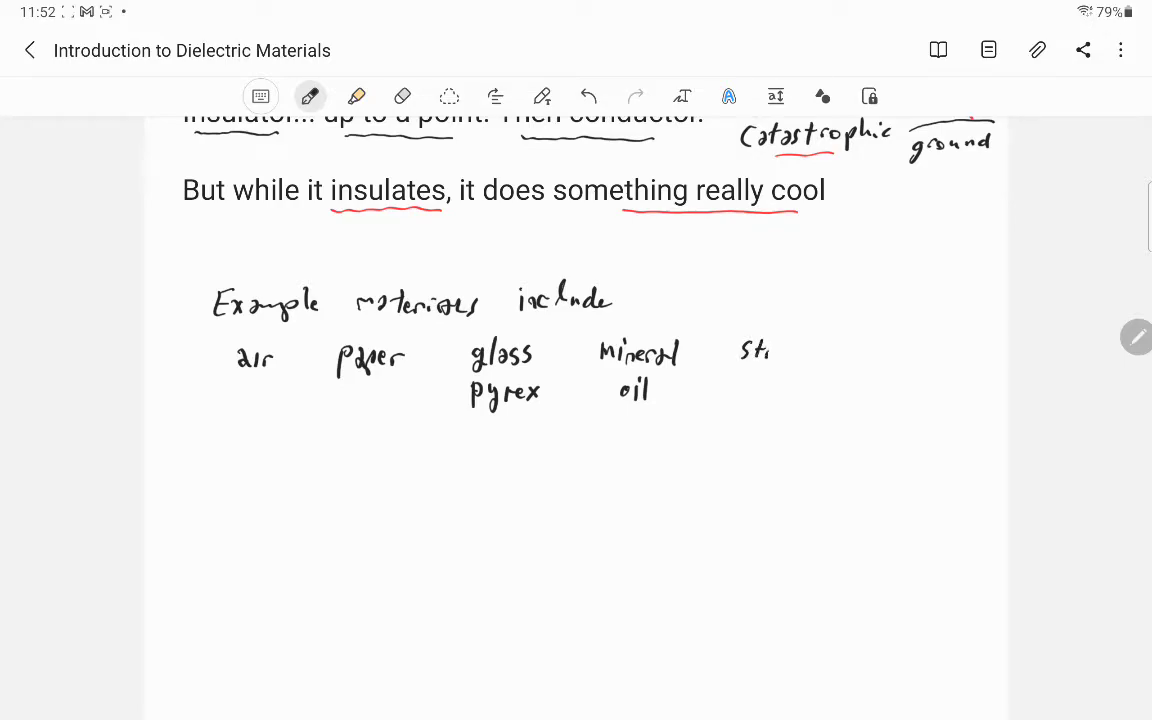
{"action": "type", "text": "Strontium"}
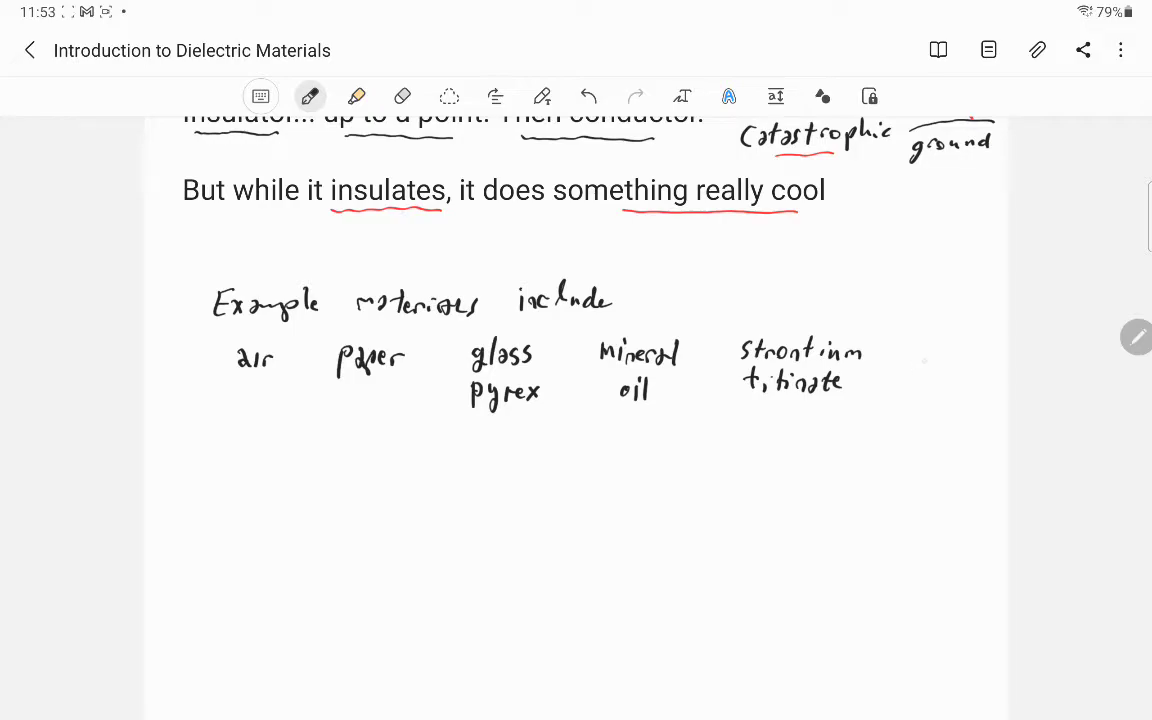
Write the 'Dielectric κ kappa' heading, underline Dielectric and circle κ
{"action": "left_click_drag", "start_coordinate": [904, 350], "coordinate": [912, 376]}
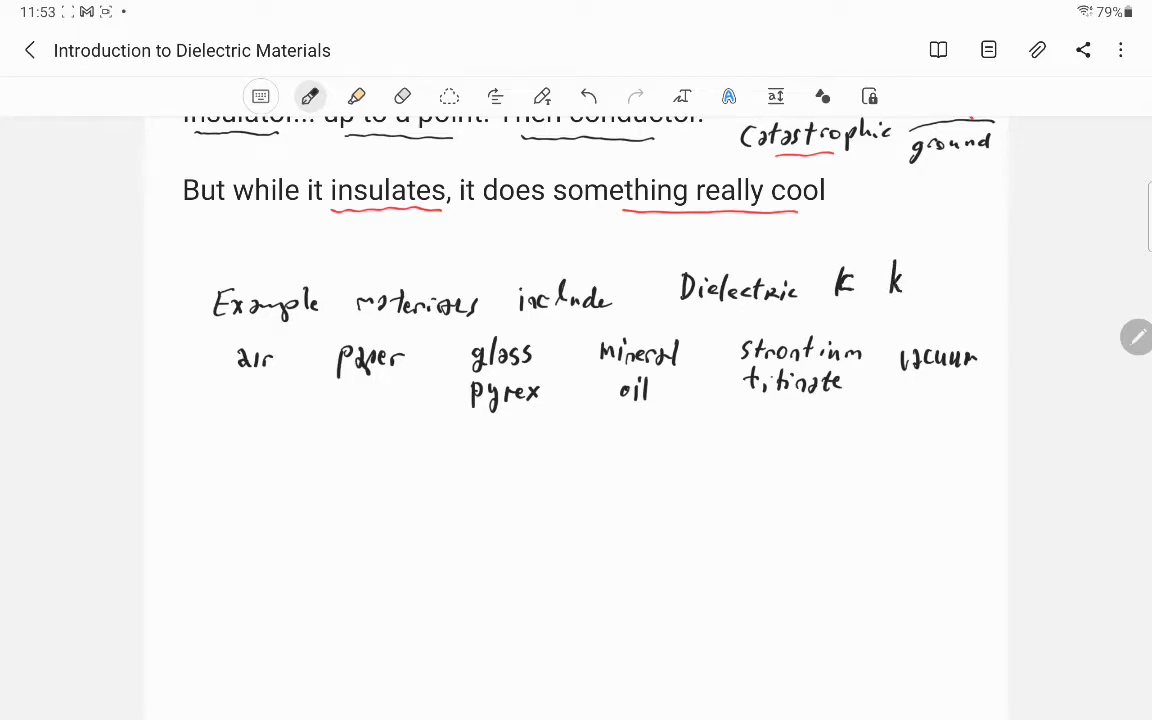
{"action": "type", "text": "kappa"}
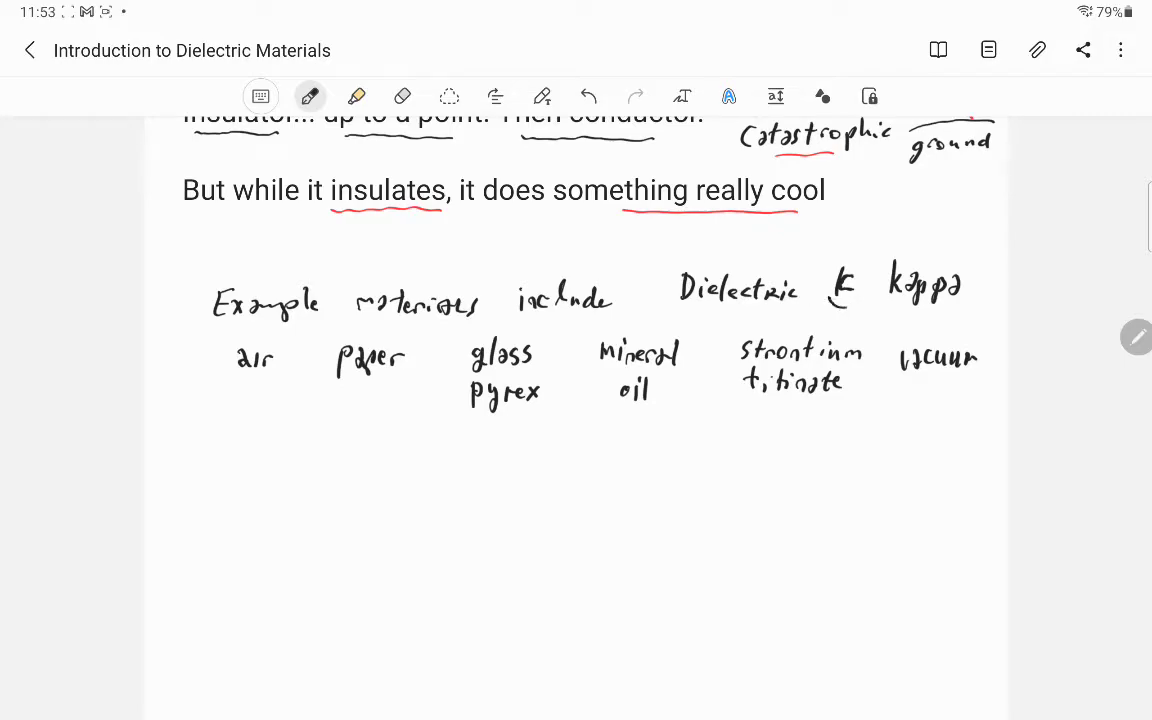
{"action": "left_click_drag", "start_coordinate": [710, 310], "coordinate": [760, 308]}
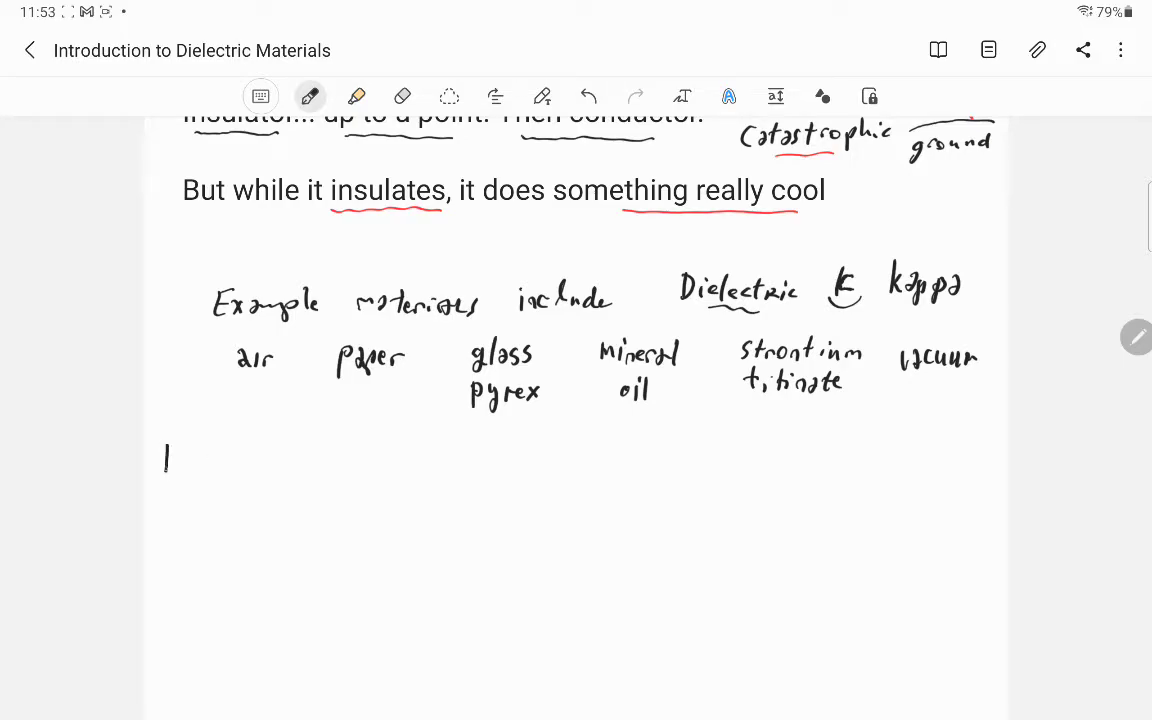
Write a κ row with values 1.00054 for air, 3.5 for paper and 4.7 for glass
{"action": "left_click_drag", "start_coordinate": [168, 444], "coordinate": [172, 476]}
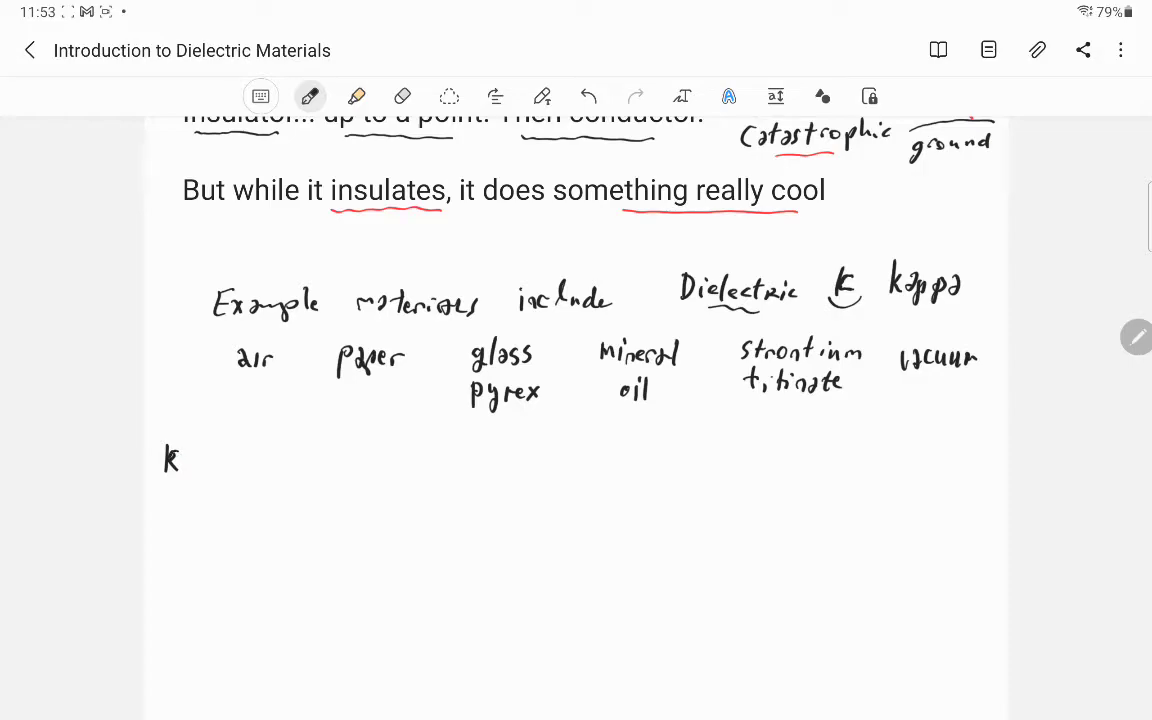
{"action": "left_click", "coordinate": [588, 96]}
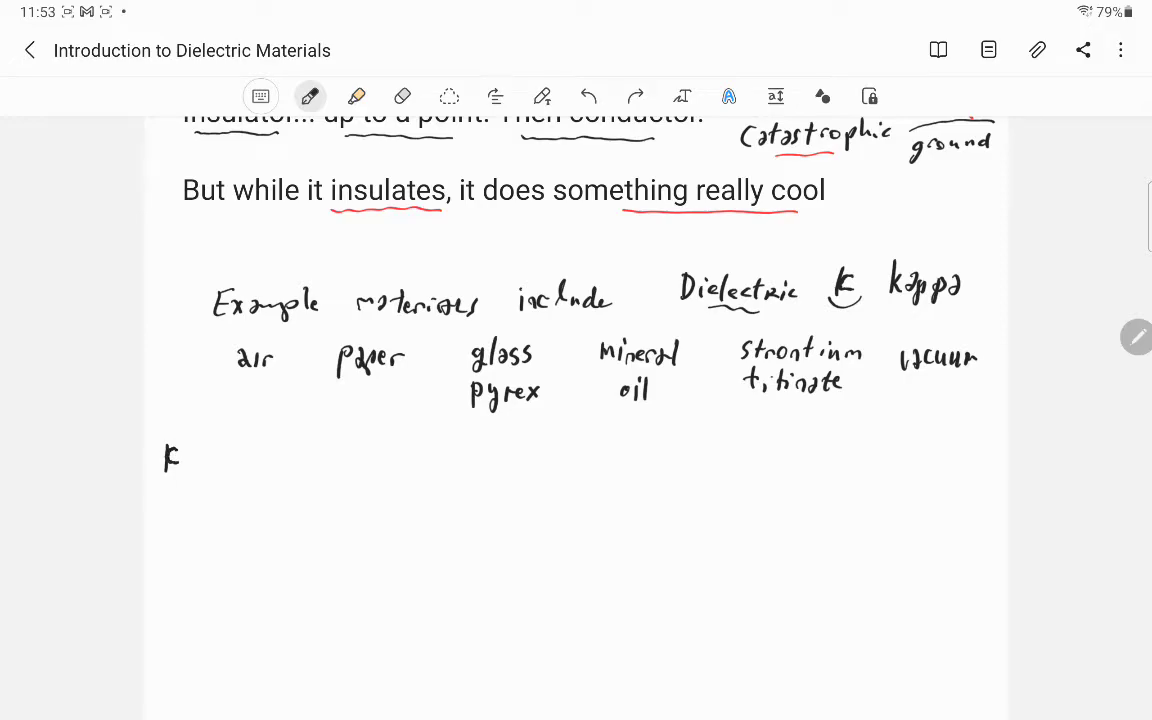
{"action": "left_click_drag", "start_coordinate": [168, 444], "coordinate": [176, 470]}
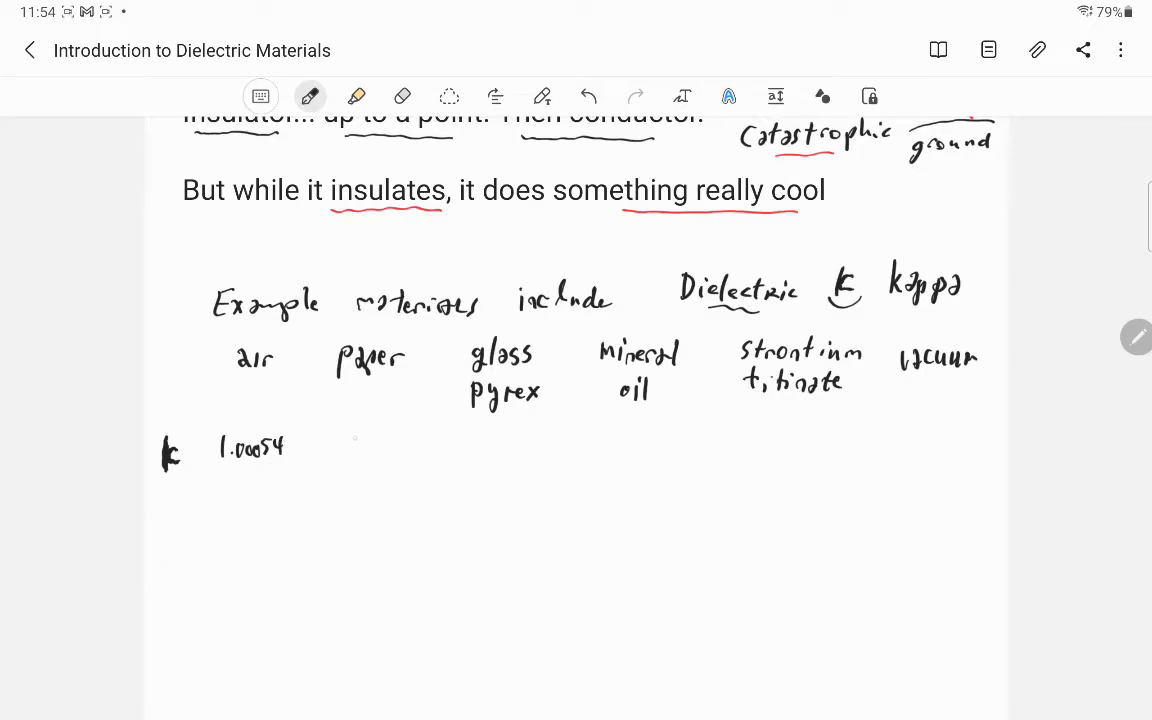
{"action": "type", "text": "3.5"}
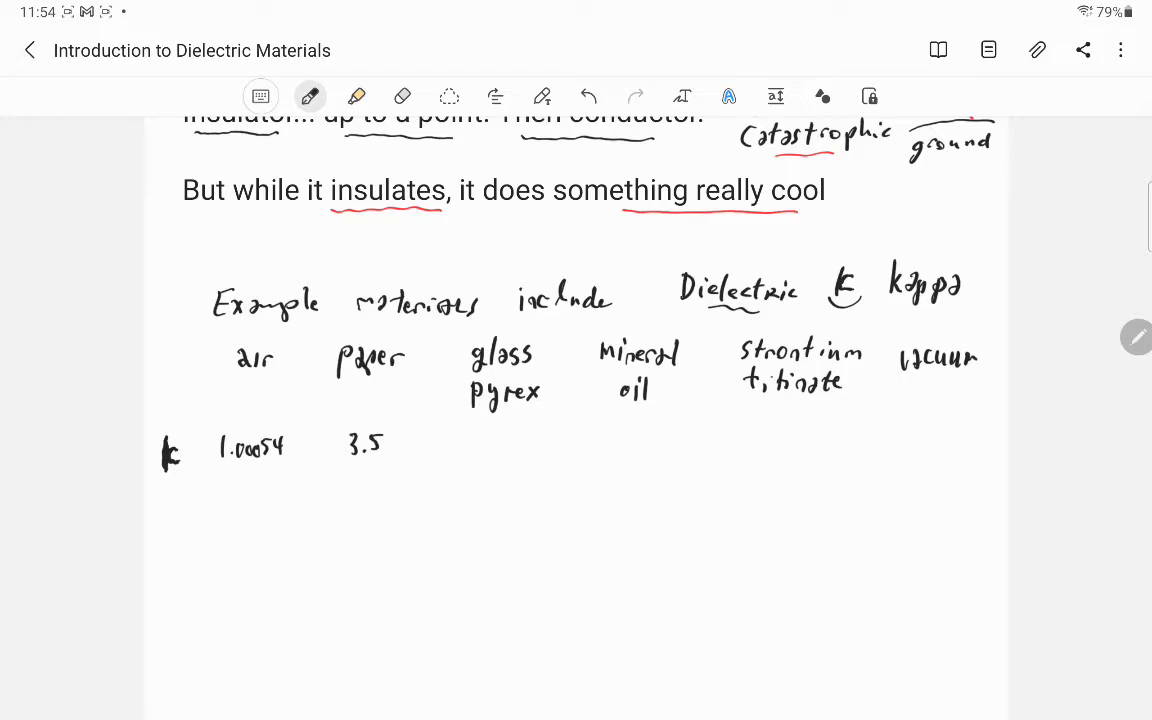
{"action": "left_click_drag", "start_coordinate": [480, 436], "coordinate": [496, 464]}
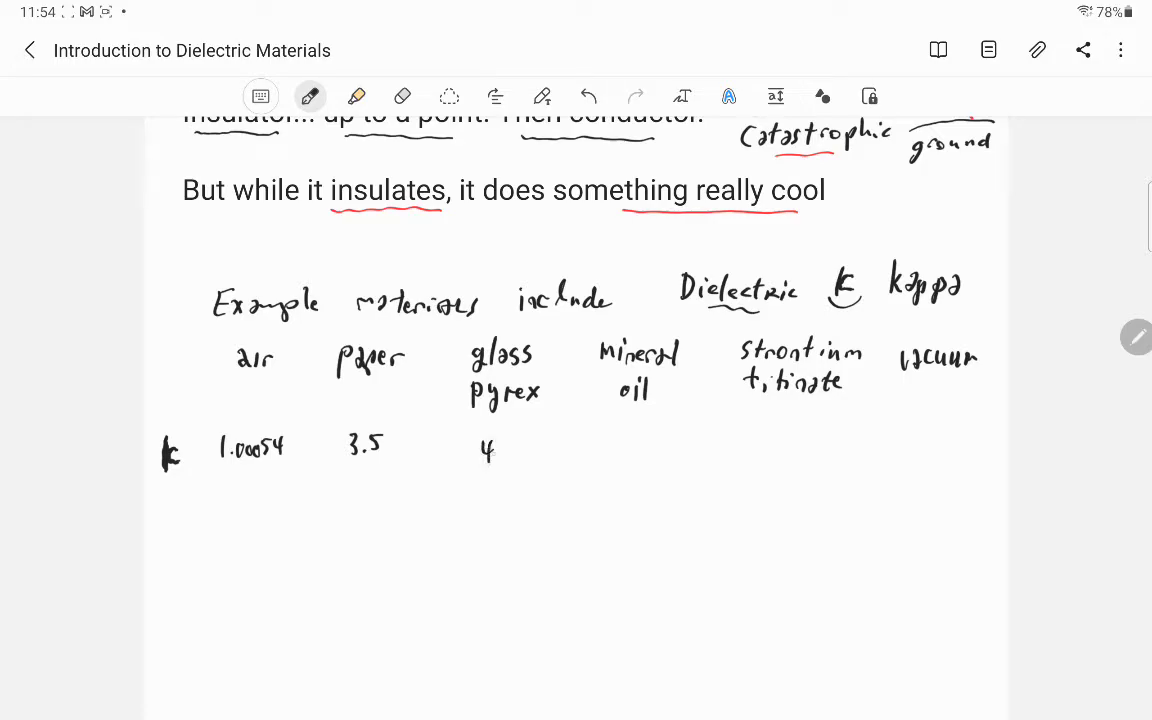
{"action": "type", "text": ".7 ? 310 1"}
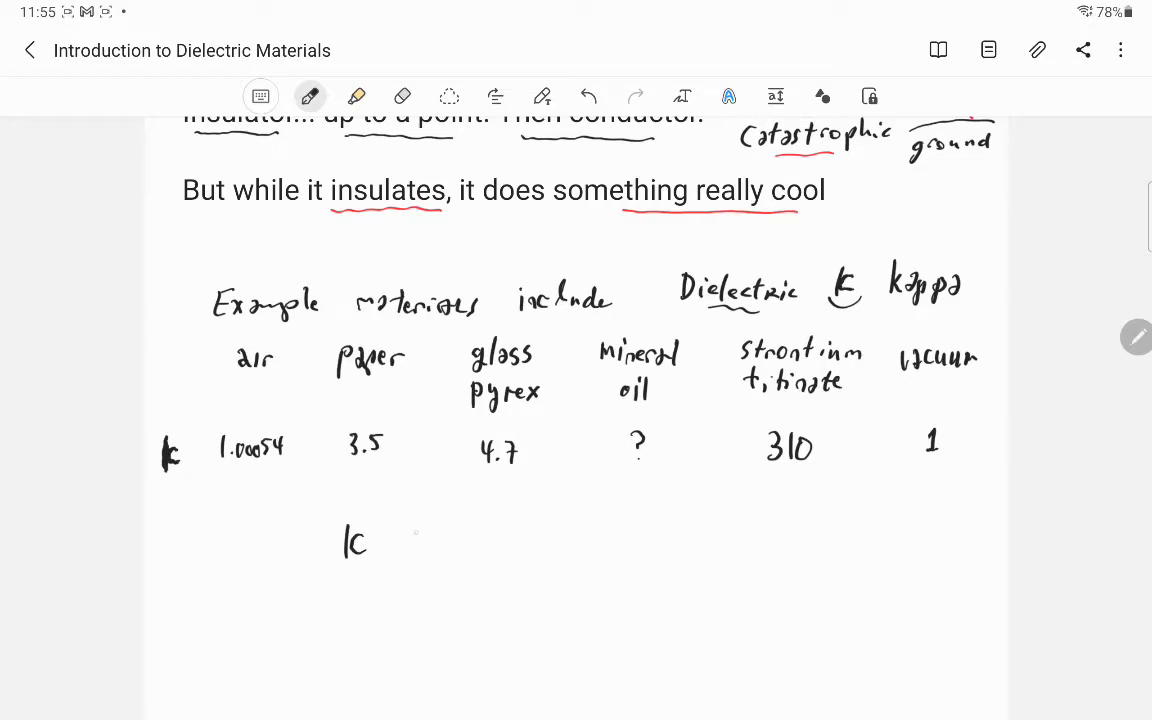
Write κ ≥ 1 with 'no units' and 'dimensionless' beside it
{"action": "left_click_drag", "start_coordinate": [408, 530], "coordinate": [432, 556]}
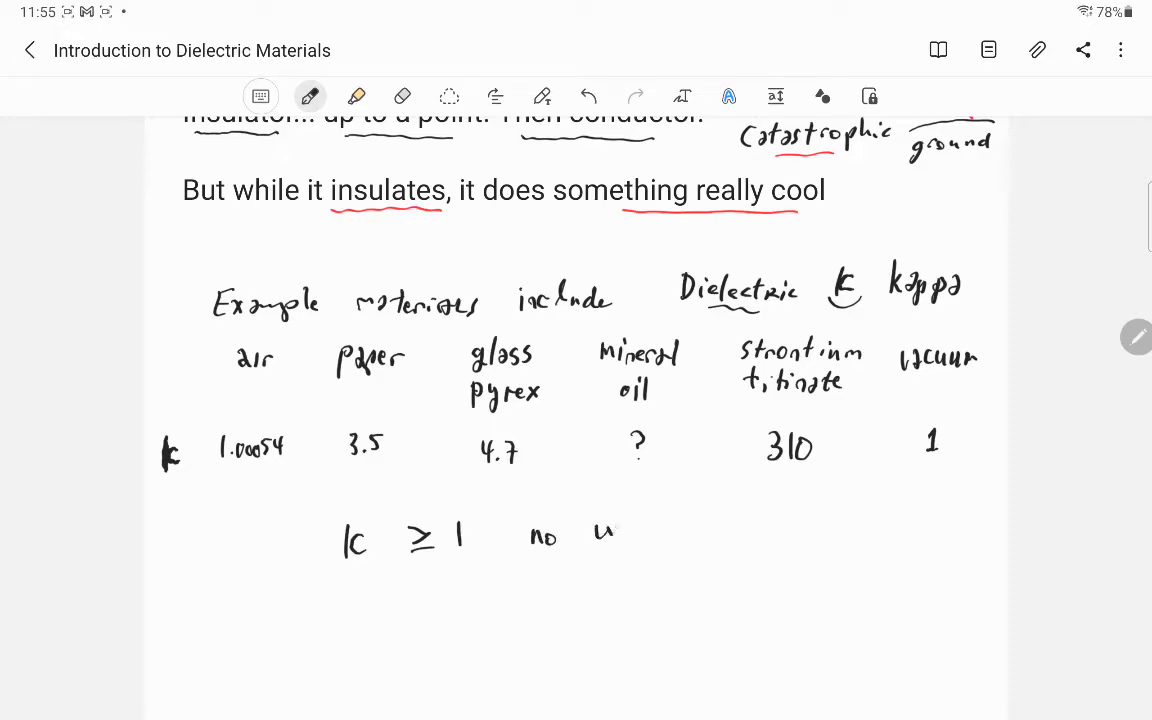
{"action": "type", "text": "units"}
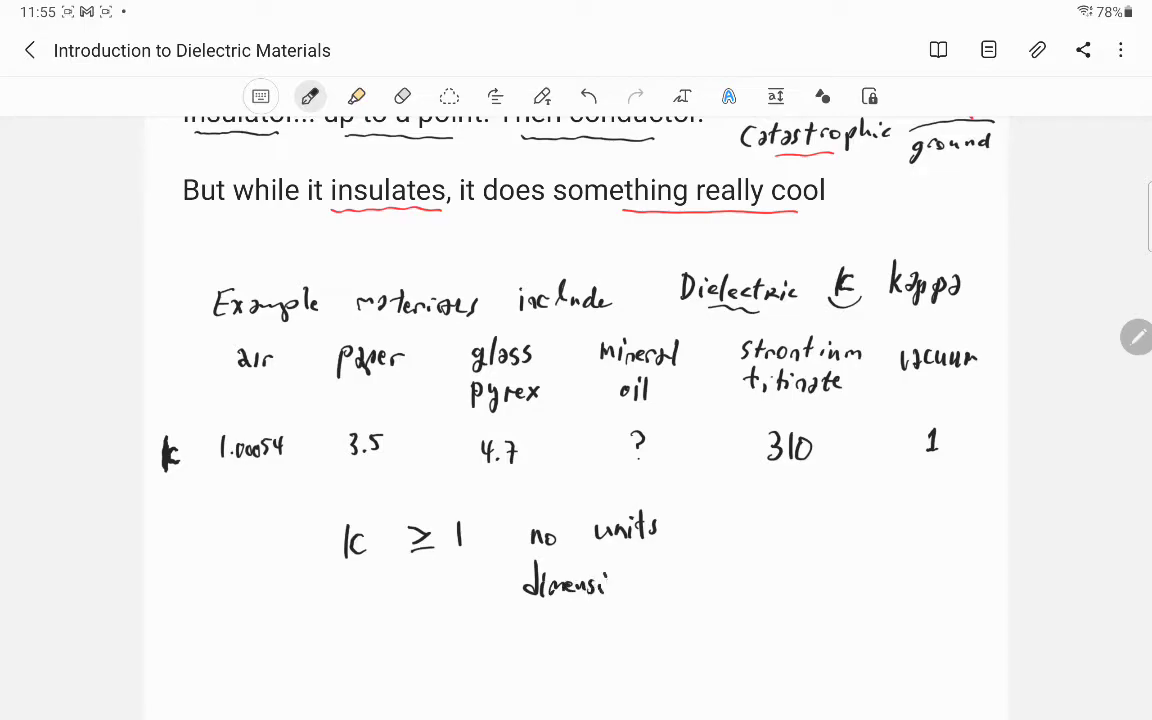
{"action": "type", "text": "enless"}
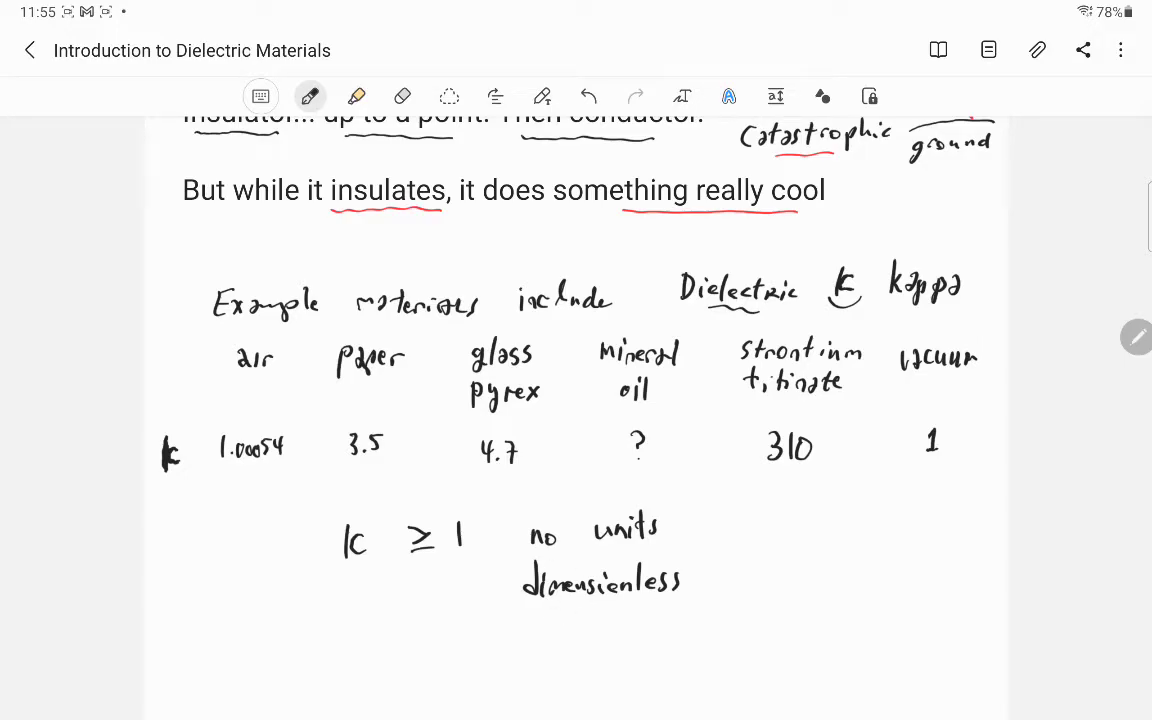
Draw an underline beneath the heading 'Example materials include'
{"action": "scroll", "scroll_direction": "down", "scroll_amount": 3}
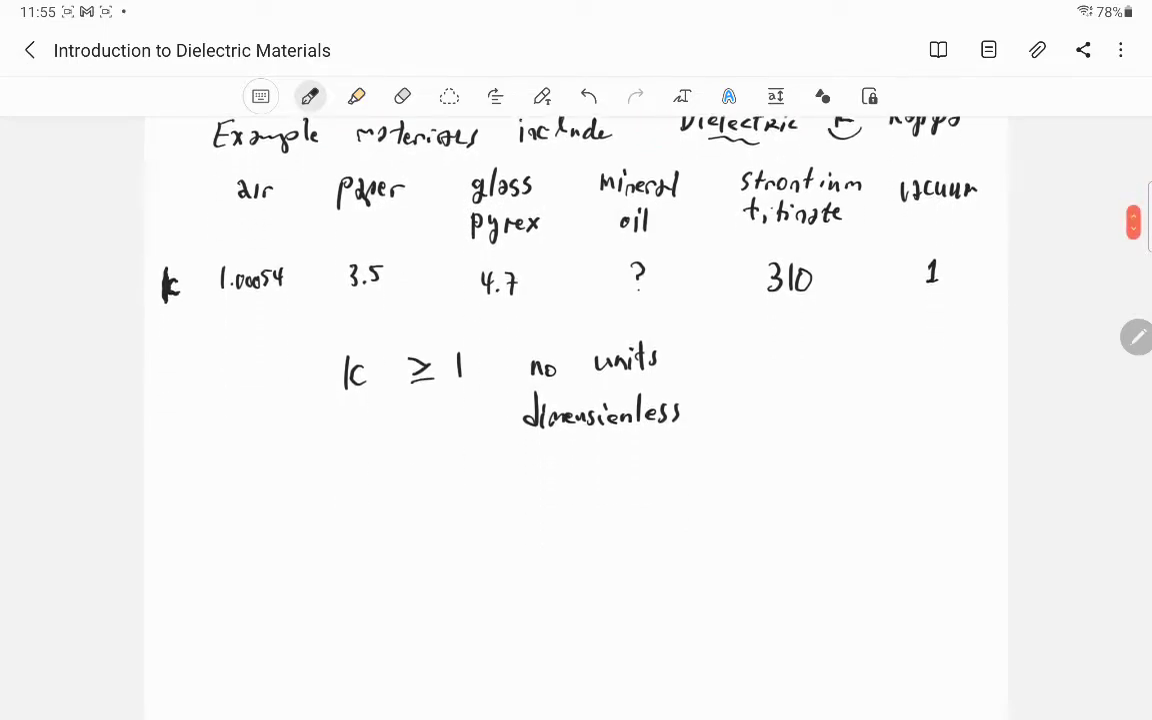
{"action": "scroll", "scroll_direction": "down", "scroll_amount": 3}
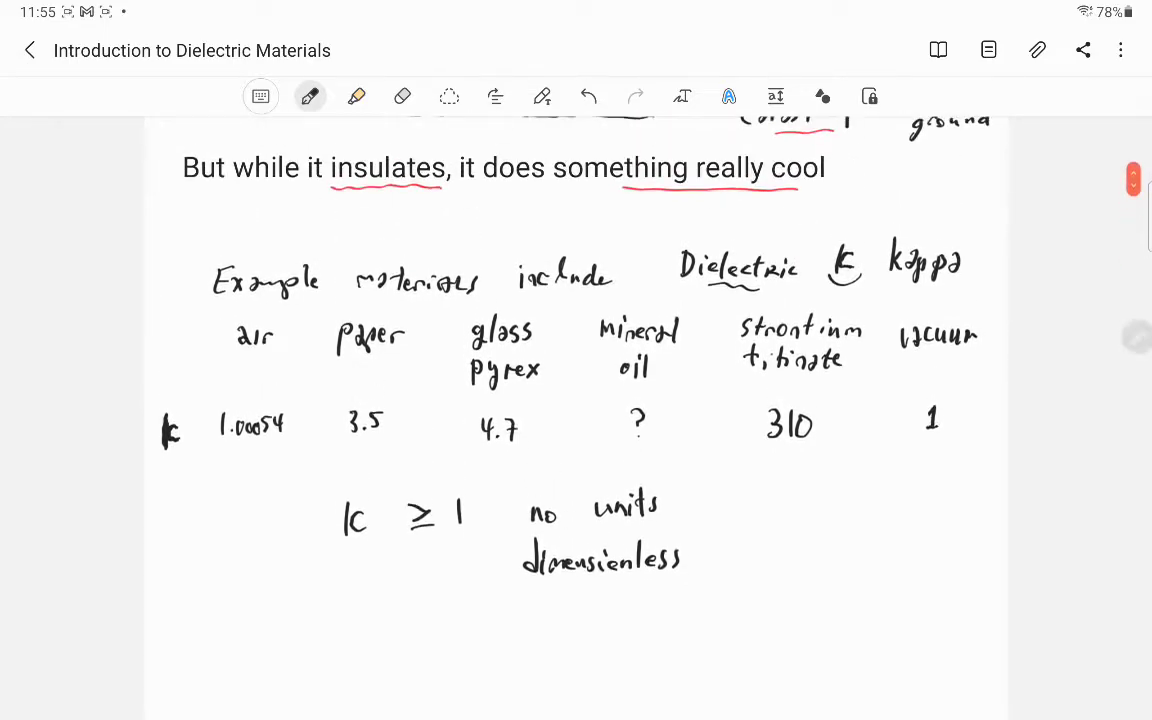
{"action": "left_click_drag", "start_coordinate": [230, 300], "coordinate": [576, 300]}
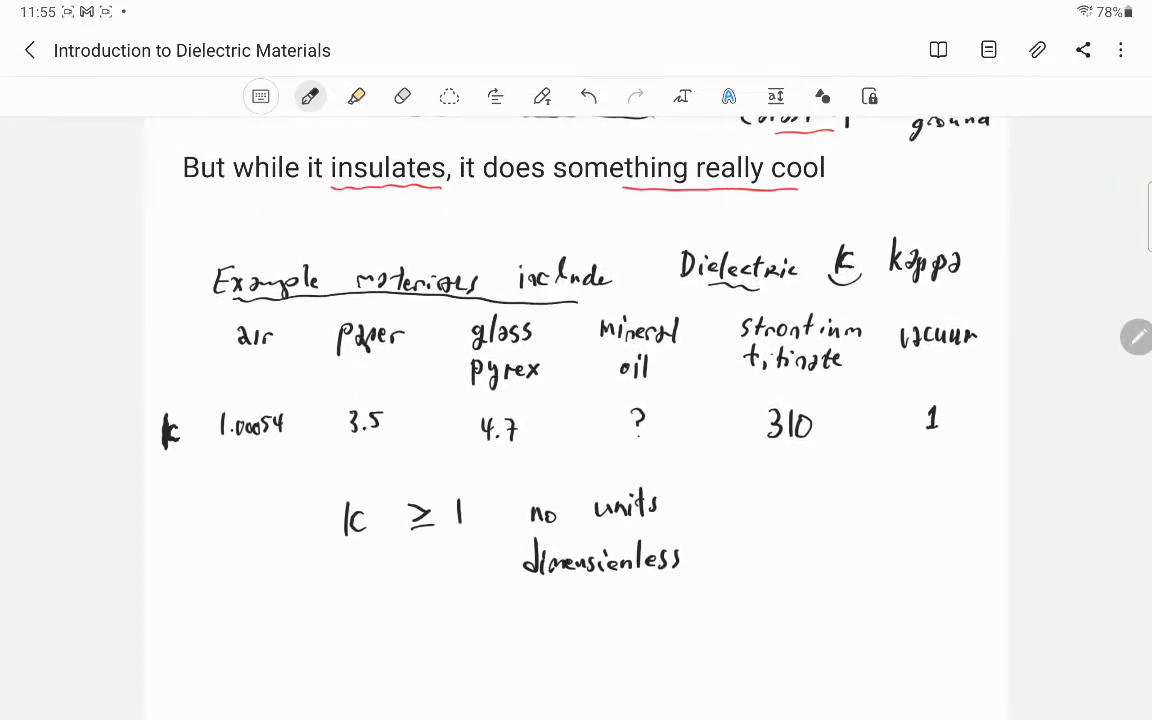
{"action": "scroll", "scroll_direction": "down", "scroll_amount": 3}
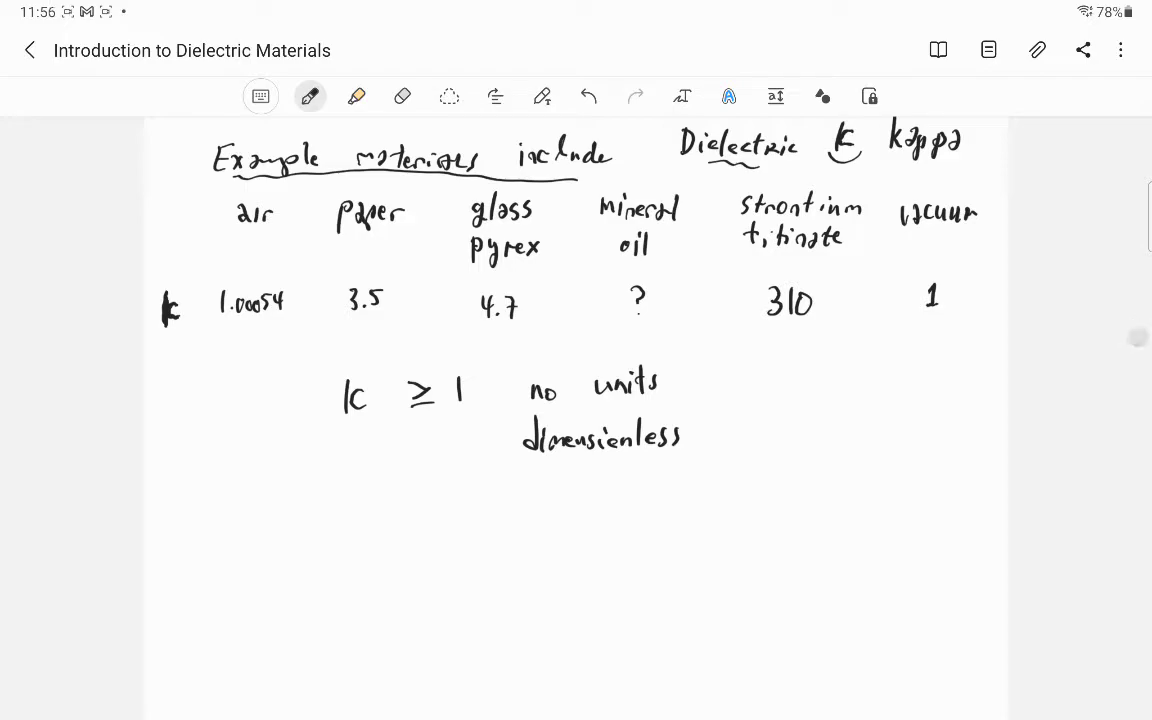
{"action": "scroll", "scroll_direction": "down", "scroll_amount": 3}
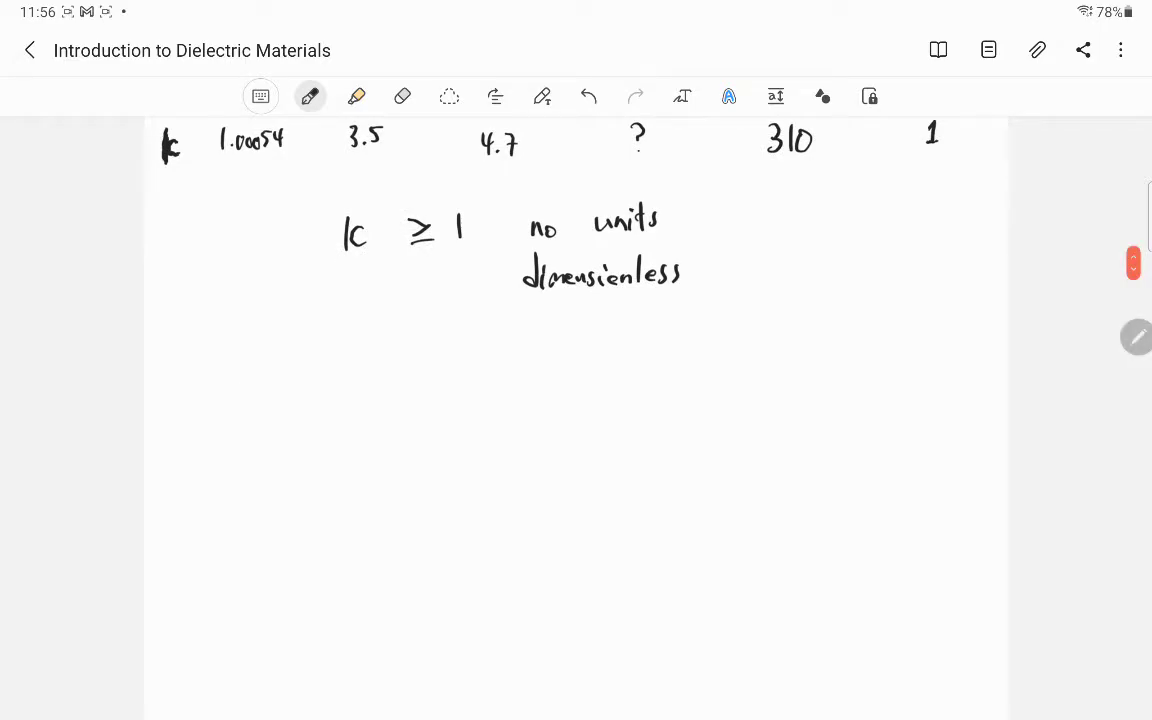
Handwrite 'Dielectrics are interesting because they'
{"action": "left_click_drag", "start_coordinate": [236, 370], "coordinate": [248, 404]}
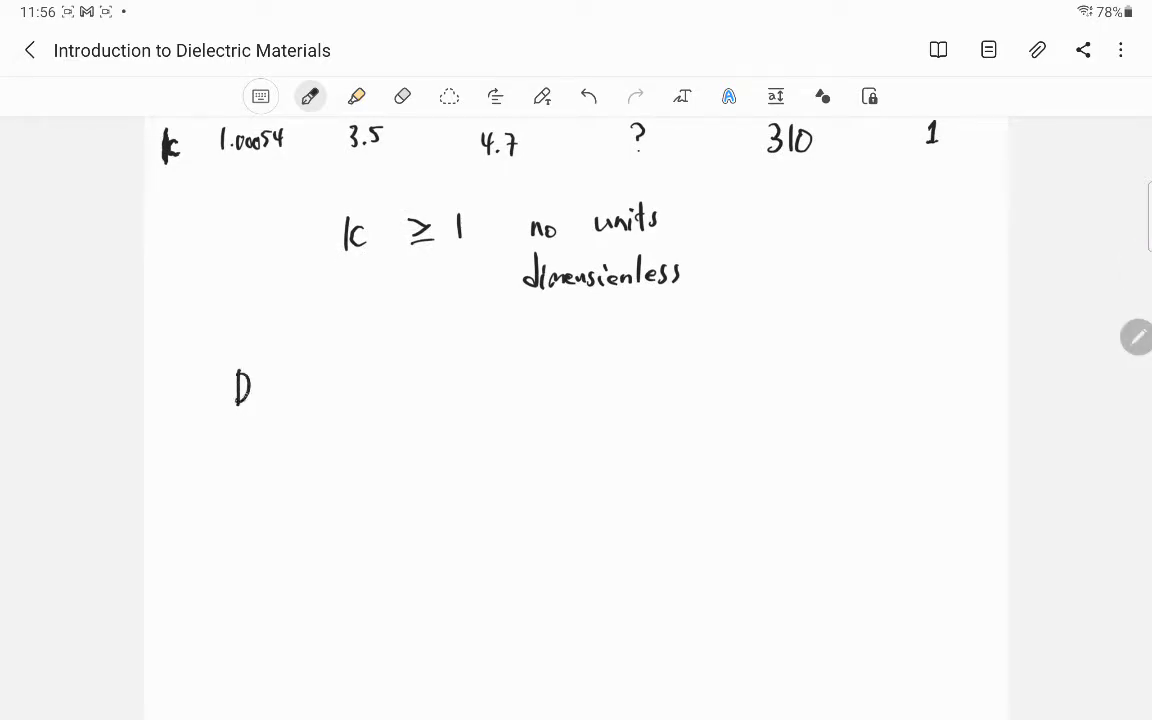
{"action": "left_click_drag", "start_coordinate": [250, 390], "coordinate": [340, 392]}
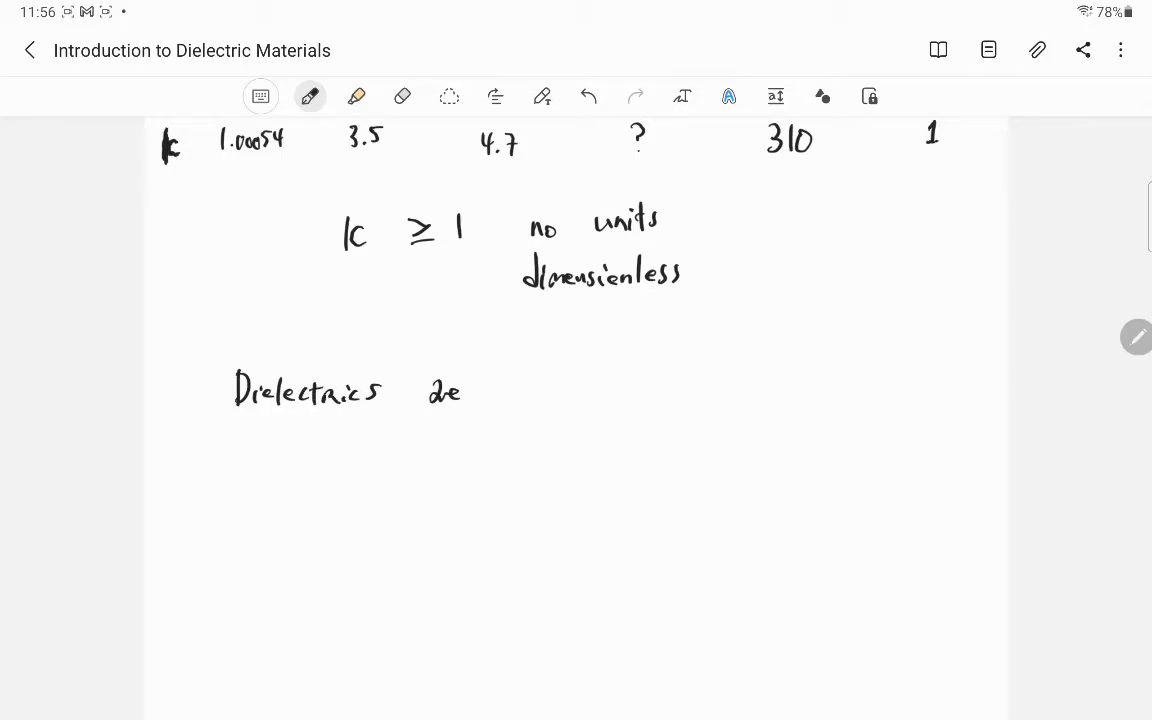
{"action": "left_click_drag", "start_coordinate": [510, 384], "coordinate": [600, 384]}
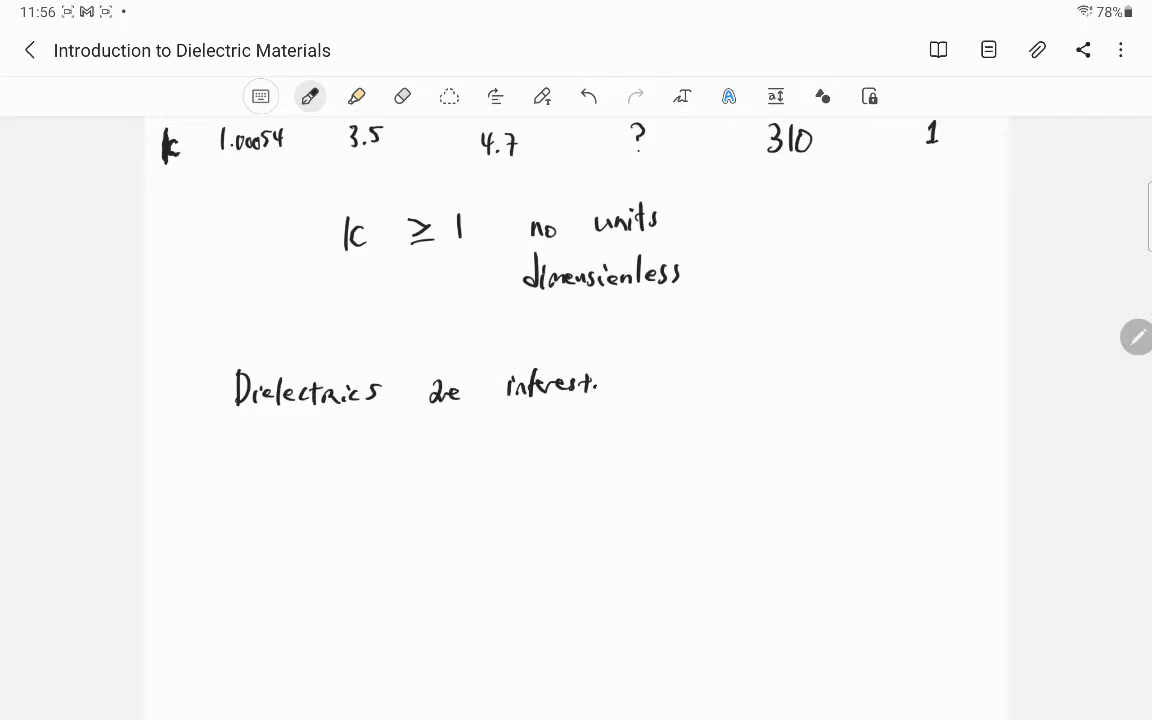
{"action": "left_click_drag", "start_coordinate": [600, 384], "coordinate": [720, 384]}
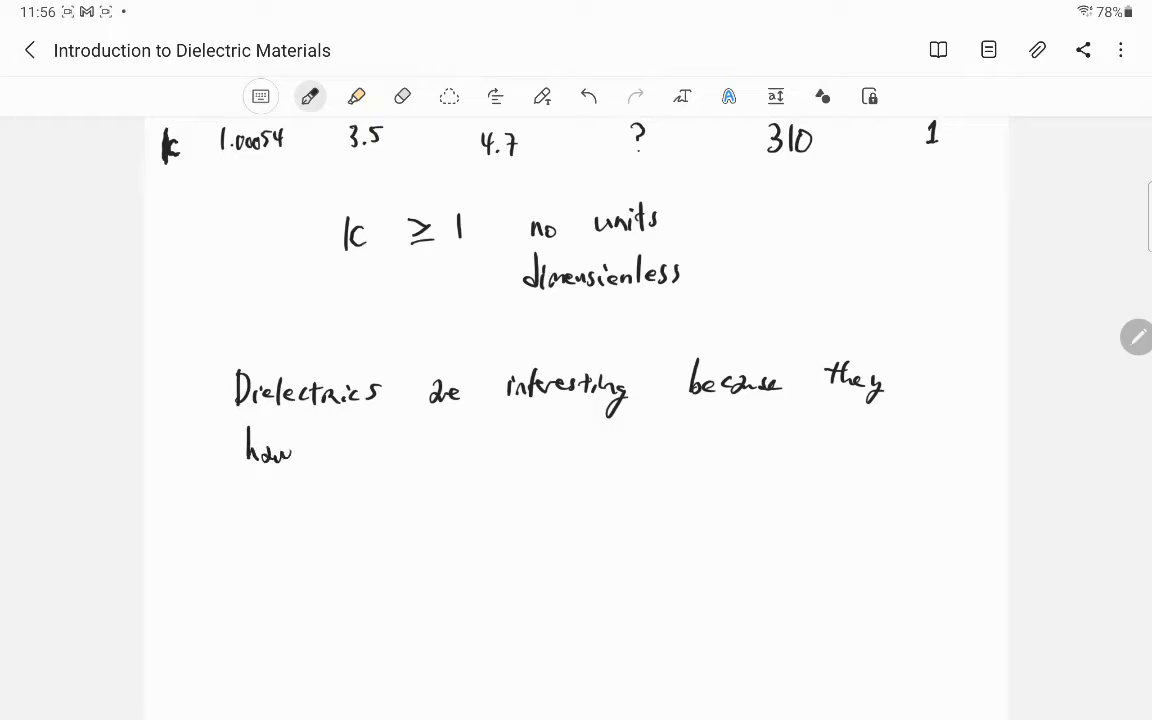
Continue with 'have a special response to electric field' and that they can be induced
{"action": "left_click_drag", "start_coordinate": [300, 450], "coordinate": [476, 450]}
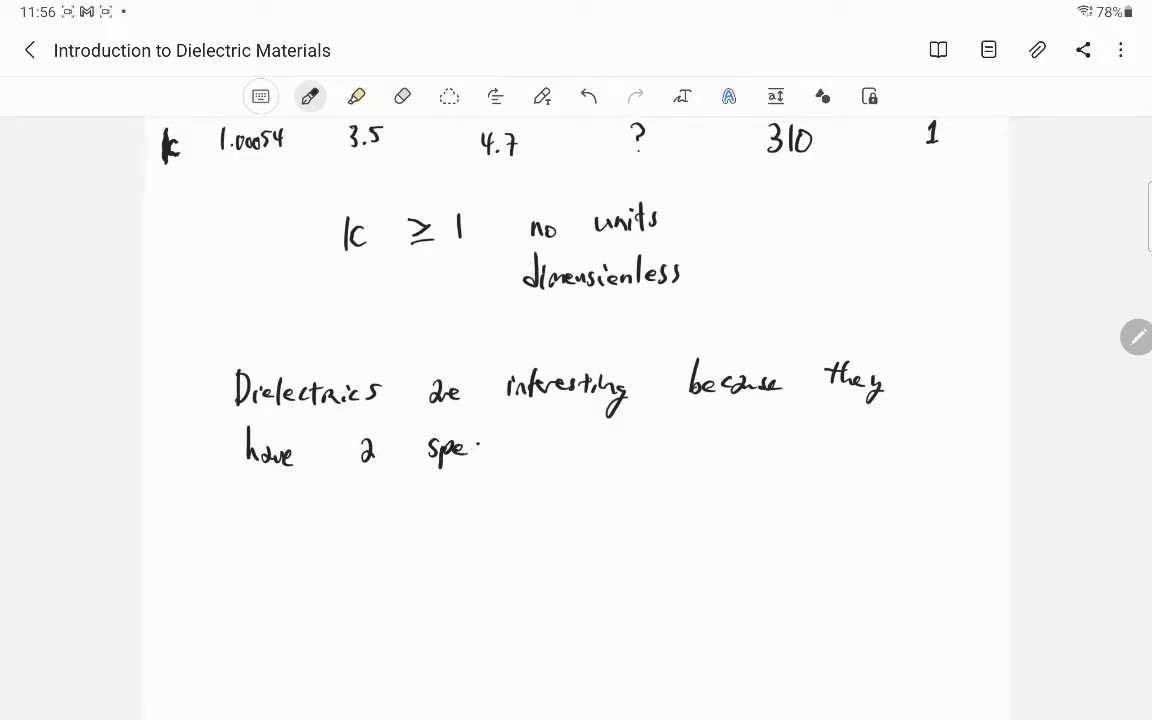
{"action": "left_click_drag", "start_coordinate": [460, 448], "coordinate": [600, 448]}
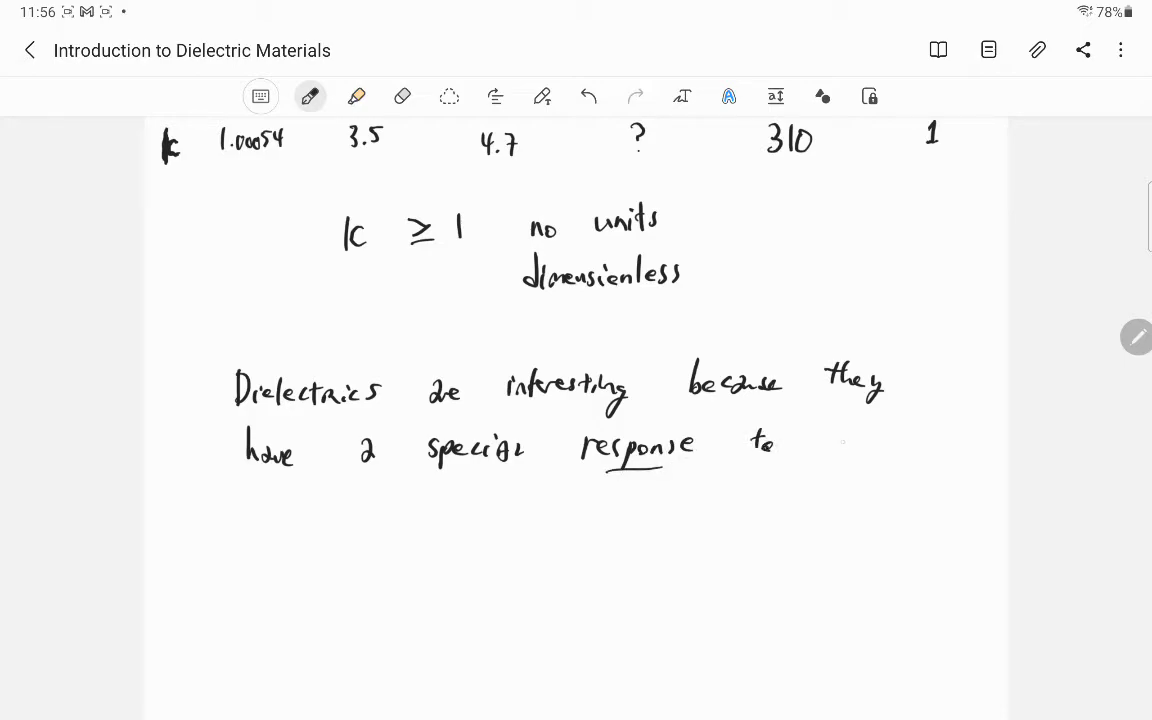
{"action": "left_click_drag", "start_coordinate": [820, 438], "coordinate": [910, 438]}
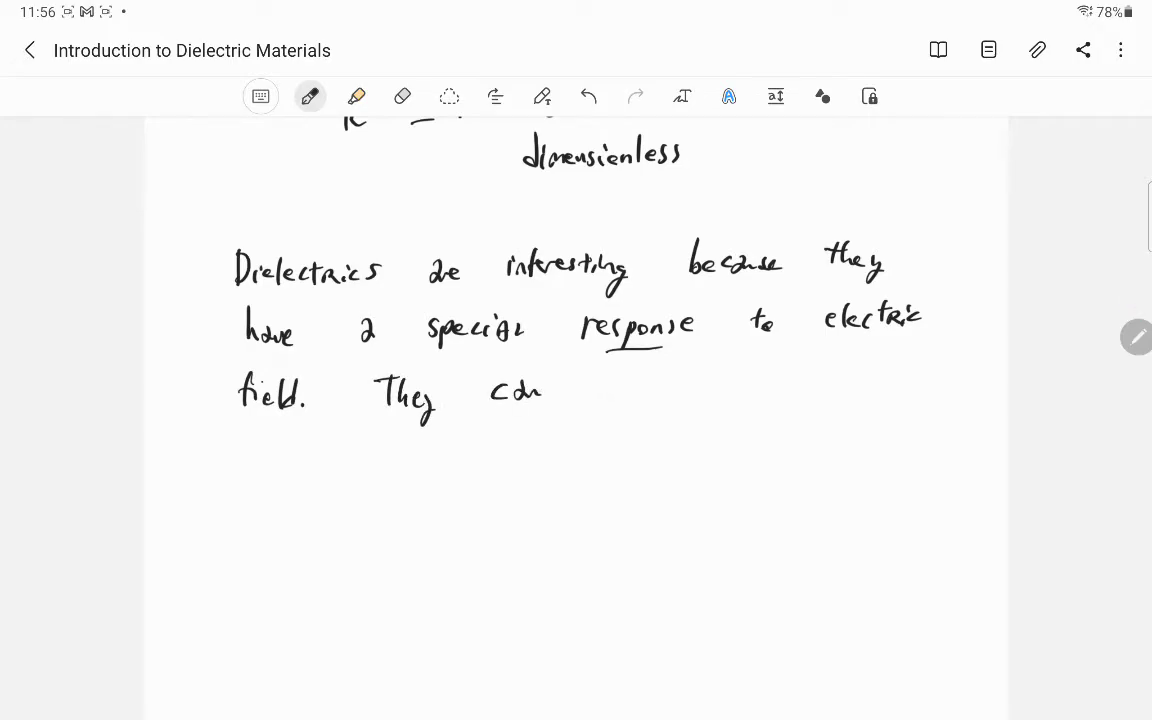
{"action": "left_click_drag", "start_coordinate": [590, 390], "coordinate": [740, 390]}
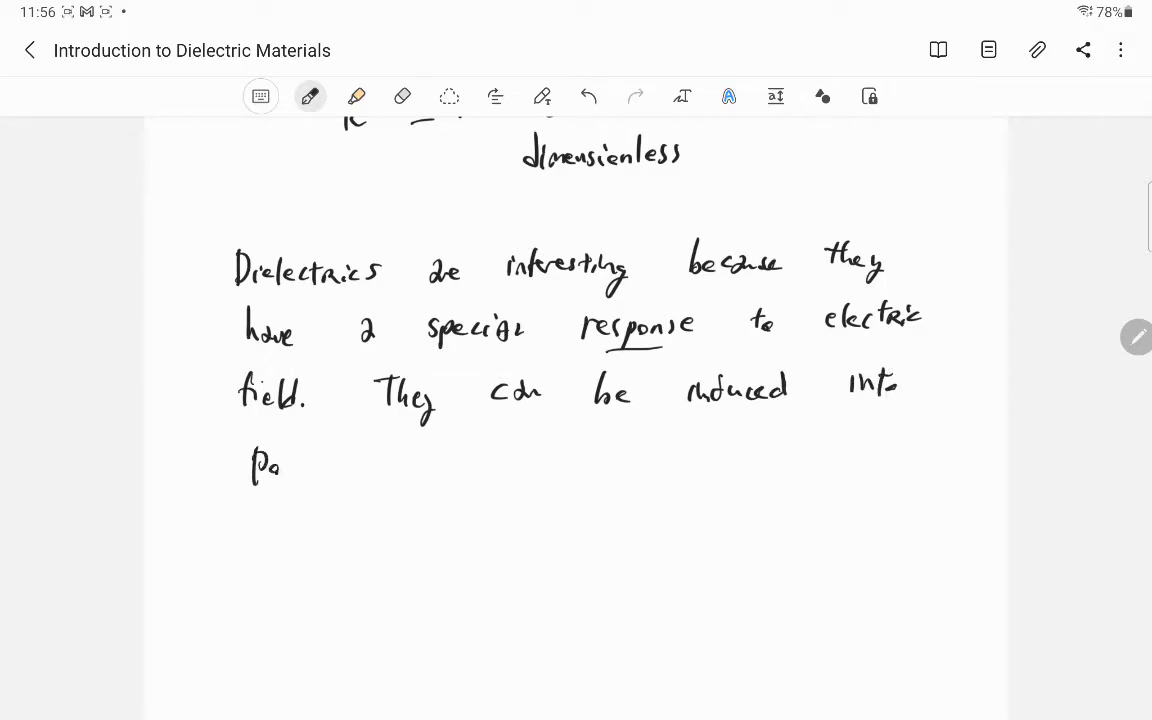
{"action": "left_click_drag", "start_coordinate": [290, 468], "coordinate": [376, 468]}
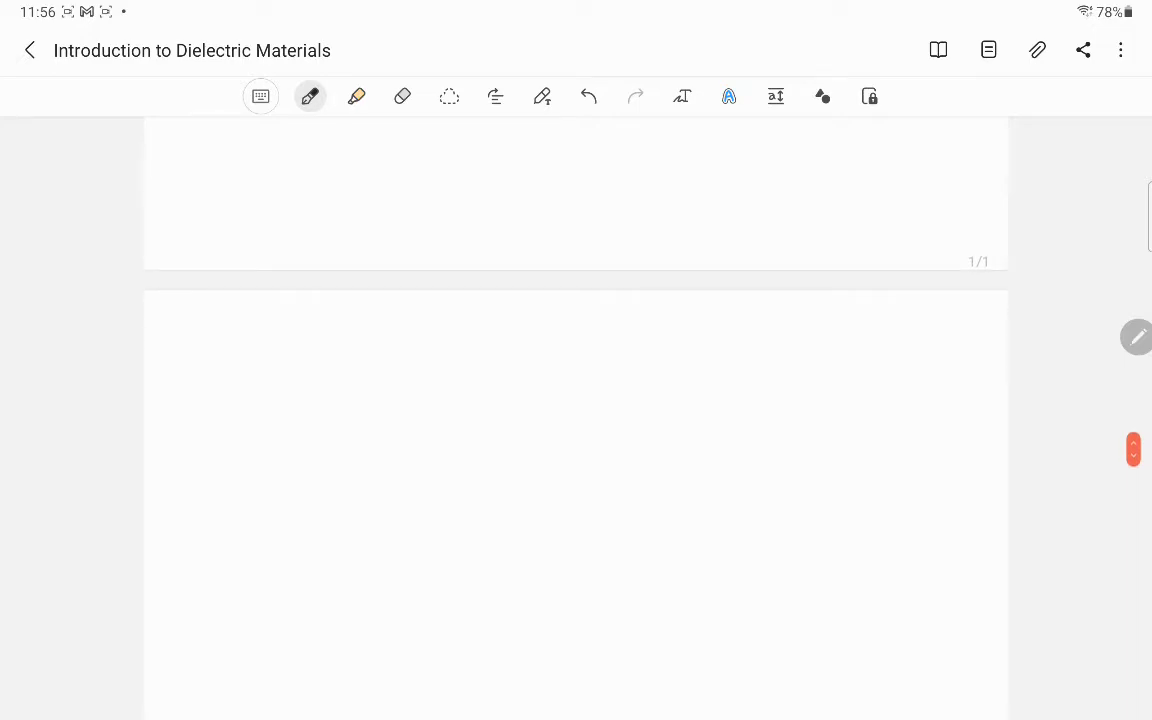
Handwrite 'Imagine some electric field' at the top of page 2
{"action": "left_click_drag", "start_coordinate": [208, 320], "coordinate": [236, 350]}
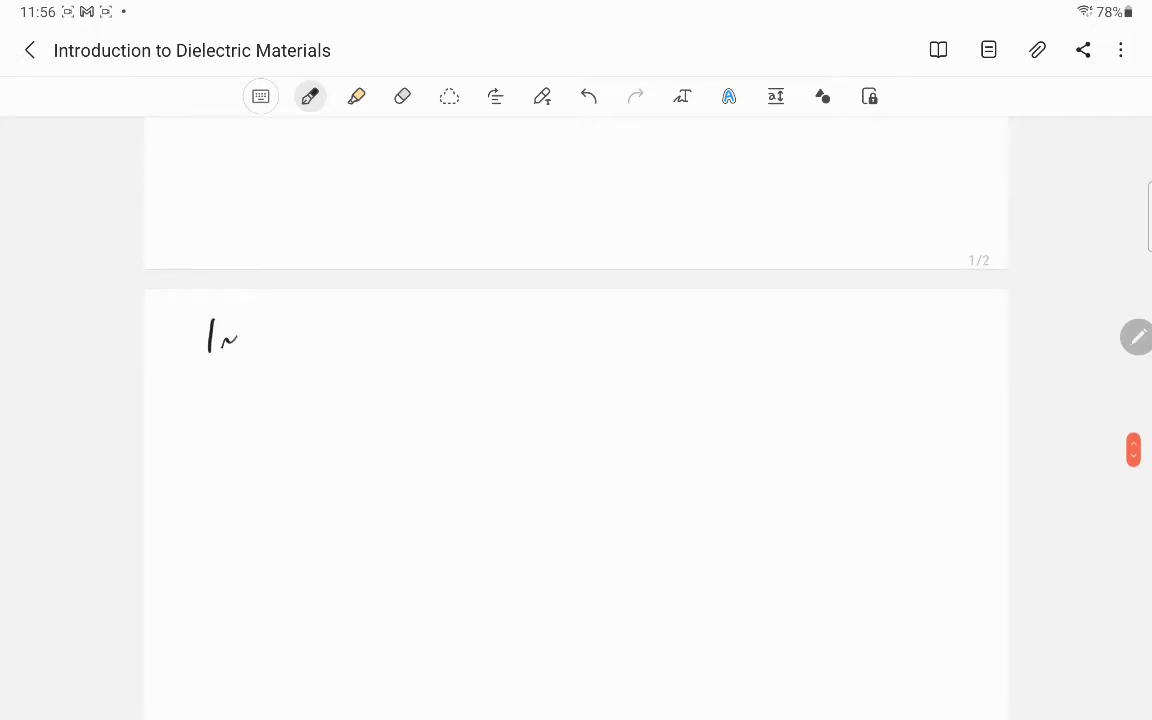
{"action": "left_click_drag", "start_coordinate": [230, 344], "coordinate": [300, 344]}
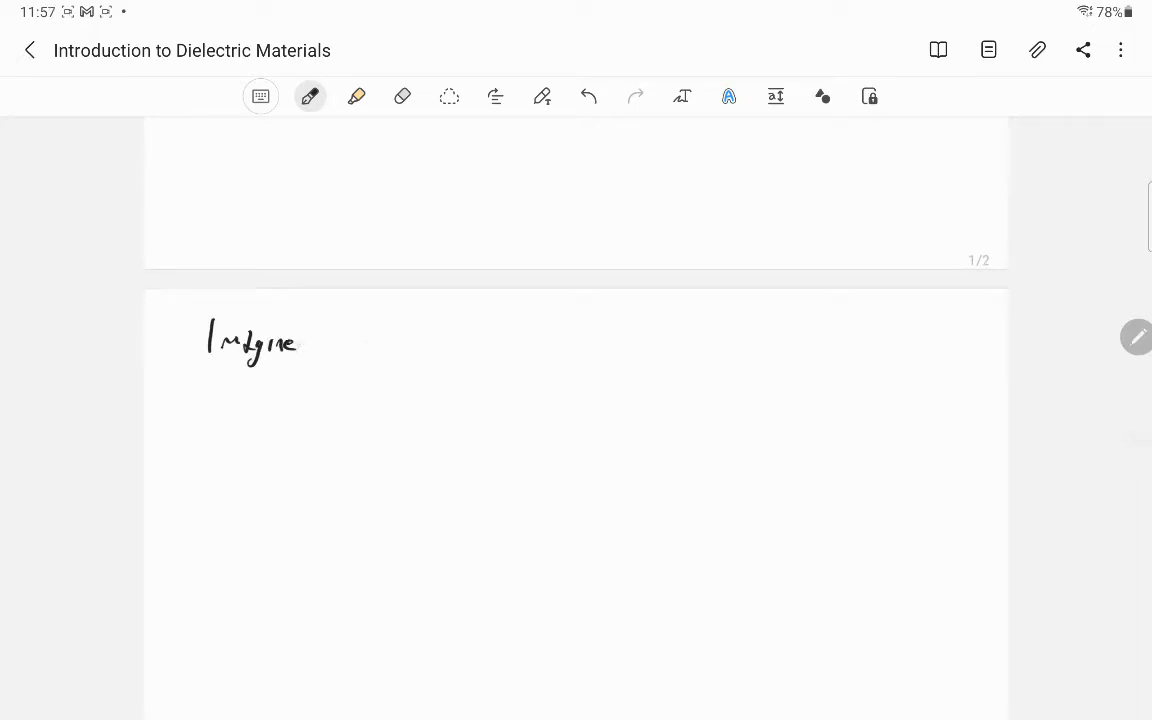
{"action": "left_click_drag", "start_coordinate": [356, 344], "coordinate": [432, 344]}
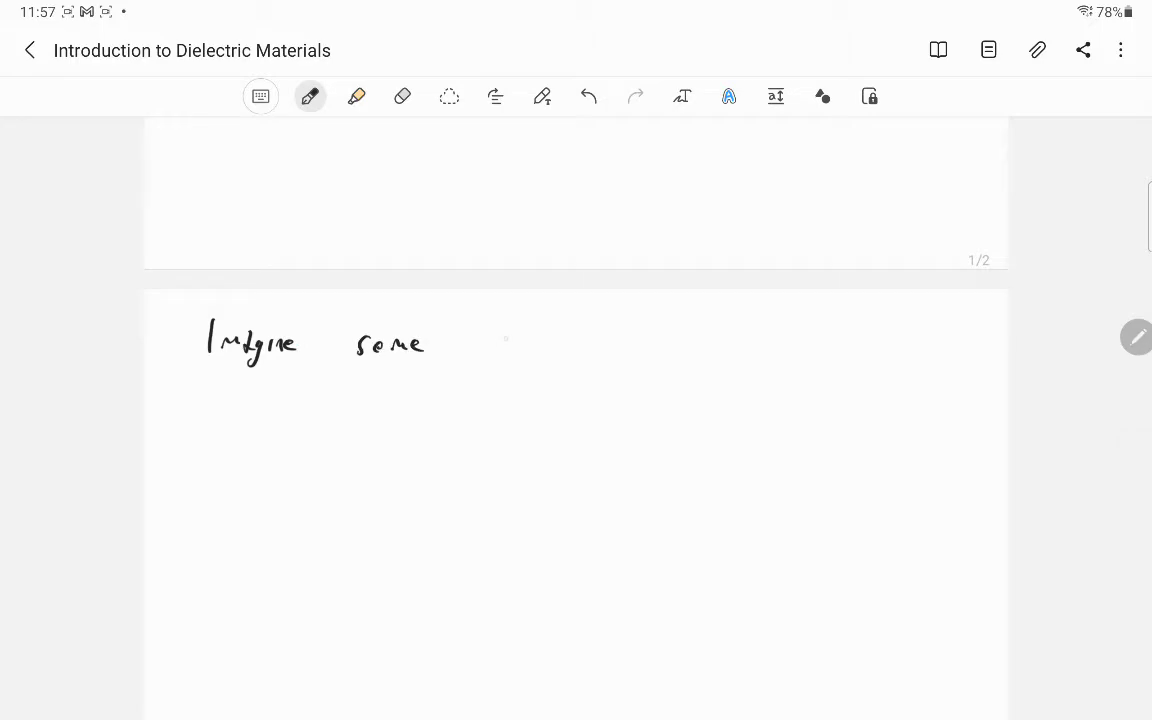
{"action": "left_click_drag", "start_coordinate": [480, 340], "coordinate": [564, 340]}
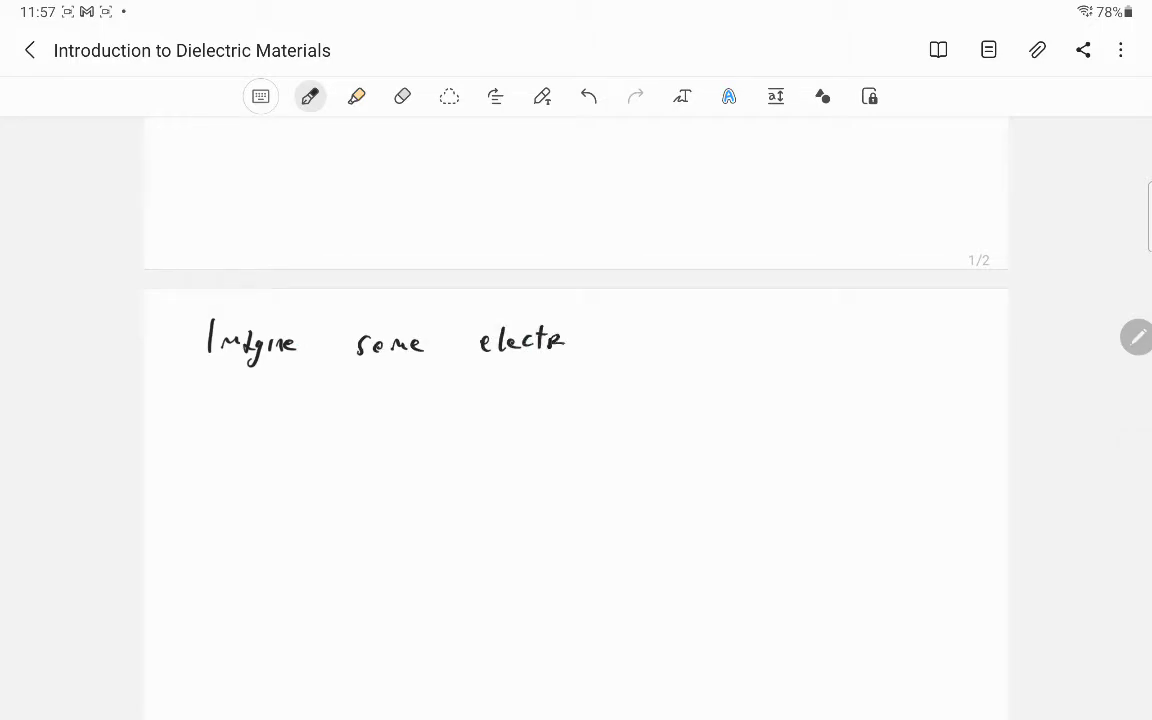
{"action": "left_click_drag", "start_coordinate": [630, 330], "coordinate": [676, 350]}
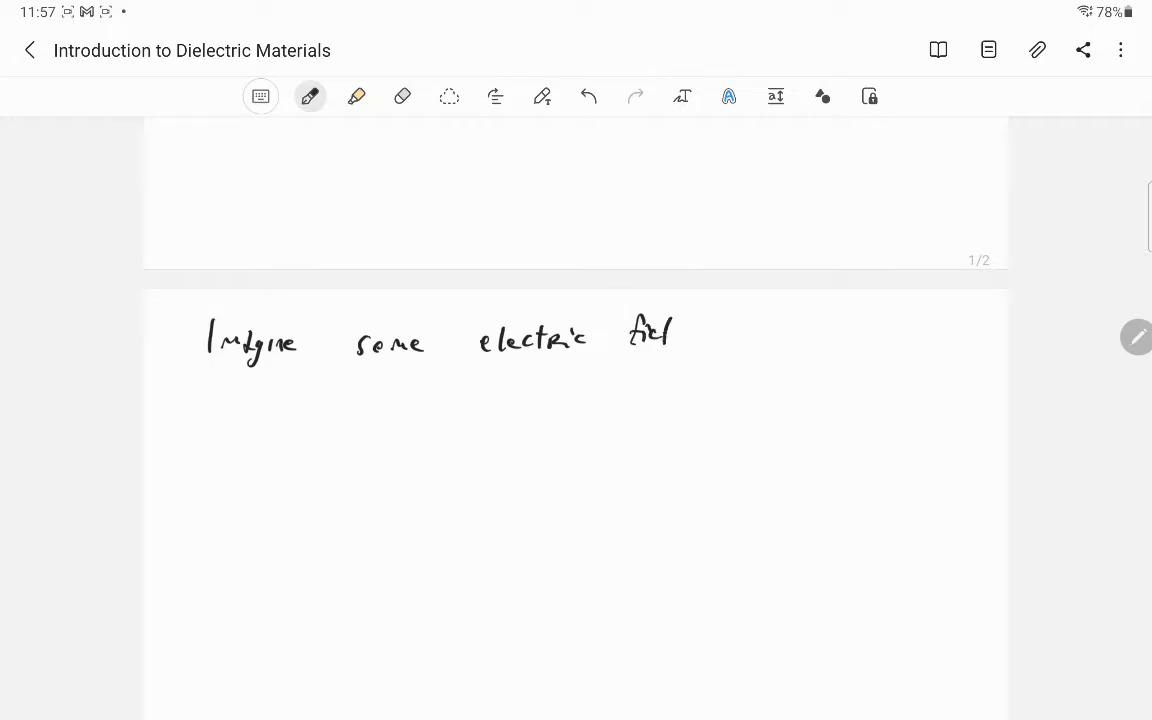
{"action": "left_click_drag", "start_coordinate": [636, 330], "coordinate": [680, 344]}
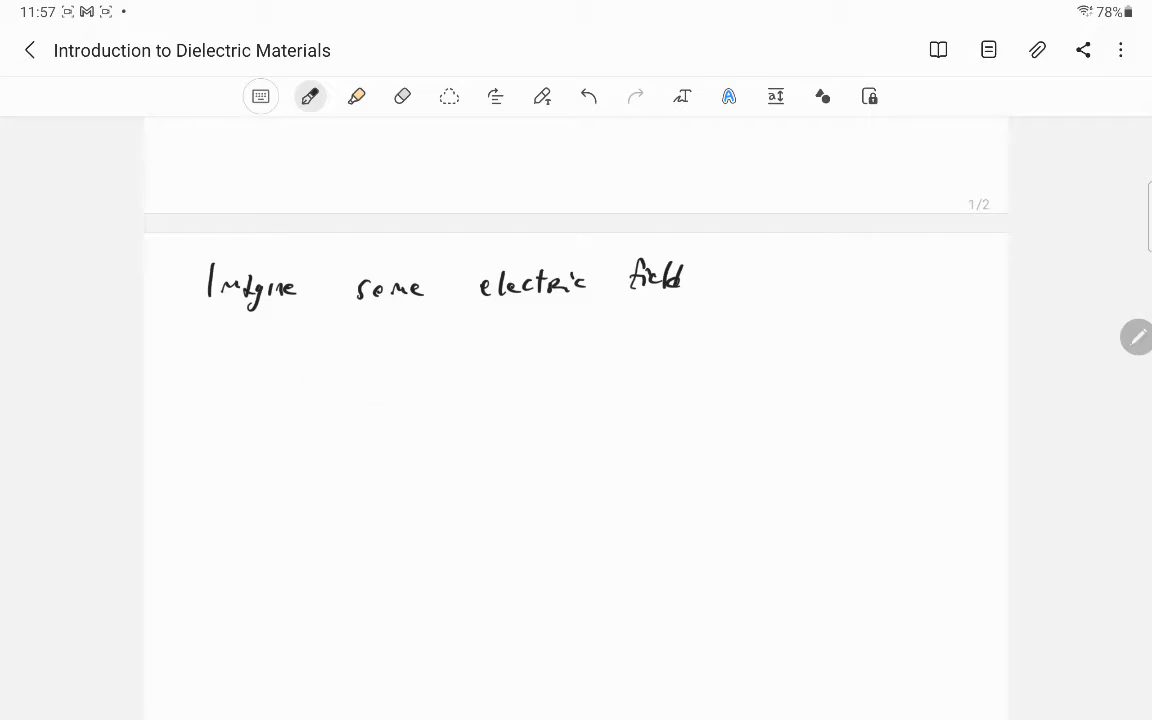
Draw four horizontal arrowed field lines stacked under the 'Imagine some electric field' heading
{"action": "left_click_drag", "start_coordinate": [272, 362], "coordinate": [380, 356]}
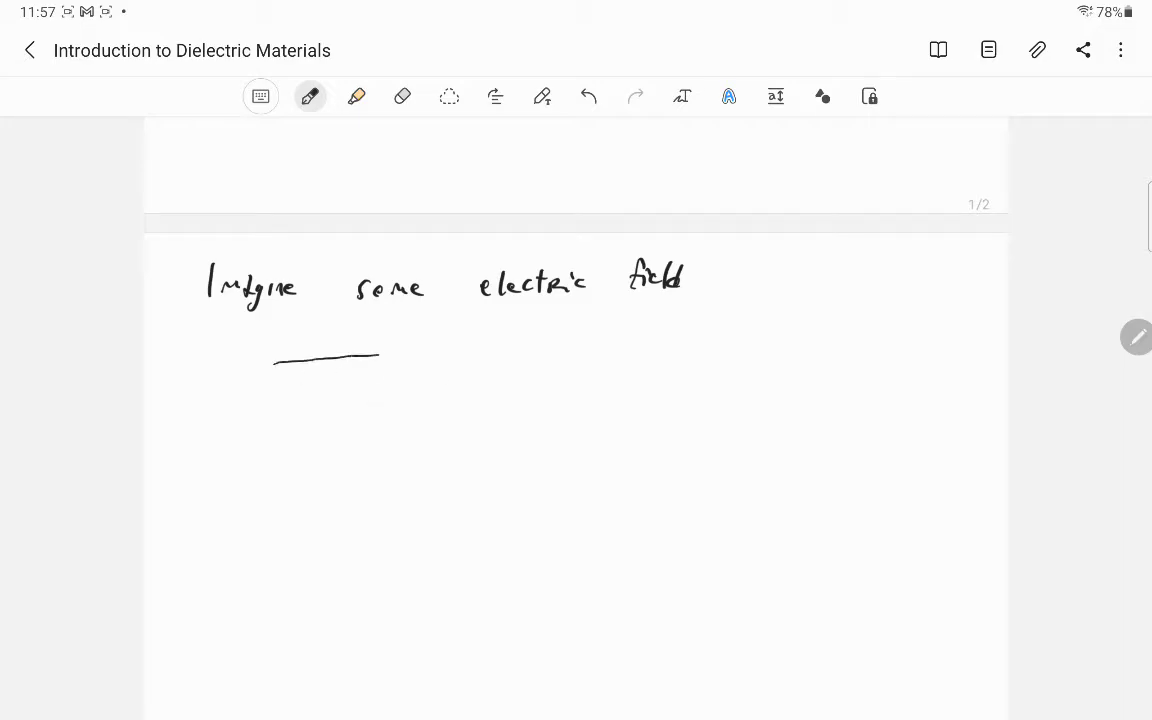
{"action": "left_click_drag", "start_coordinate": [380, 352], "coordinate": [544, 348]}
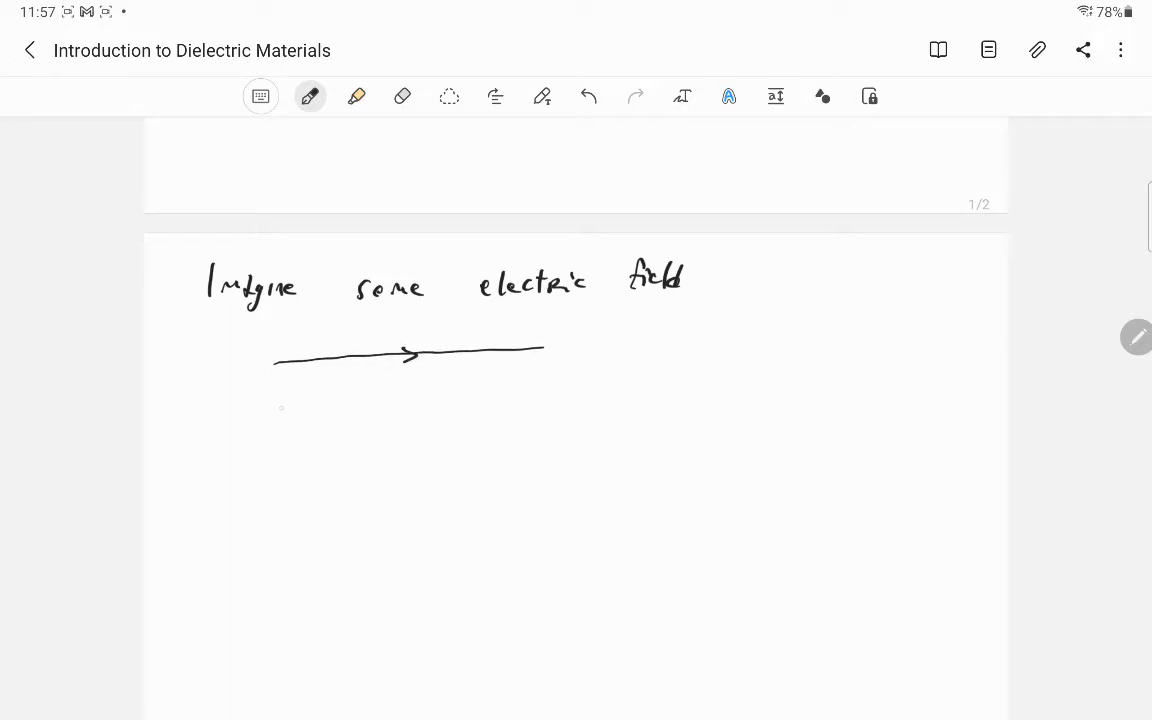
{"action": "left_click_drag", "start_coordinate": [276, 408], "coordinate": [548, 394]}
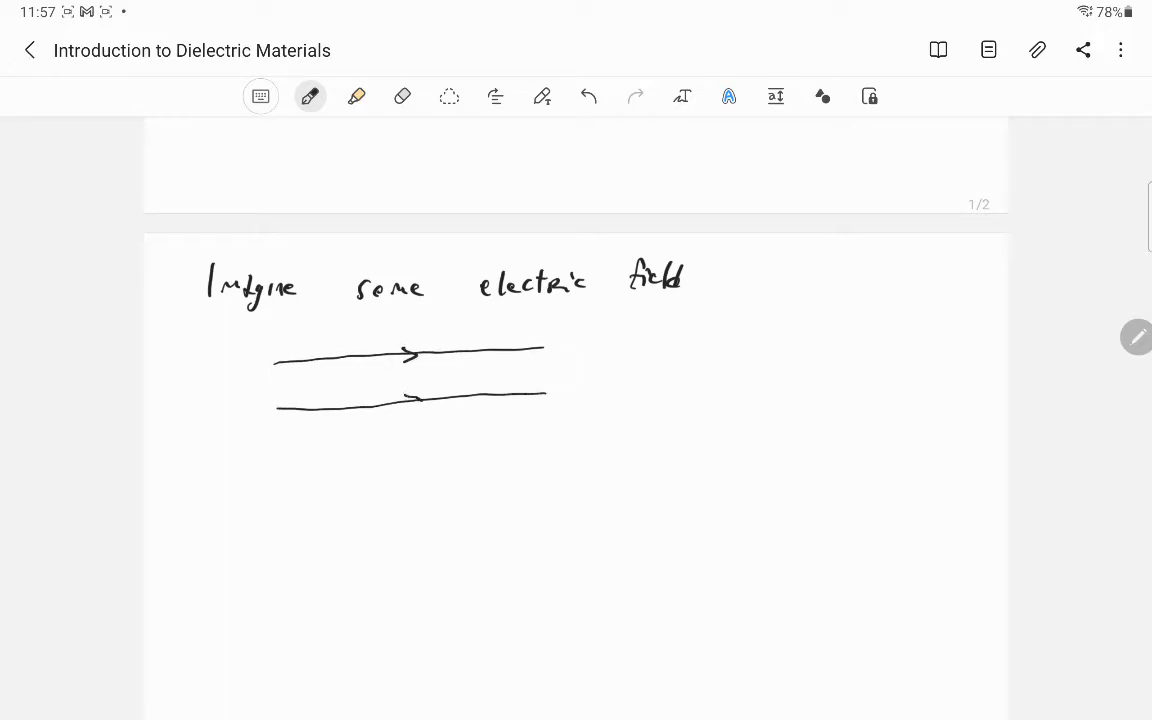
{"action": "left_click_drag", "start_coordinate": [280, 458], "coordinate": [408, 454]}
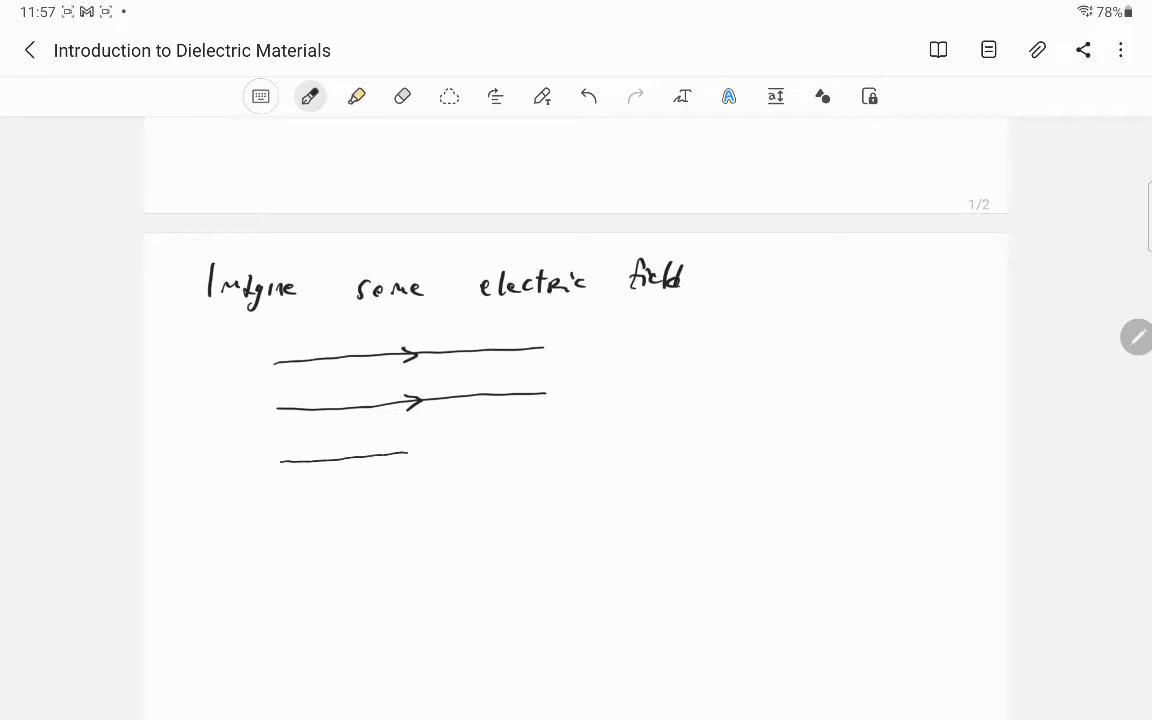
{"action": "left_click_drag", "start_coordinate": [280, 456], "coordinate": [544, 450]}
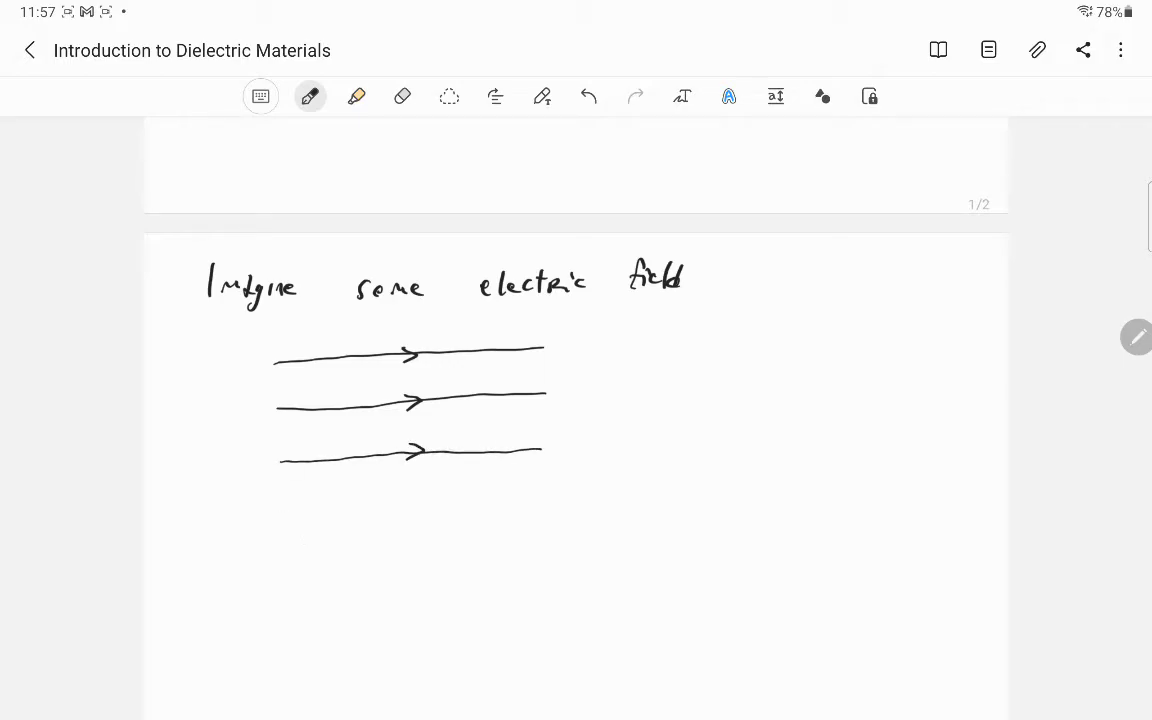
{"action": "left_click_drag", "start_coordinate": [280, 504], "coordinate": [536, 498]}
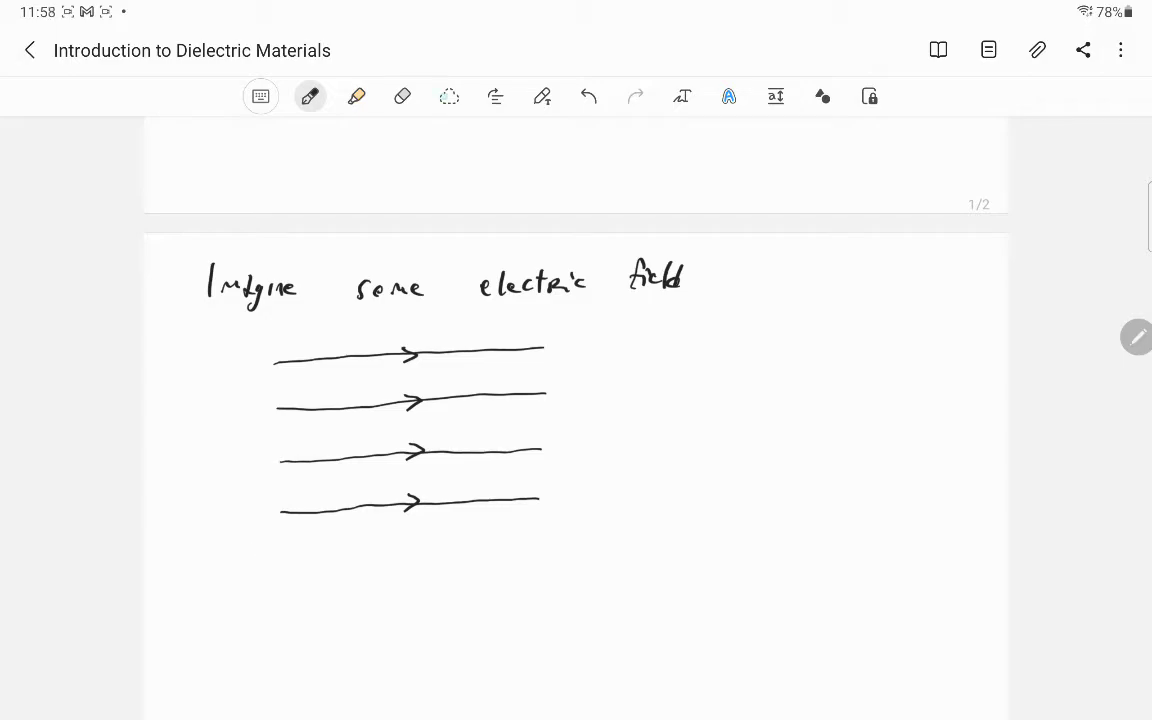
Lasso the four field lines, cut them and paste them back on the left side
{"action": "left_click", "coordinate": [448, 96]}
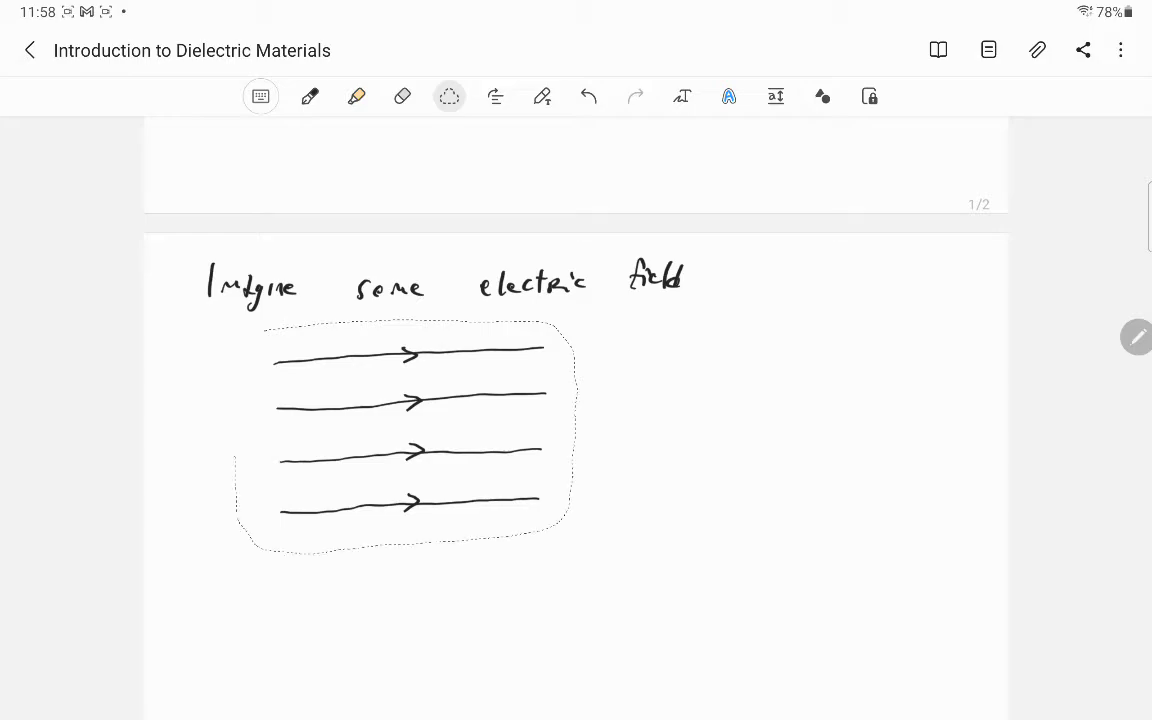
{"action": "left_click", "coordinate": [400, 430]}
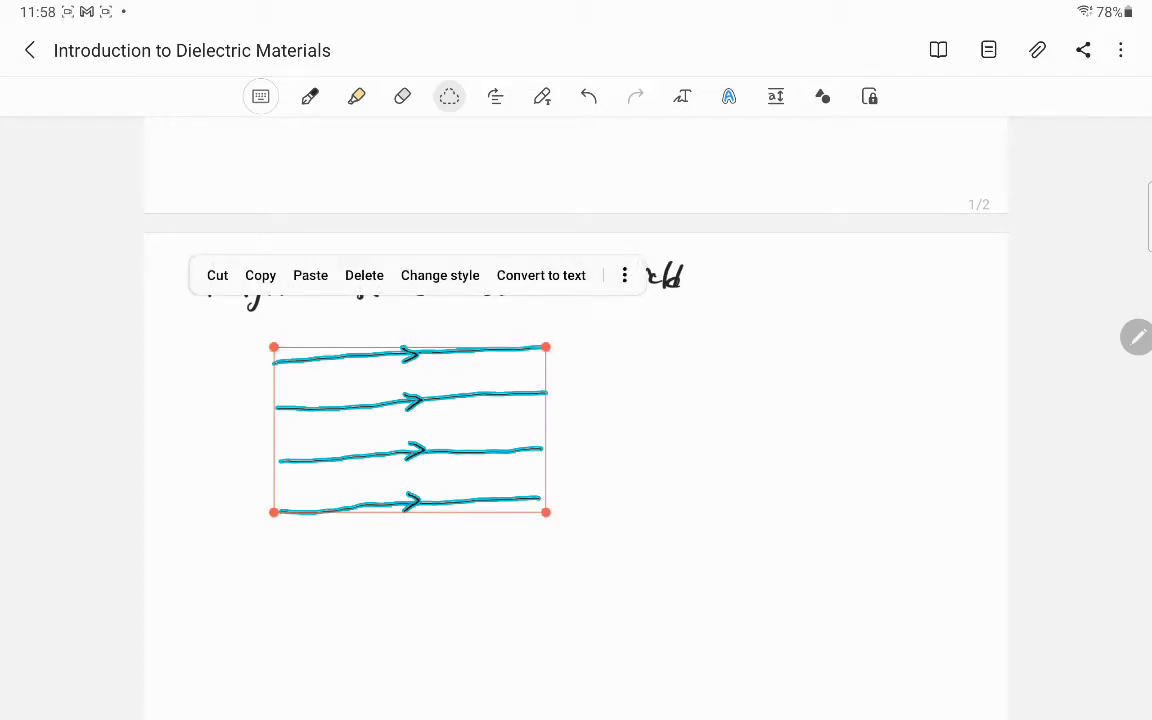
{"action": "left_click", "coordinate": [260, 276]}
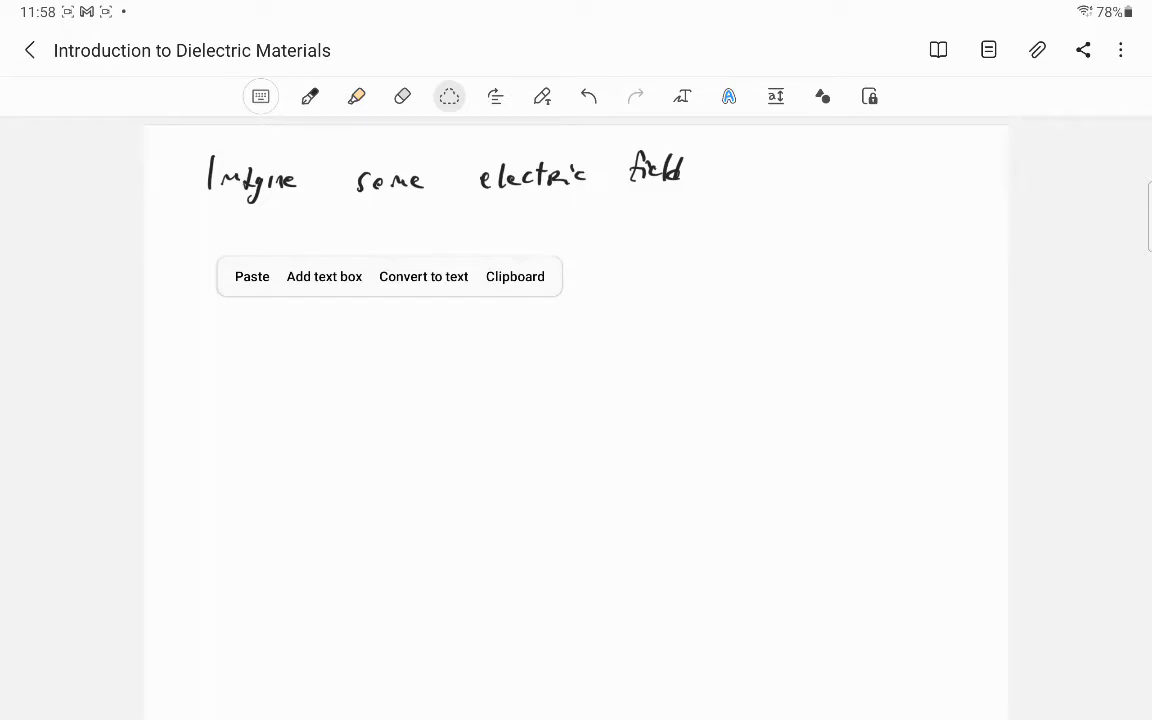
{"action": "left_click", "coordinate": [252, 276]}
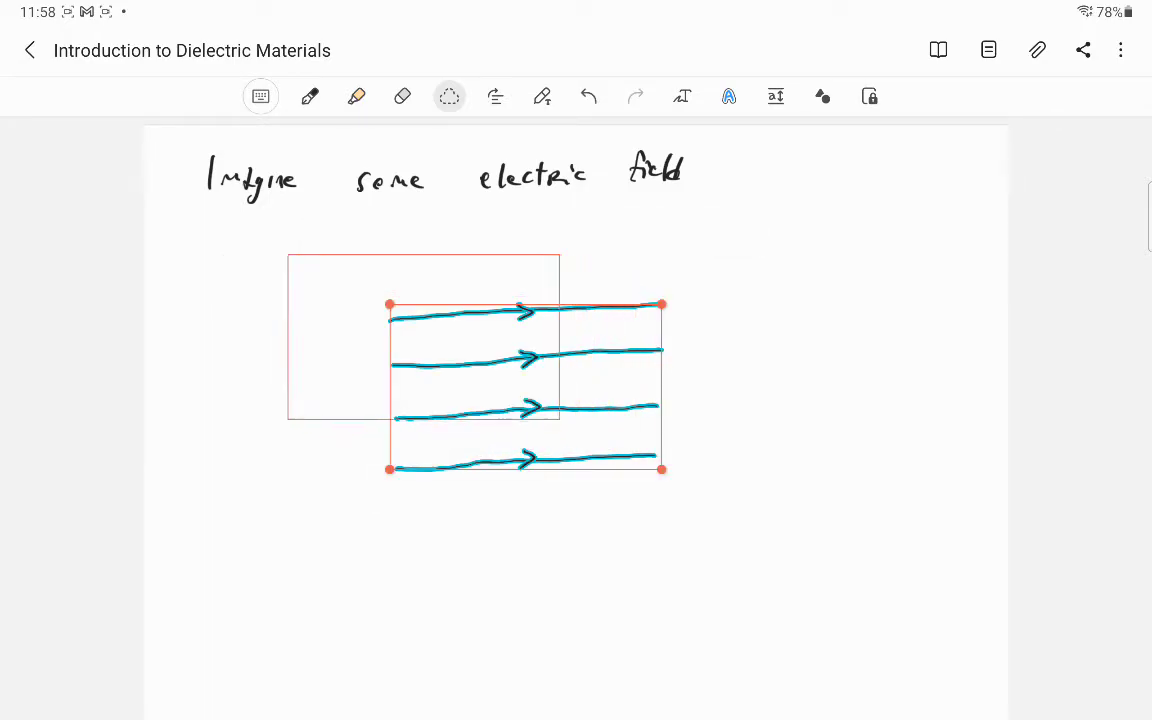
{"action": "left_click_drag", "start_coordinate": [524, 384], "coordinate": [380, 320]}
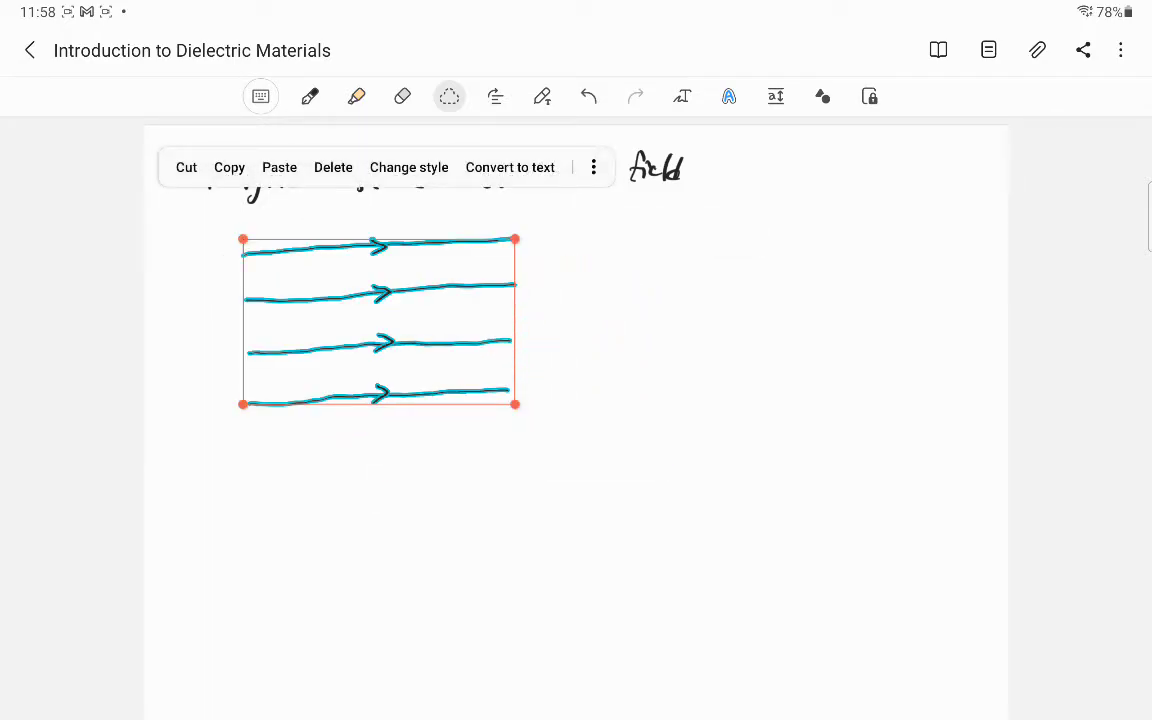
Paste a second identical set of field lines on the right and label the left set E_ext
{"action": "left_click", "coordinate": [228, 168]}
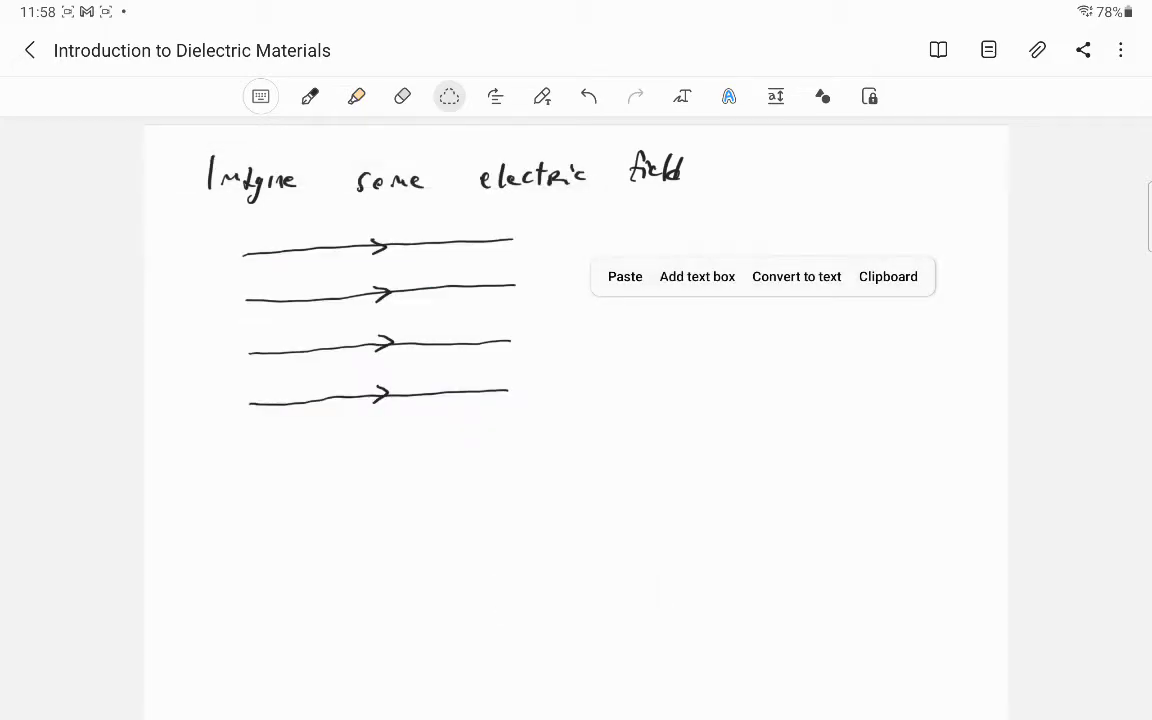
{"action": "left_click", "coordinate": [624, 276]}
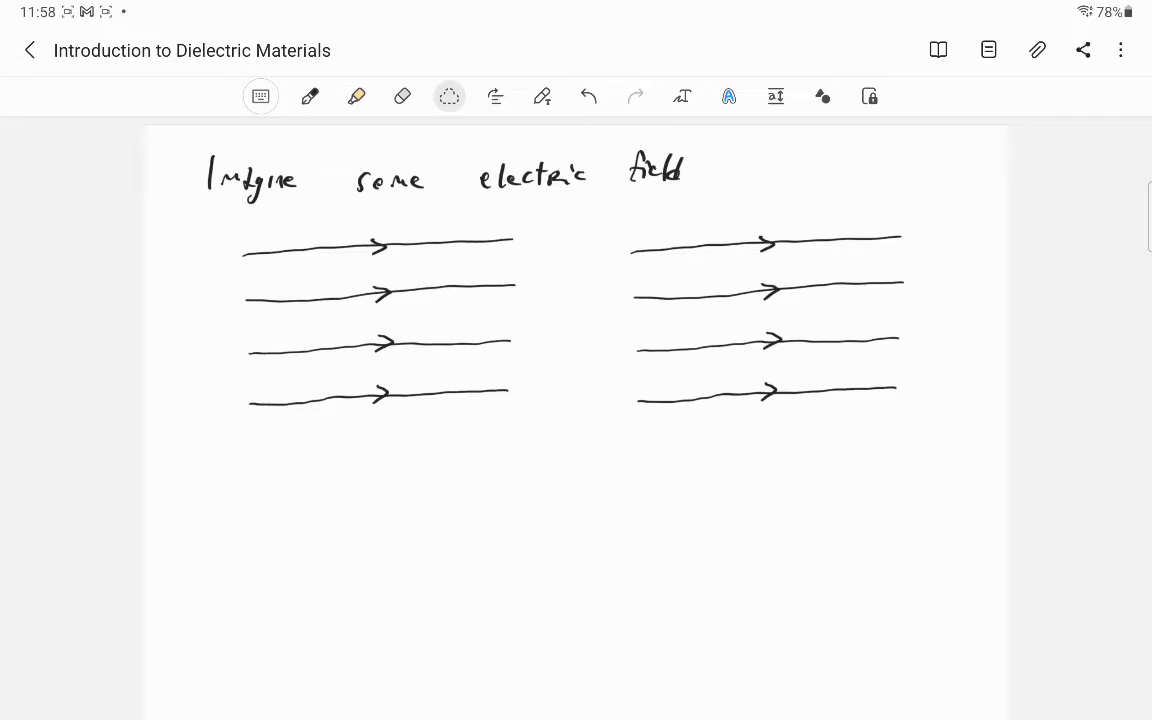
{"action": "left_click", "coordinate": [310, 96]}
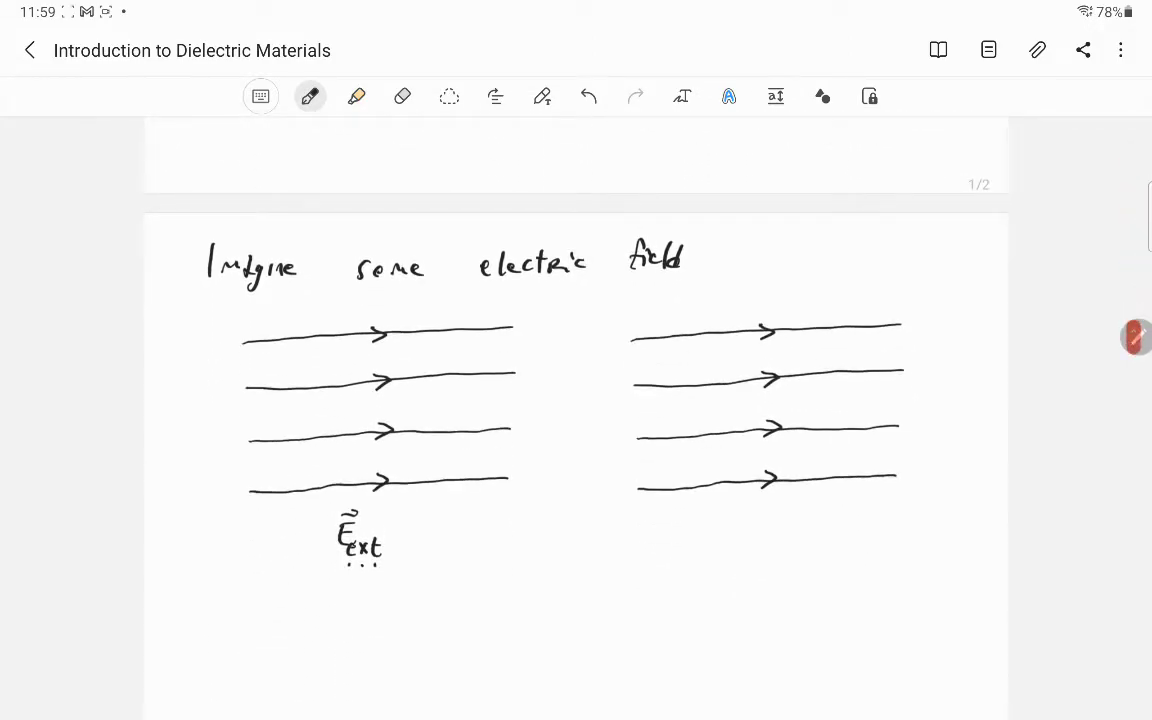
In red ink, outline a dielectric block over the right field lines with an arrow marked κ
{"action": "left_click", "coordinate": [310, 96]}
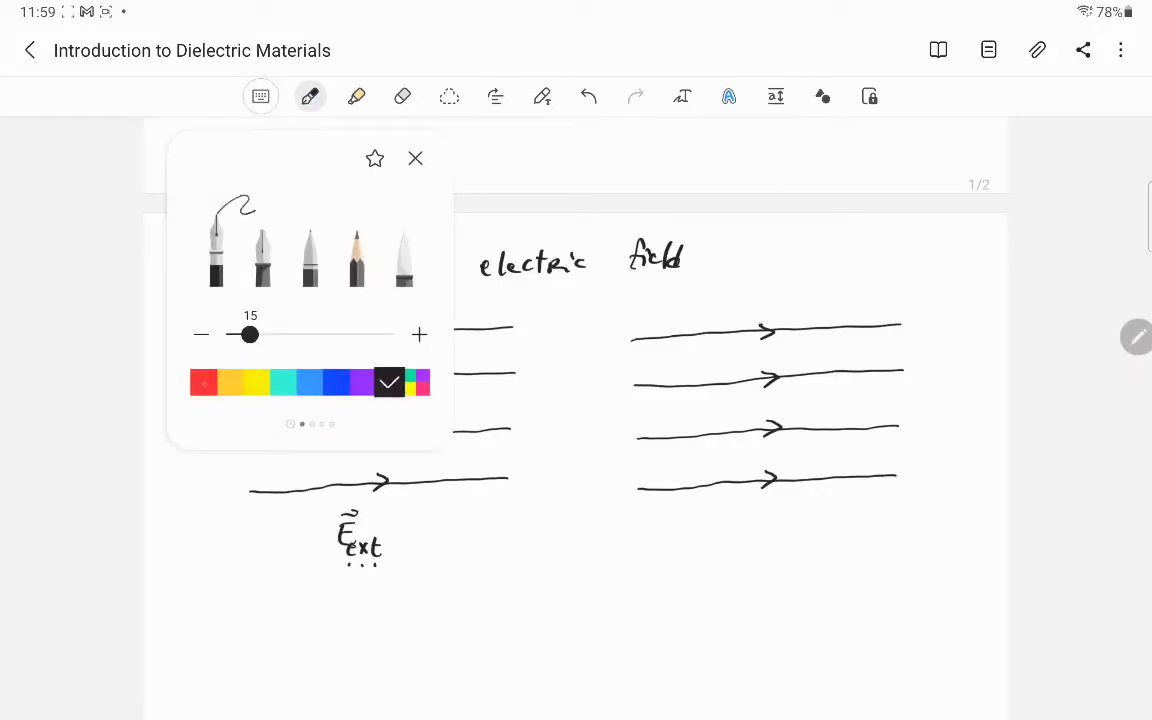
{"action": "left_click", "coordinate": [416, 158]}
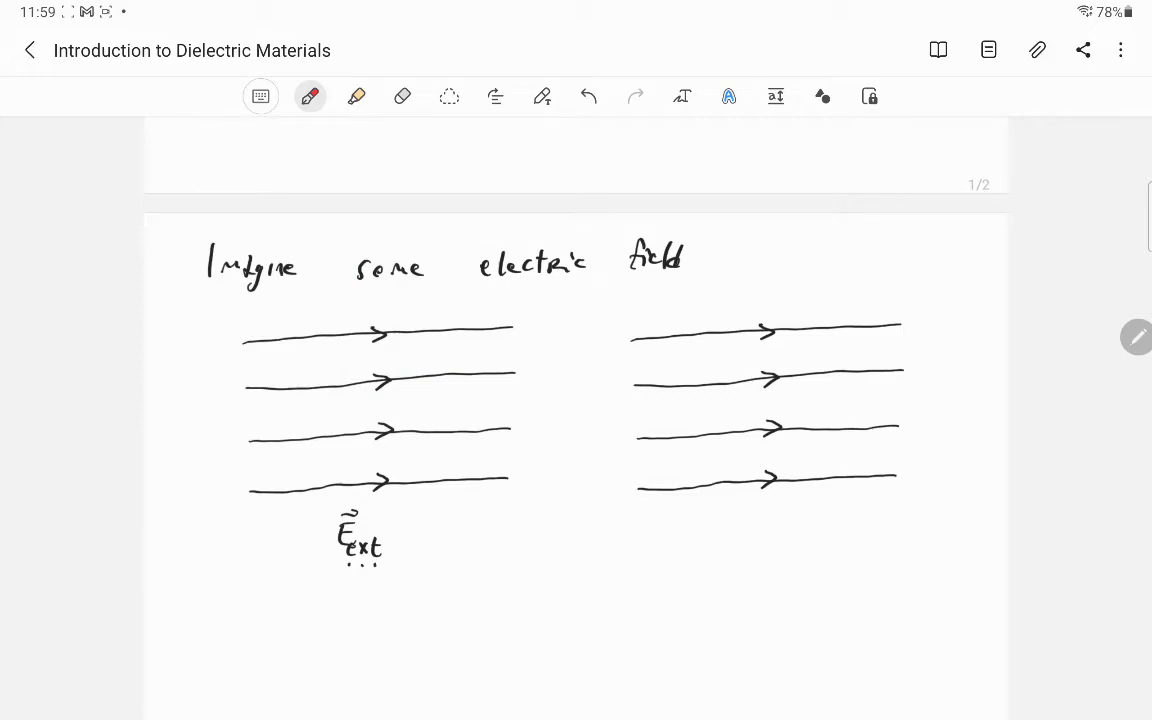
{"action": "left_click_drag", "start_coordinate": [692, 318], "coordinate": [694, 504]}
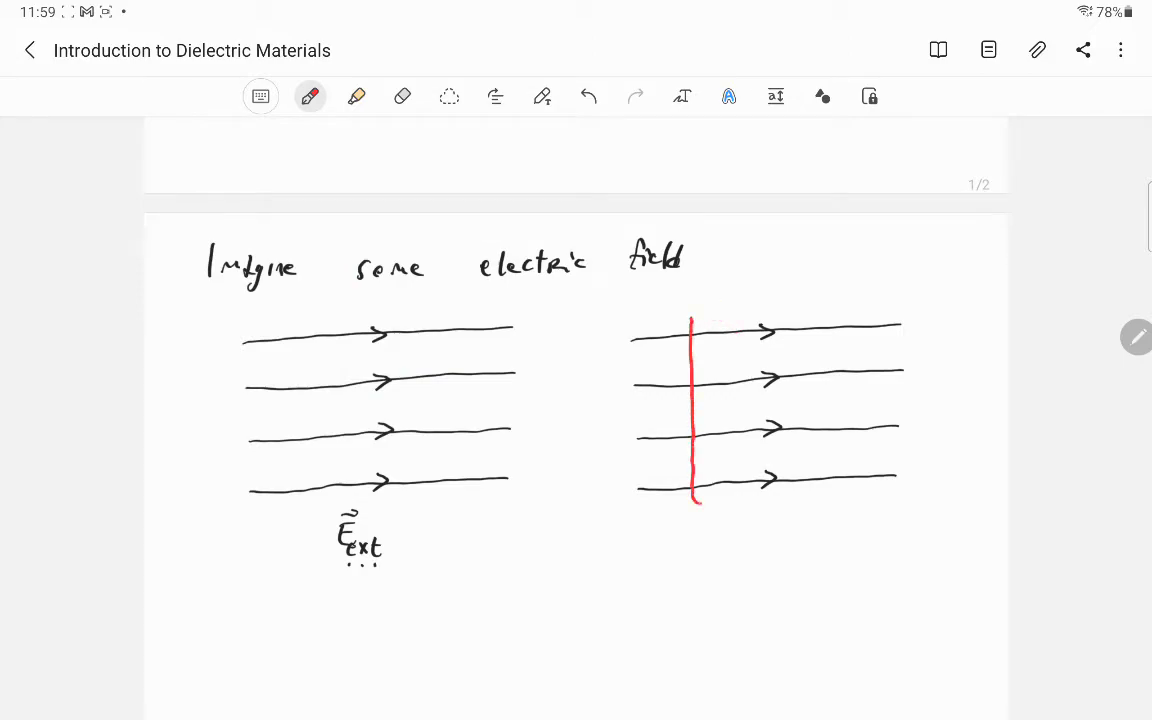
{"action": "left_click_drag", "start_coordinate": [690, 500], "coordinate": [844, 300]}
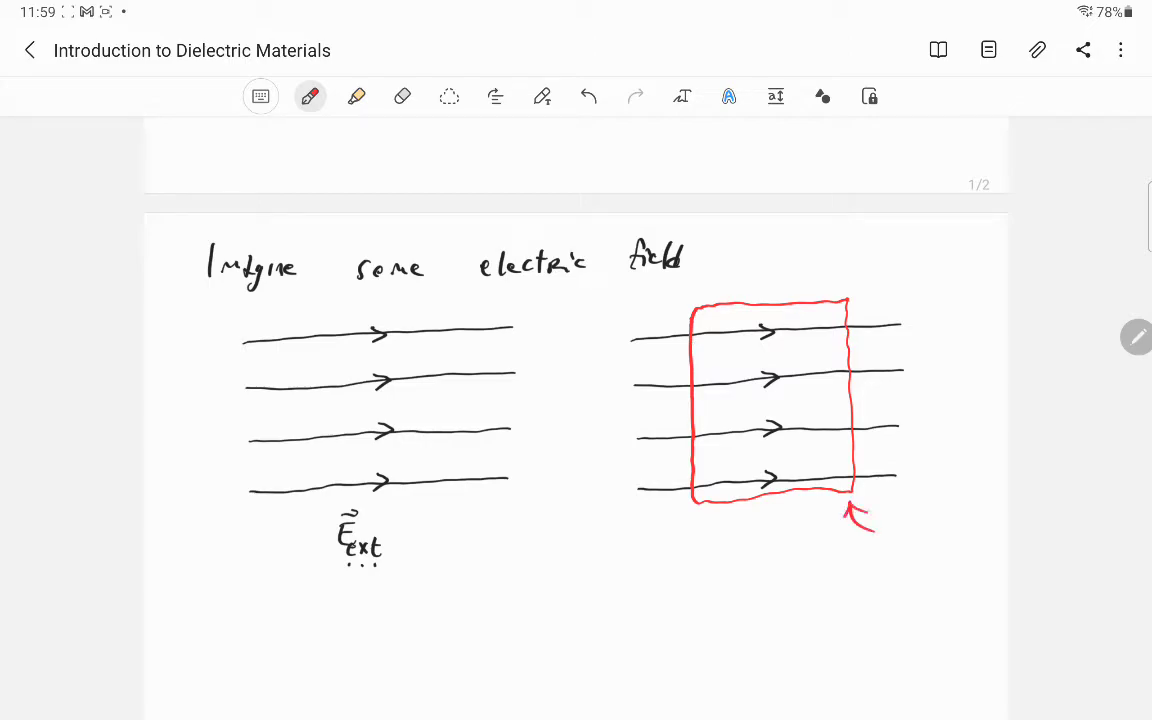
{"action": "left_click_drag", "start_coordinate": [896, 556], "coordinate": [916, 524]}
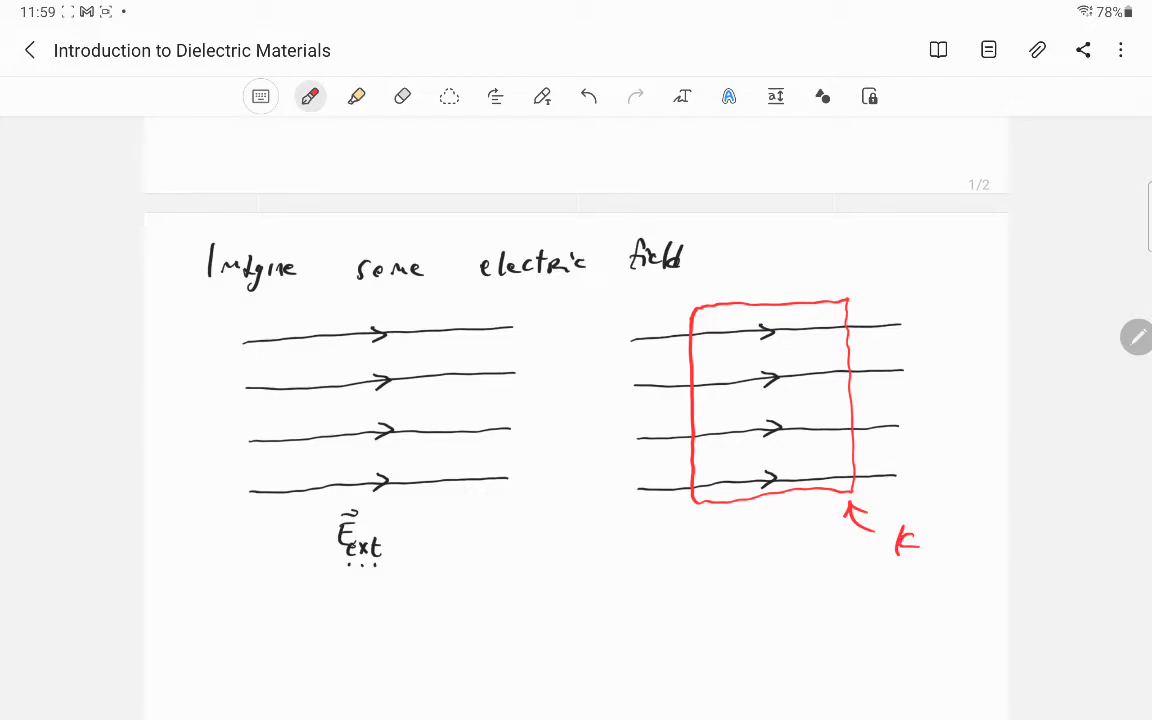
{"action": "scroll", "scroll_direction": "down", "scroll_amount": 3}
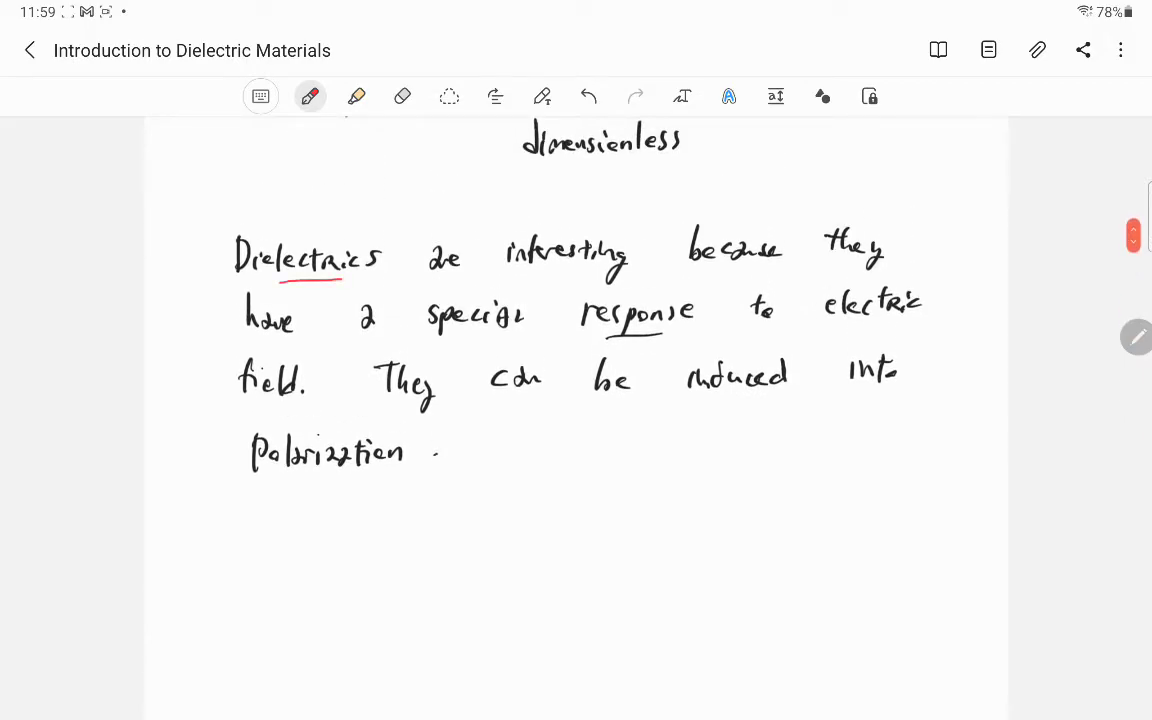
Underline key words of the dielectrics paragraph in red and mark − and + charges on the block's edges
{"action": "left_click_drag", "start_coordinate": [590, 344], "coordinate": [676, 344]}
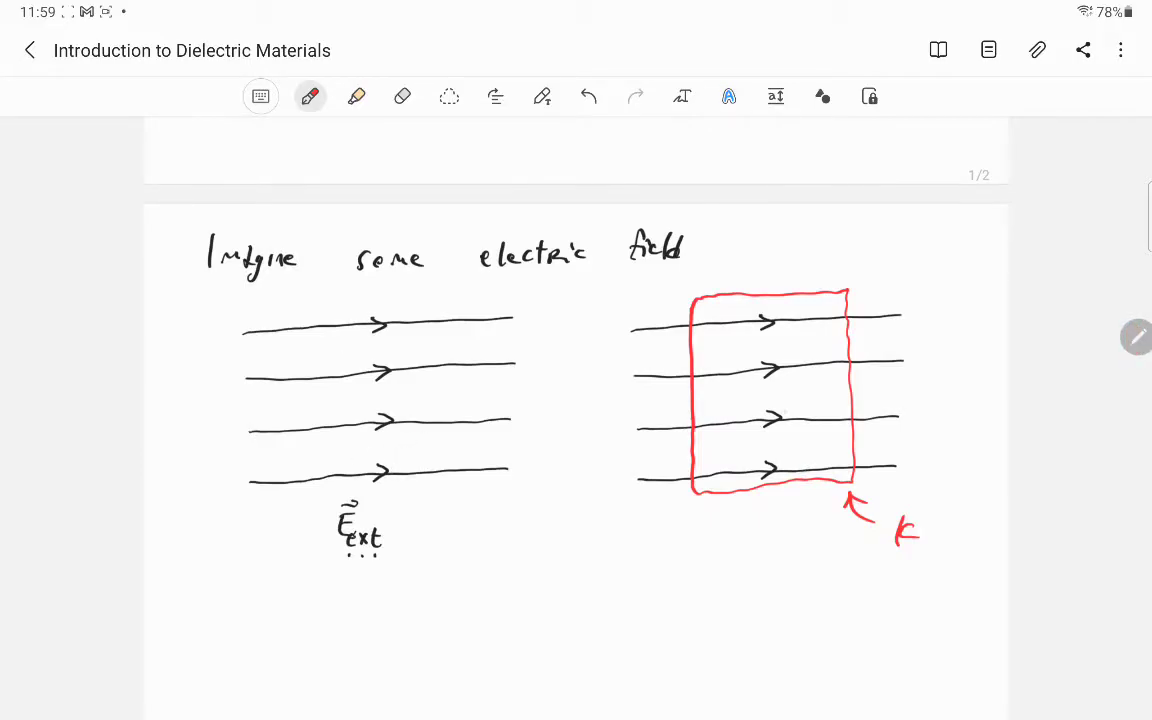
{"action": "scroll", "scroll_direction": "down", "scroll_amount": 3}
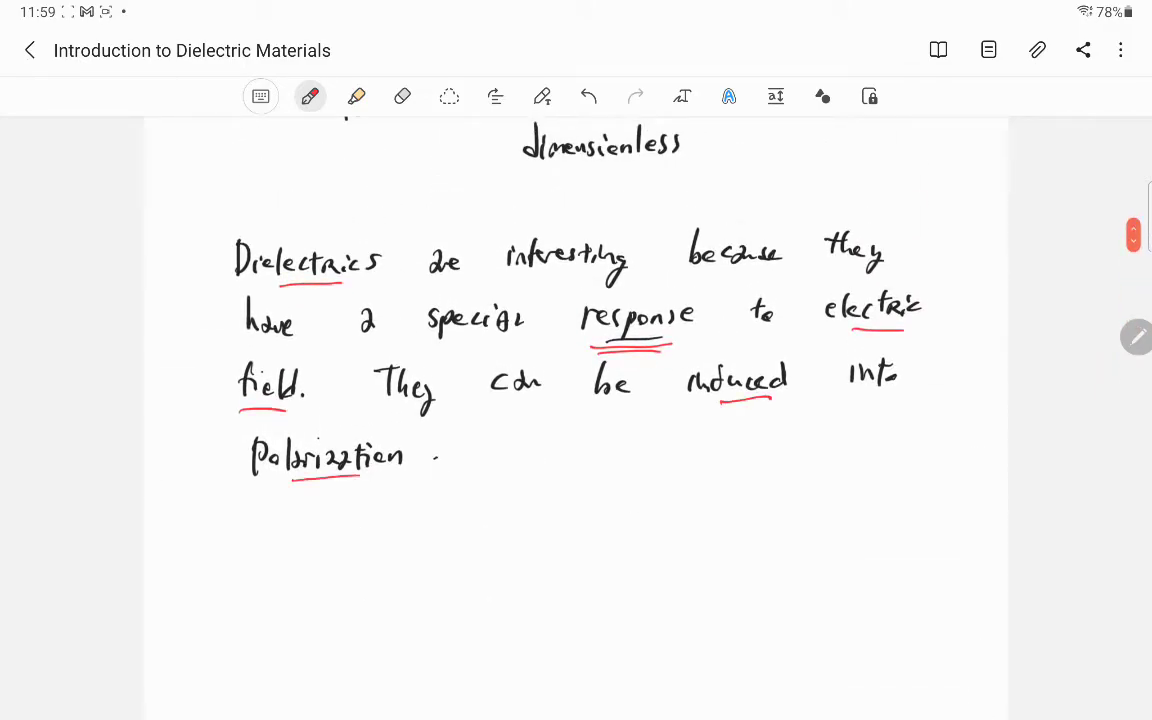
{"action": "scroll", "scroll_direction": "down", "scroll_amount": 3}
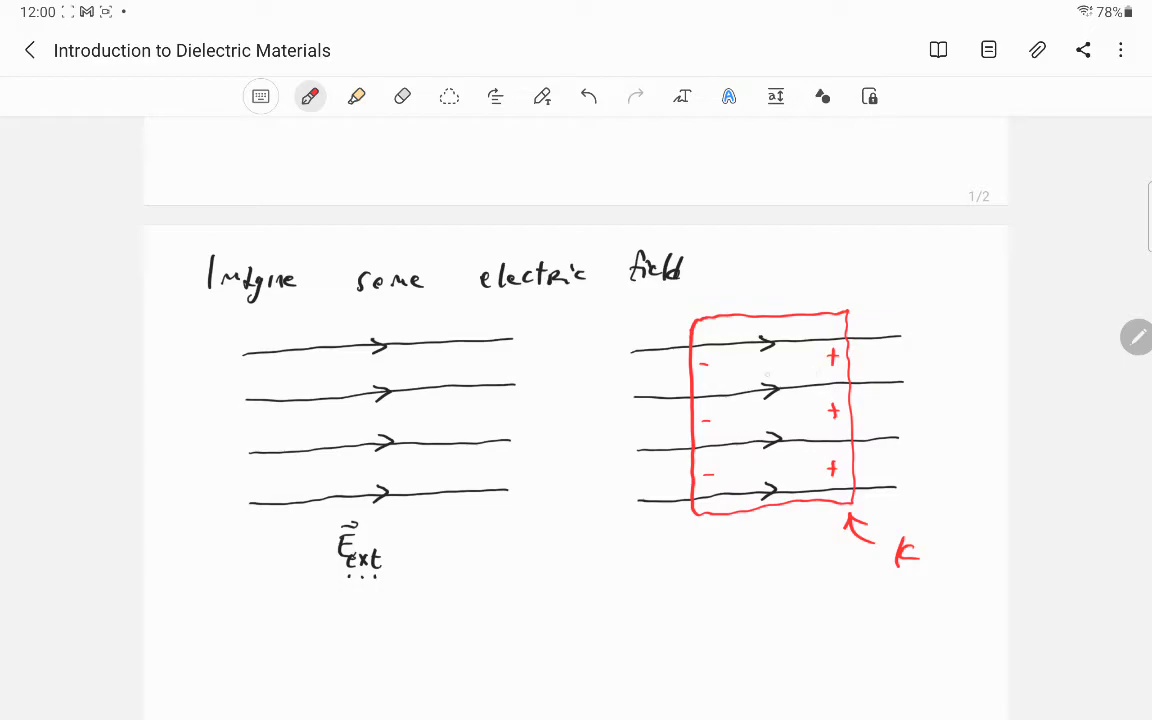
In teal ink, draw leftward arrows inside the block and label them E_response
{"action": "scroll", "scroll_direction": "down", "scroll_amount": 3}
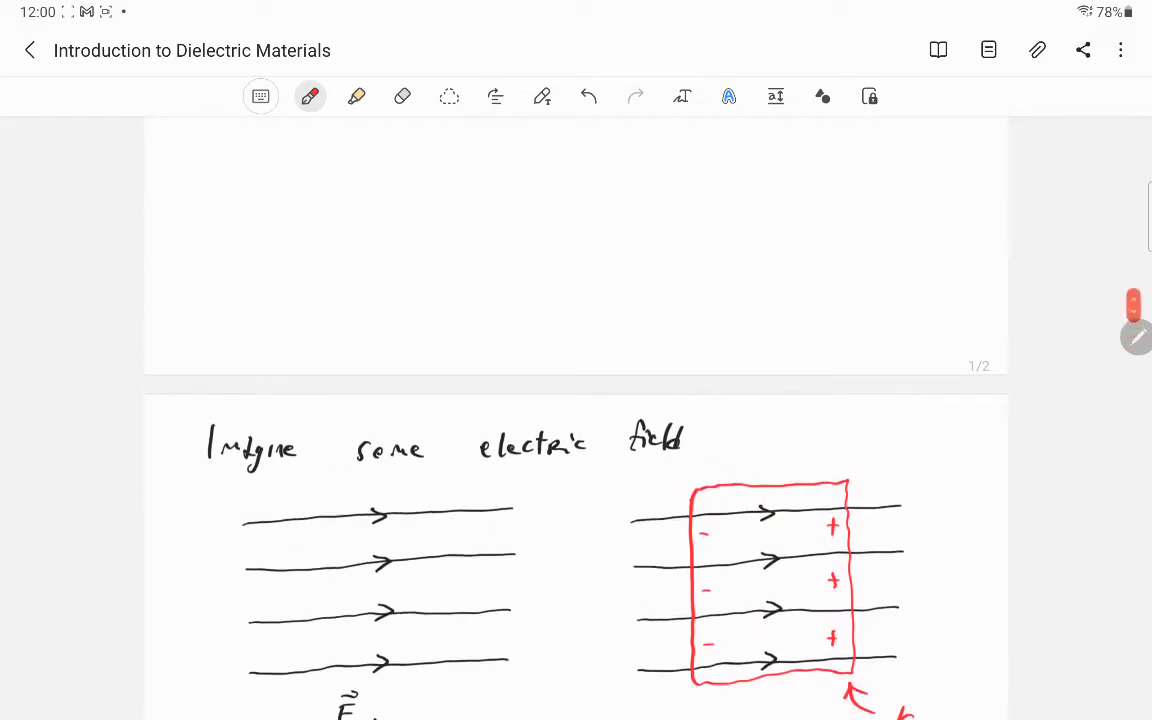
{"action": "left_click", "coordinate": [310, 96]}
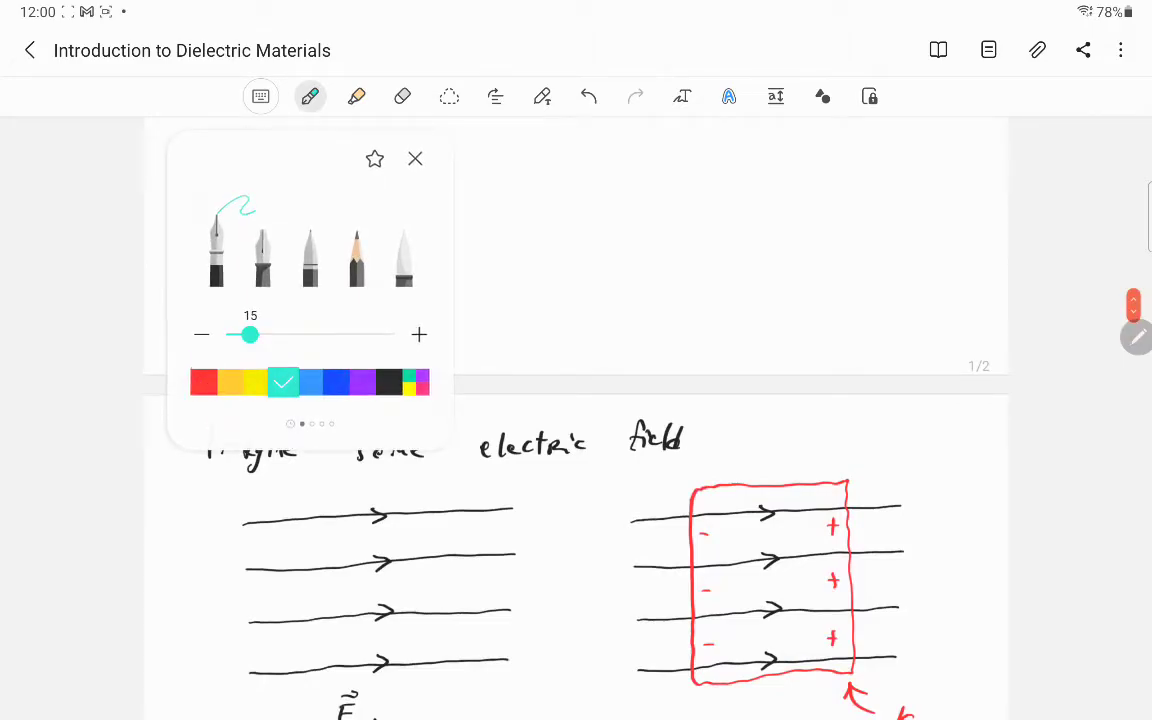
{"action": "left_click", "coordinate": [416, 160]}
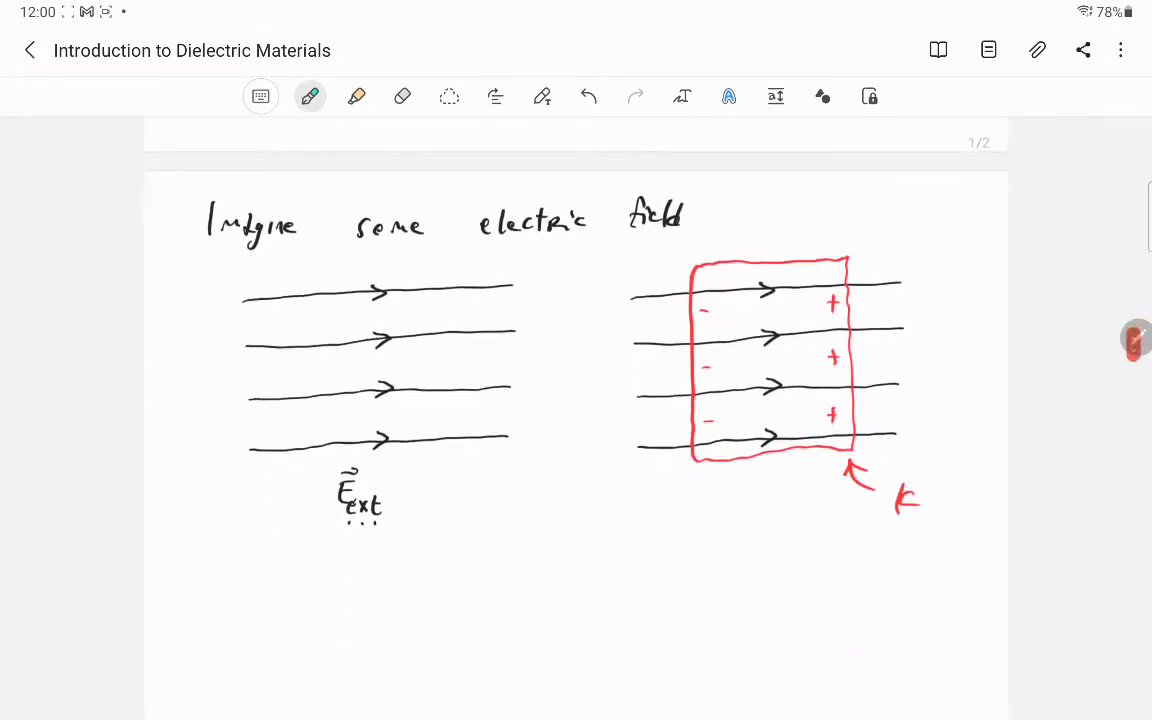
{"action": "left_click_drag", "start_coordinate": [728, 318], "coordinate": [812, 316]}
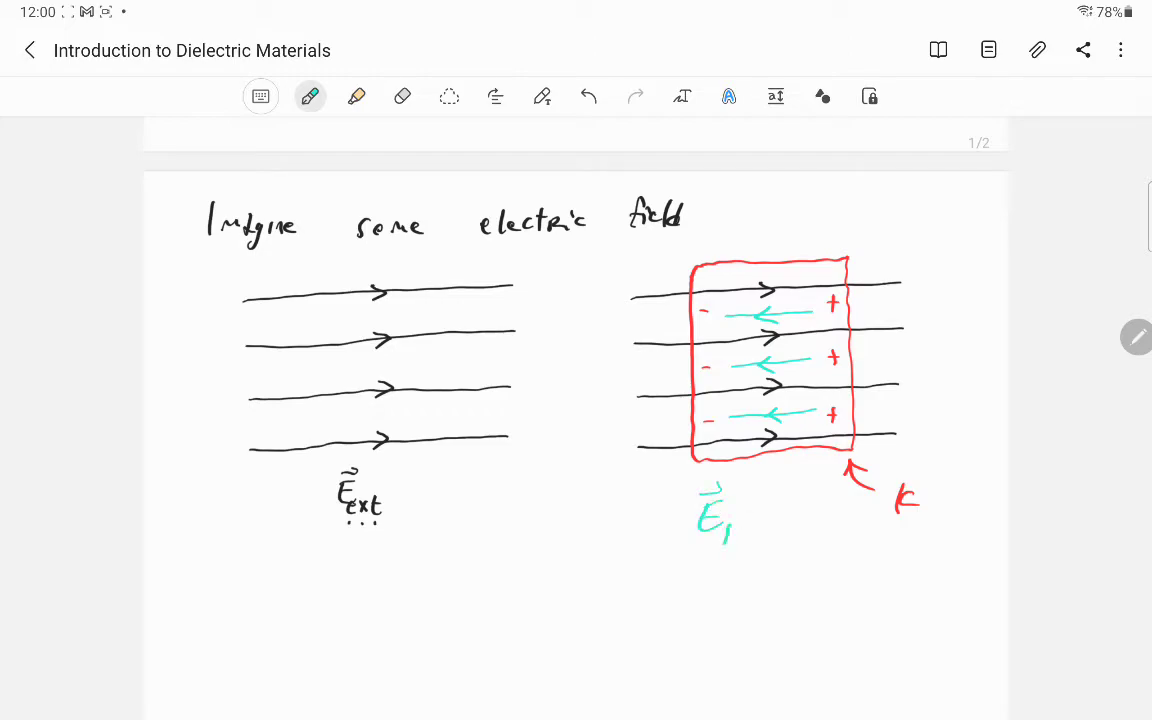
{"action": "type", "text": "response"}
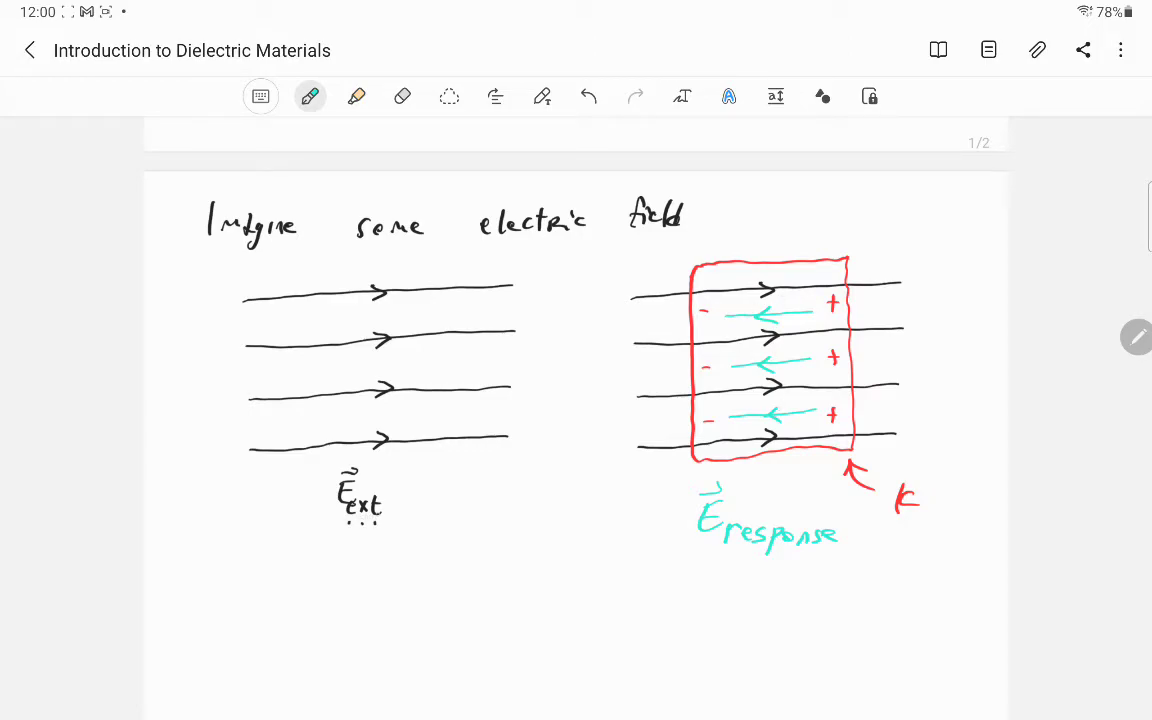
Back in black ink, begin writing 'Inside the dielectric…' below the block
{"action": "left_click", "coordinate": [310, 96]}
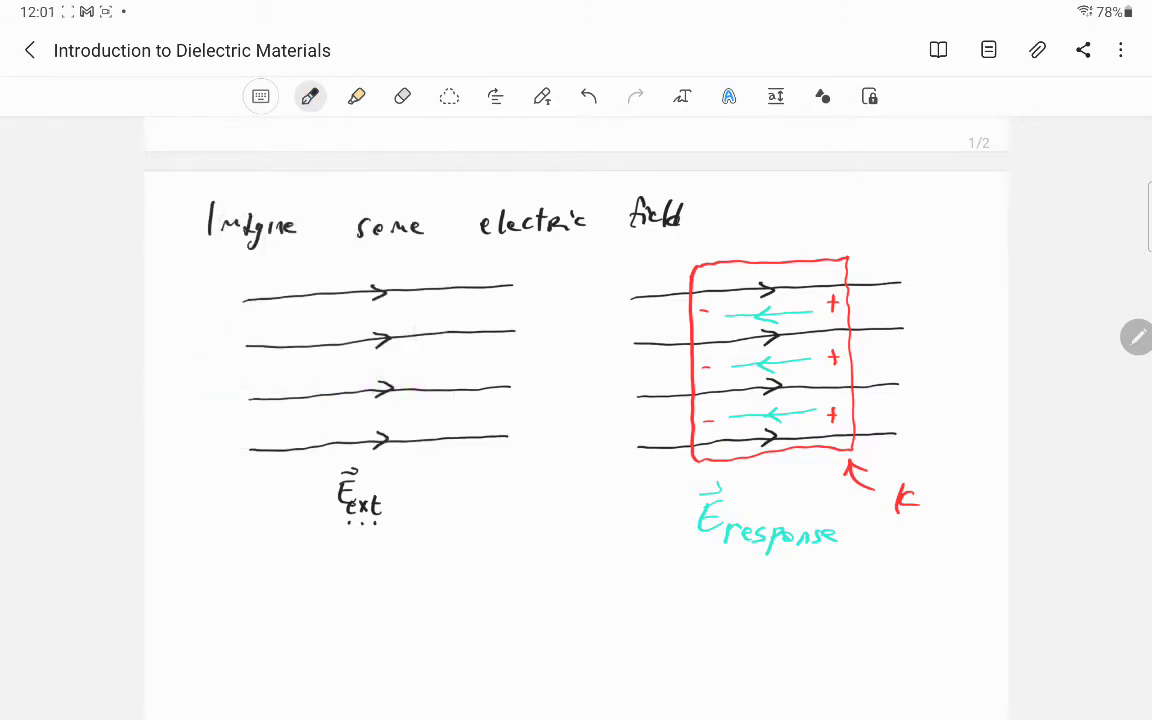
{"action": "type", "text": "Inside the dielectri"}
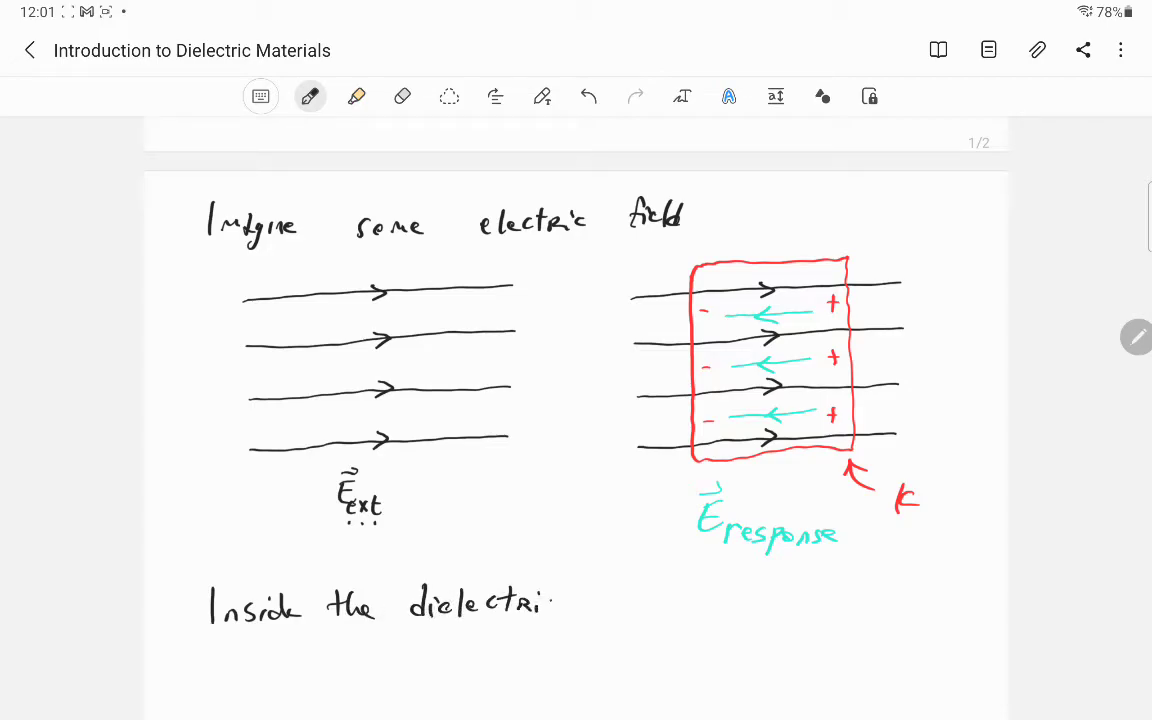
Handwrite E_net = E_ext + E_response and E_net = (1/κ) E_ext
{"action": "scroll", "scroll_direction": "down", "scroll_amount": 3}
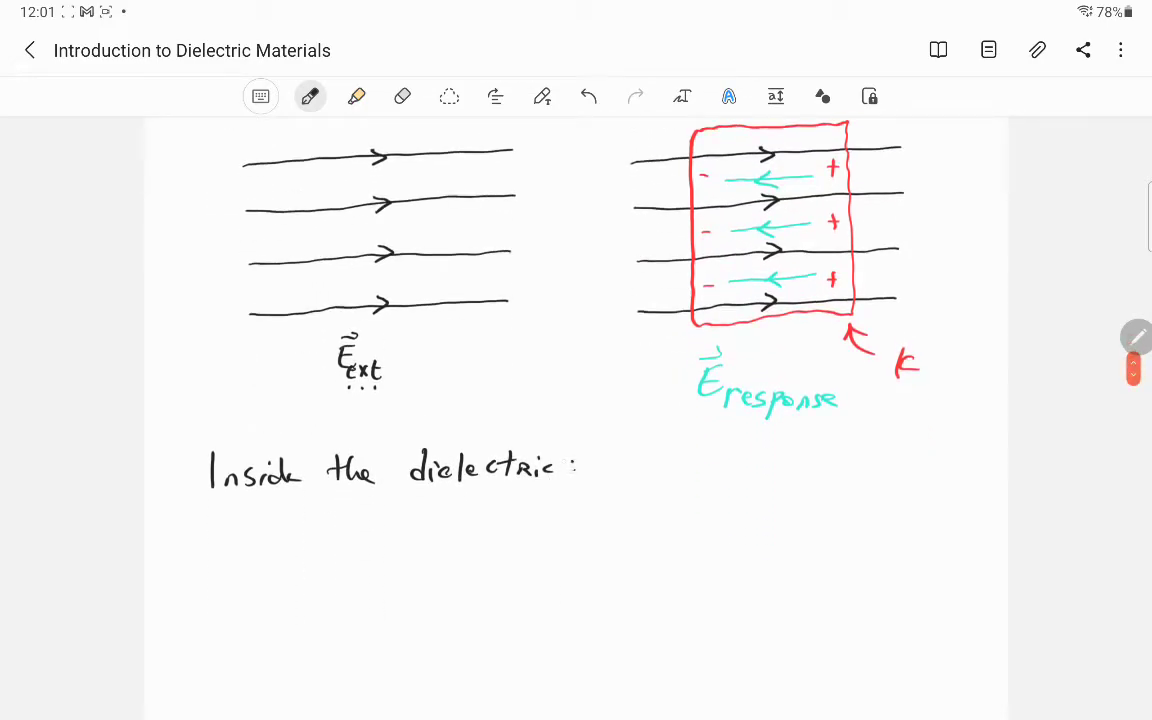
{"action": "type", "text": "new Enet = Eext +"}
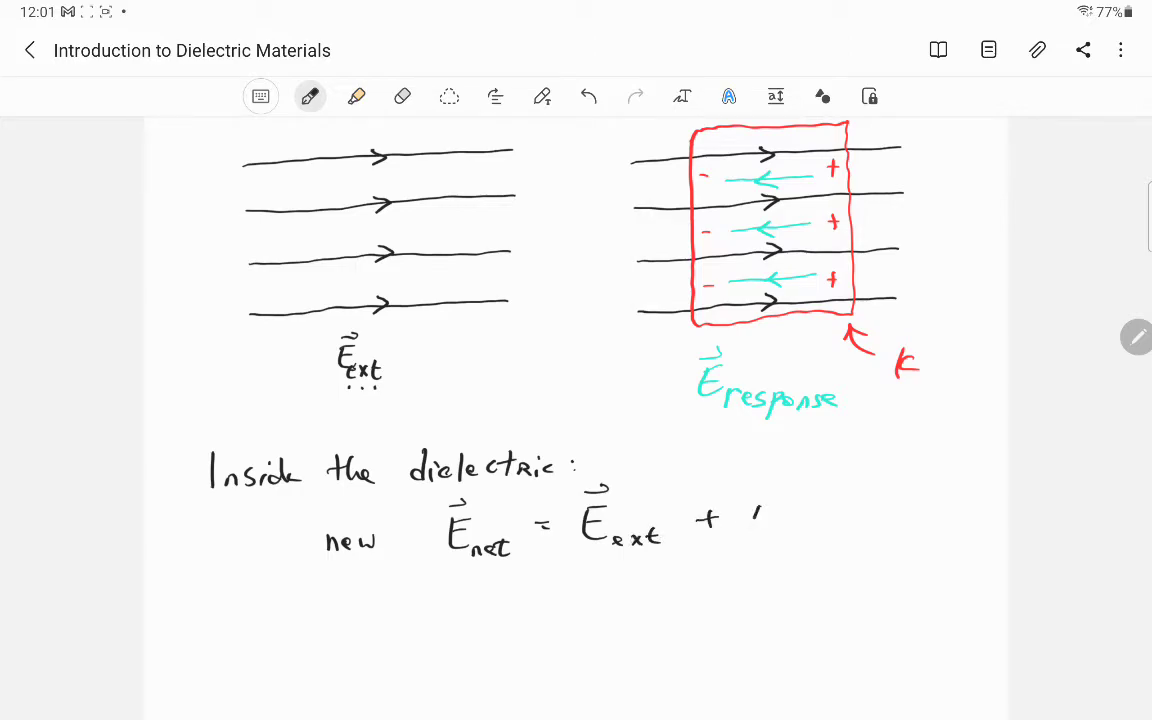
{"action": "type", "text": "E_response"}
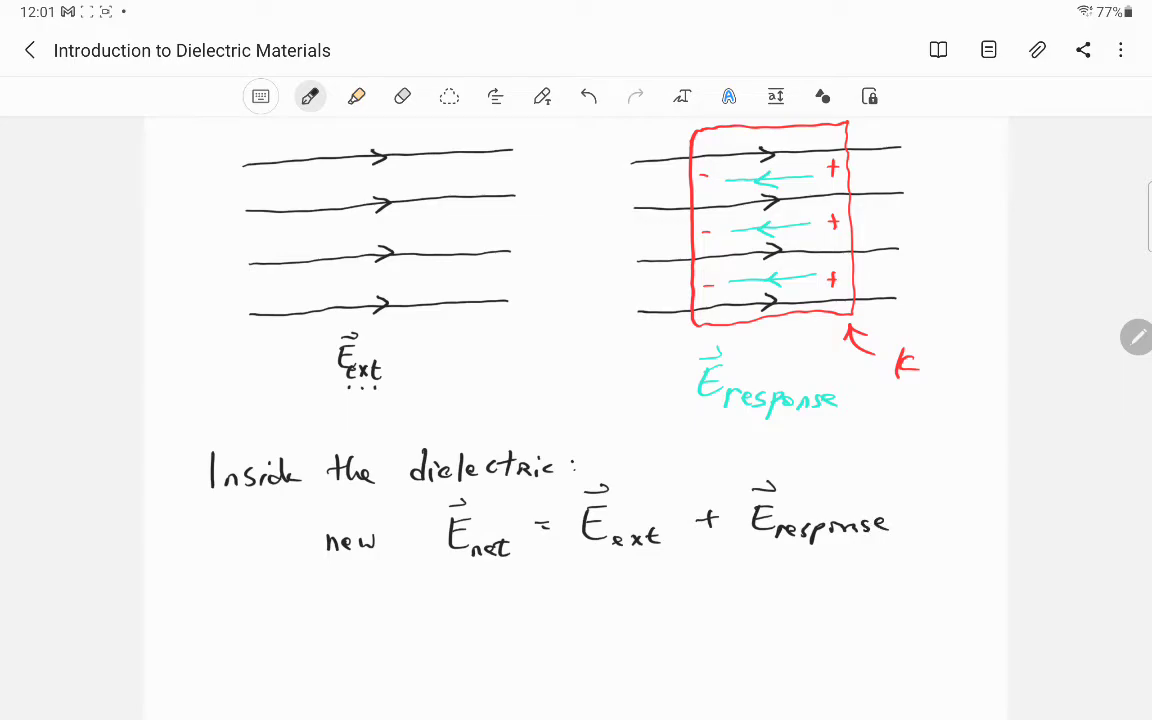
{"action": "scroll", "scroll_direction": "down", "scroll_amount": 3}
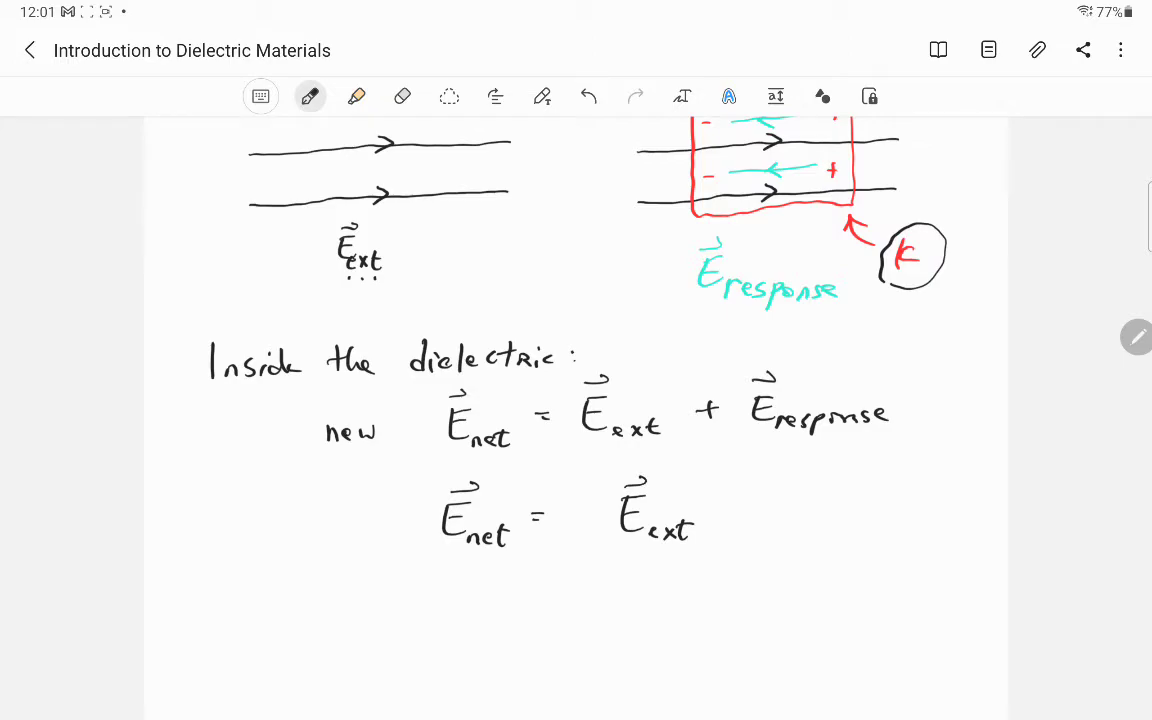
Handwrite the conclusion E_net < E_ext below the equations
{"action": "scroll", "scroll_direction": "down", "scroll_amount": 3}
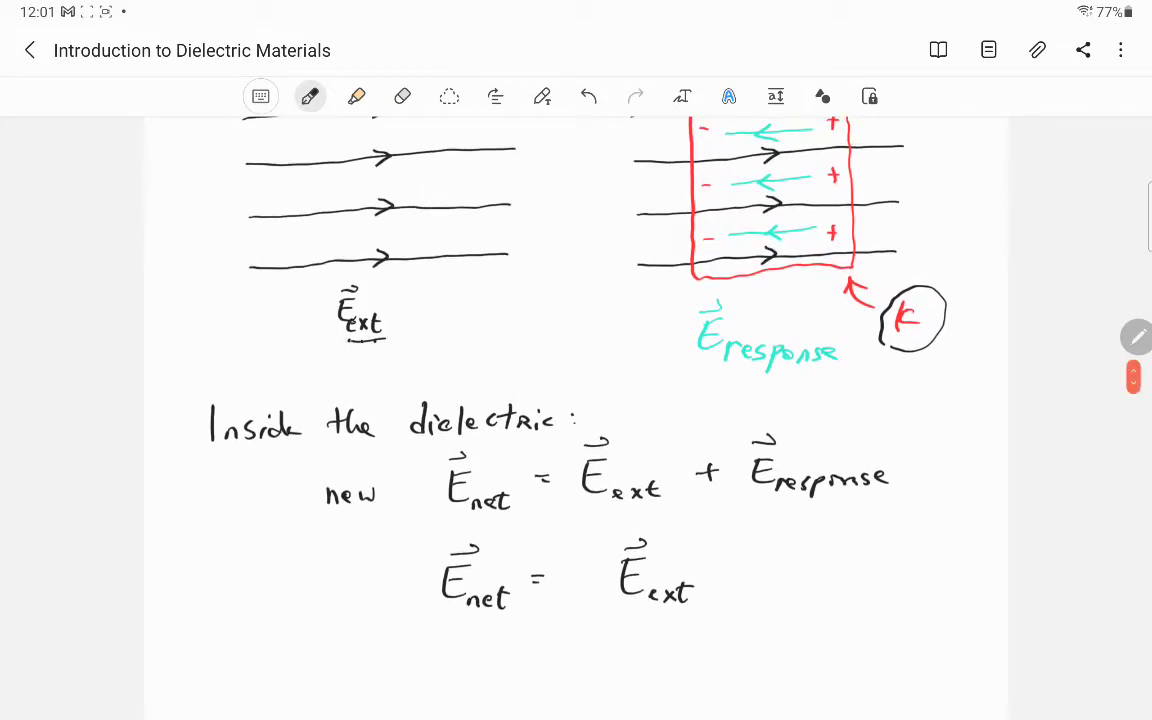
{"action": "scroll", "scroll_direction": "down", "scroll_amount": 3}
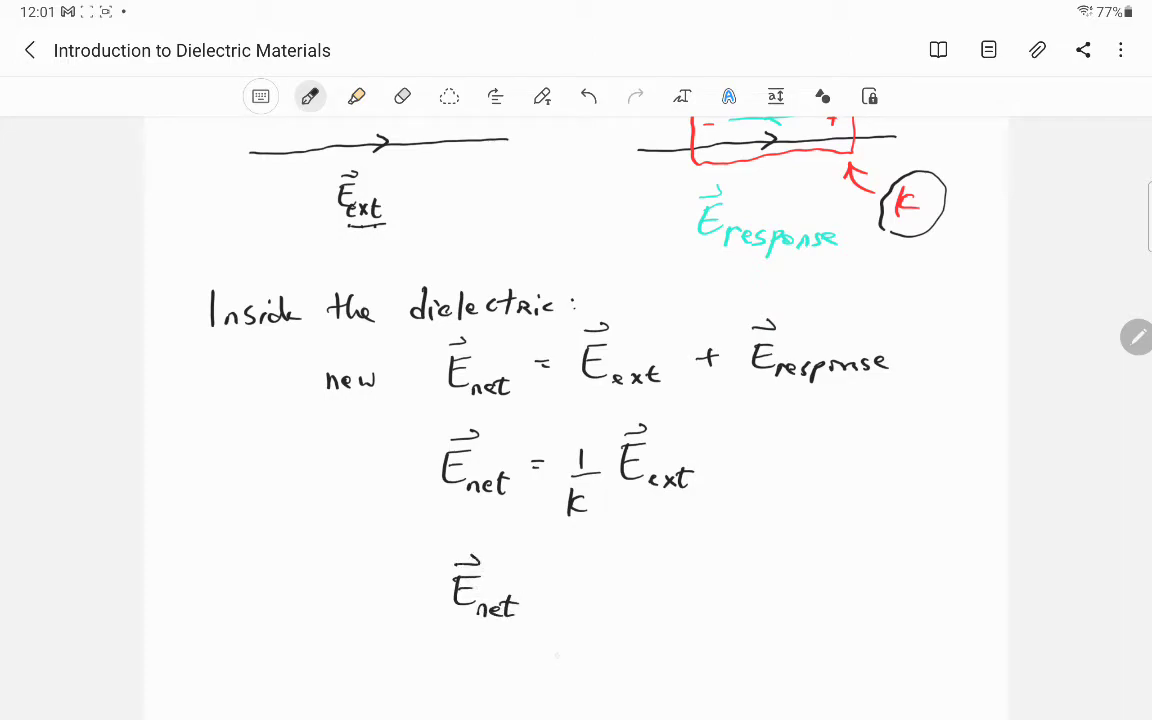
{"action": "left_click_drag", "start_coordinate": [570, 576], "coordinate": [550, 600]}
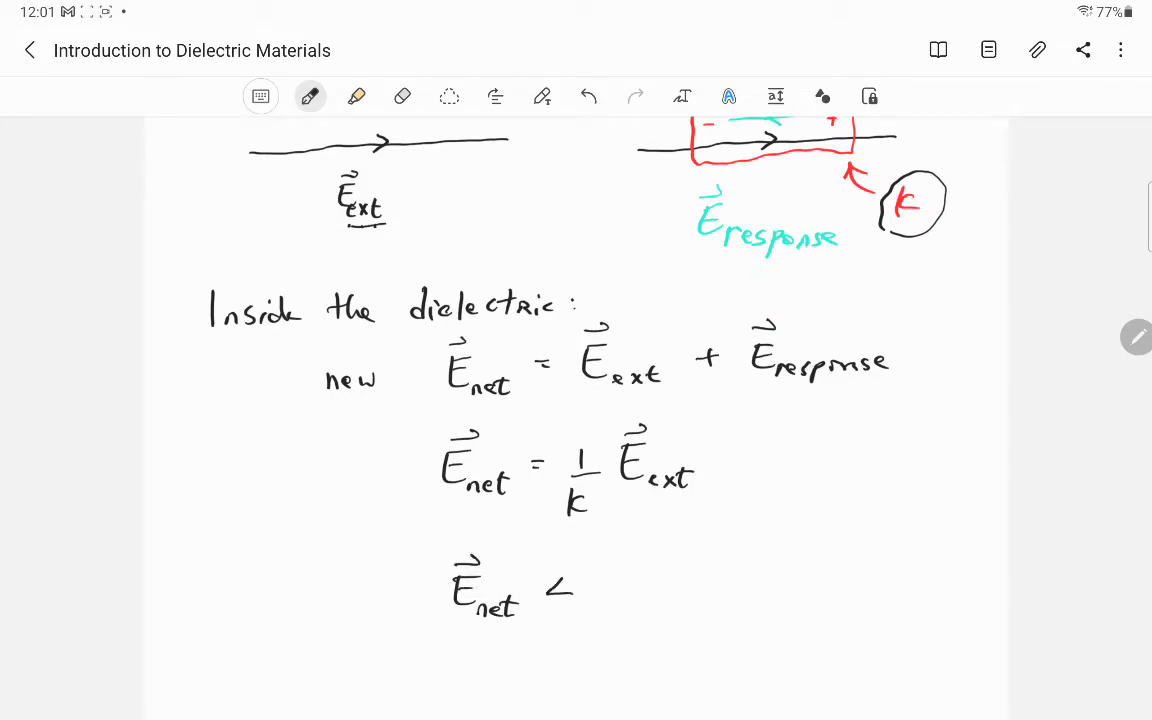
{"action": "type", "text": "Eext"}
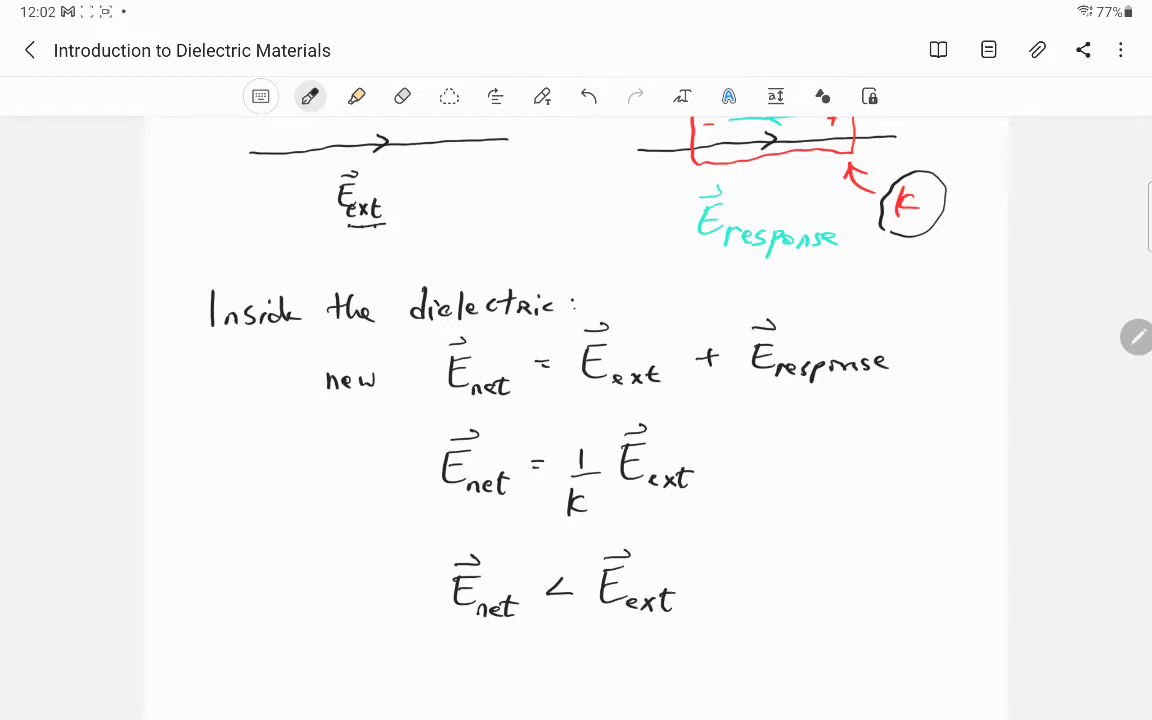
{"action": "scroll", "scroll_direction": "down", "scroll_amount": 3}
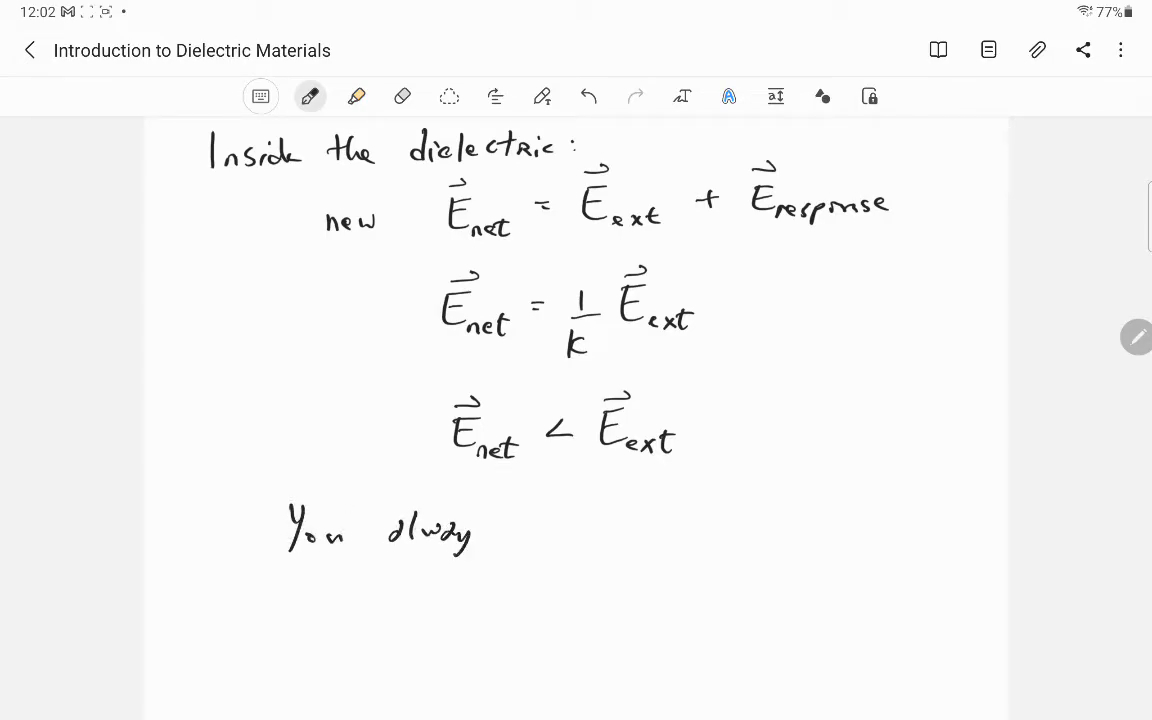
Handwrite 'You always get a smaller field b/c the dielectric's response is'
{"action": "type", "text": "get"}
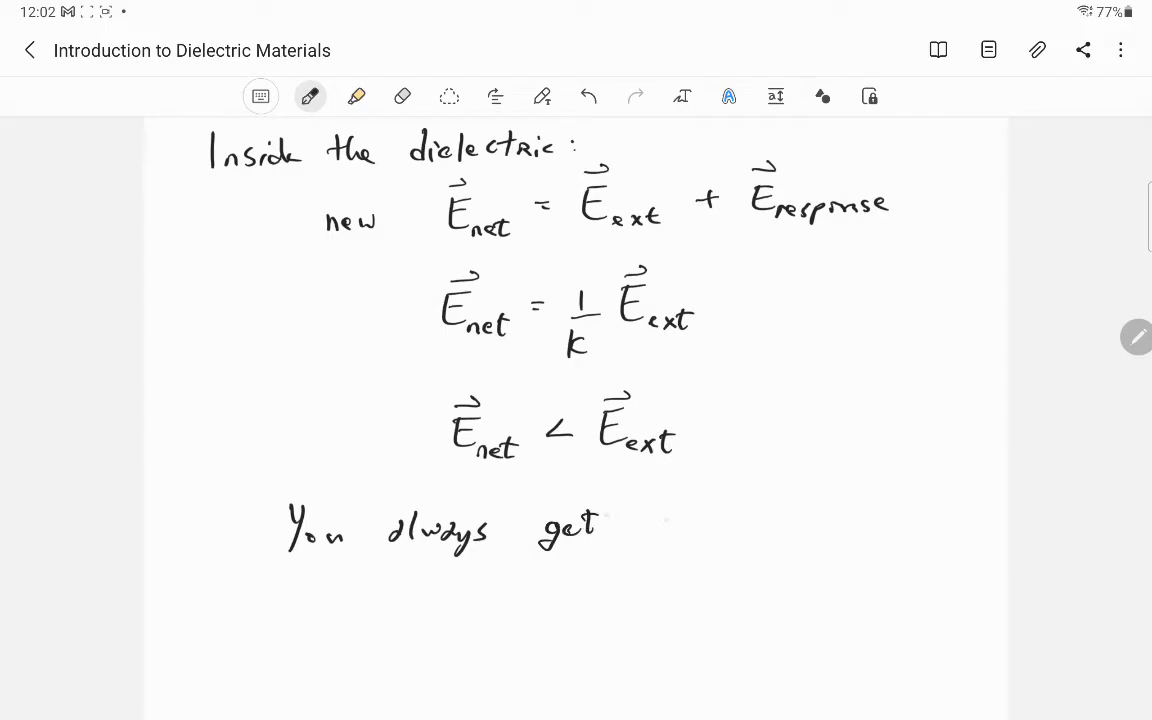
{"action": "type", "text": "a smaller"}
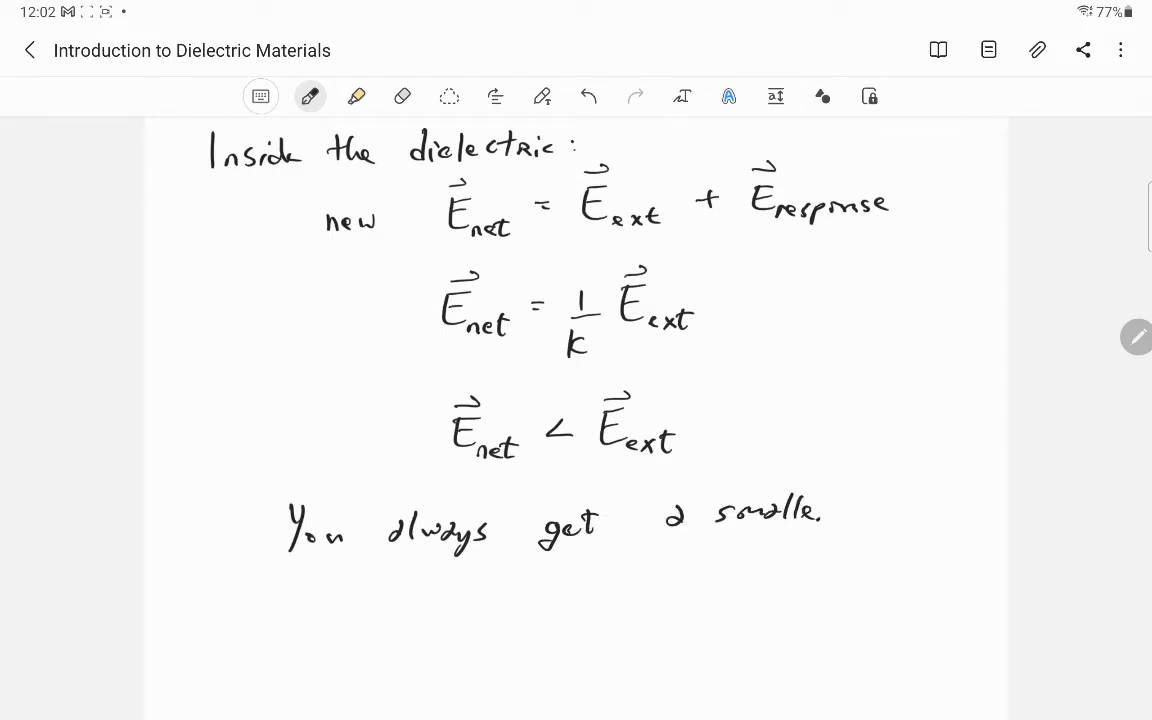
{"action": "type", "text": "field"}
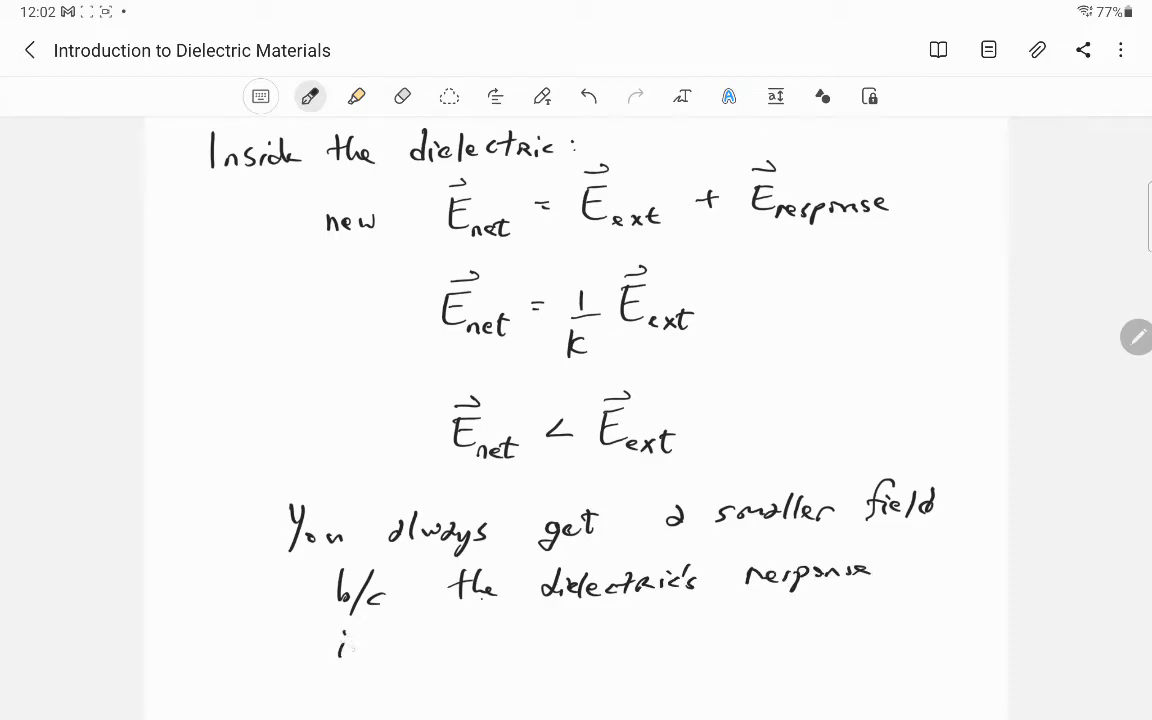
{"action": "left_click", "coordinate": [588, 96]}
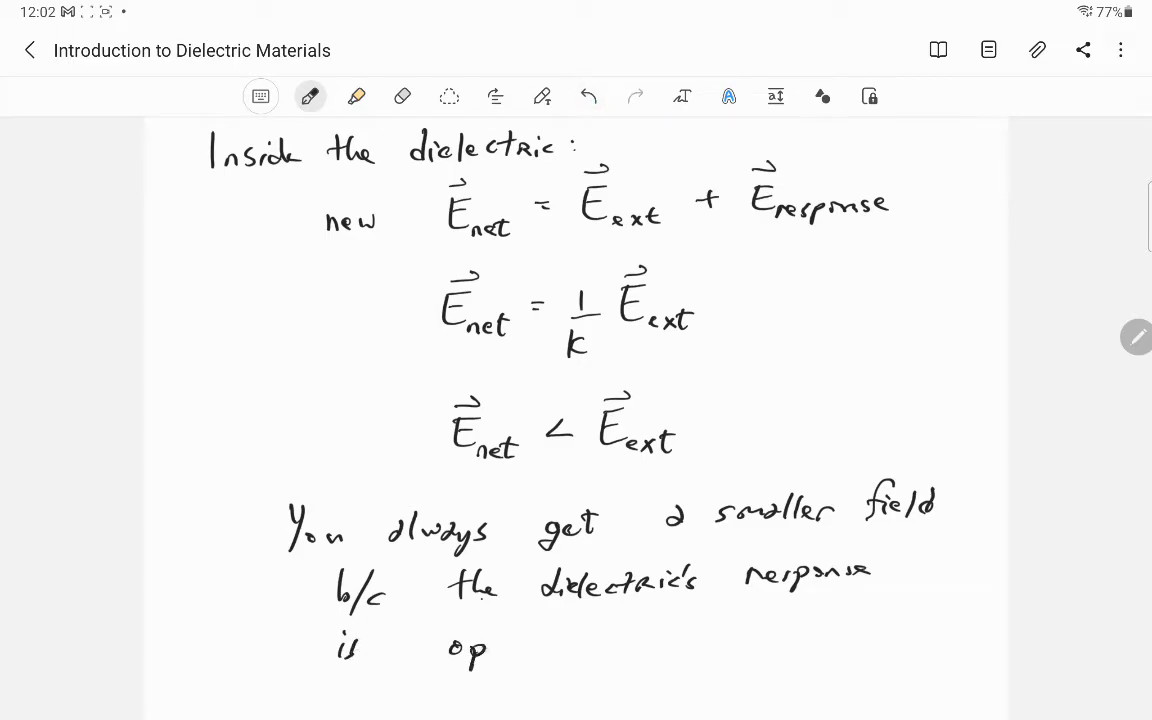
Finish the sentence 'opposite to the external field' and underline 'opposite'
{"action": "type", "text": "opposite to"}
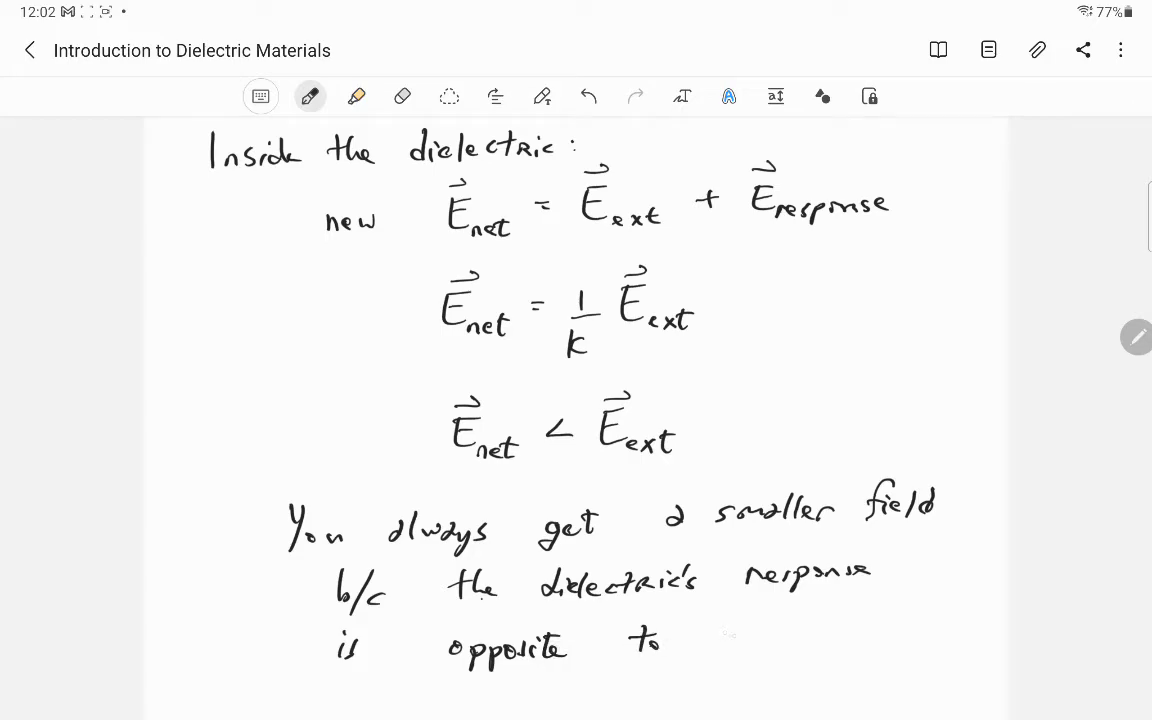
{"action": "type", "text": "the external"}
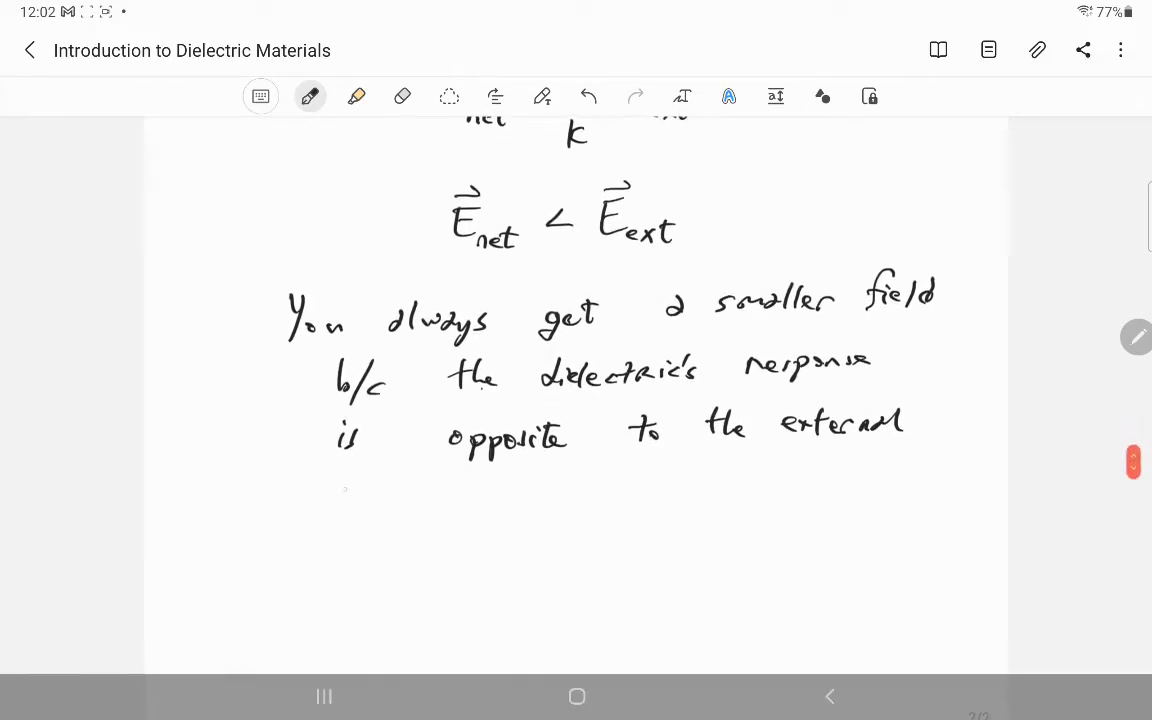
{"action": "left_click_drag", "start_coordinate": [330, 500], "coordinate": [410, 500]}
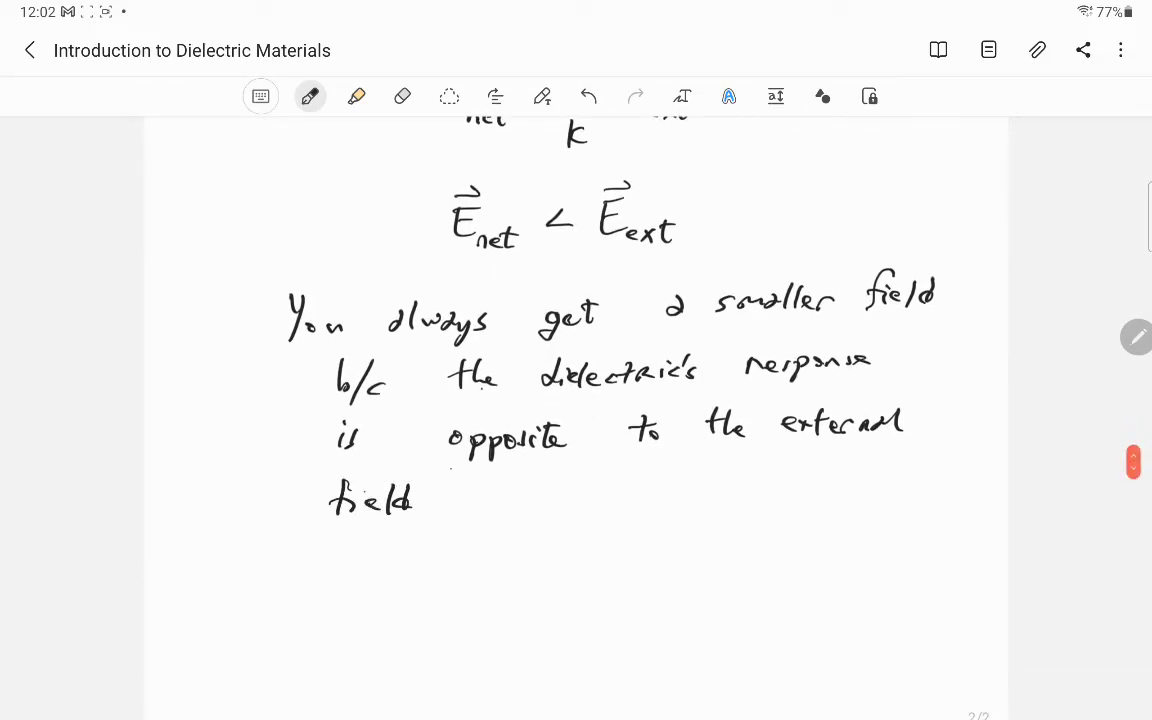
{"action": "scroll", "scroll_direction": "down", "scroll_amount": 3}
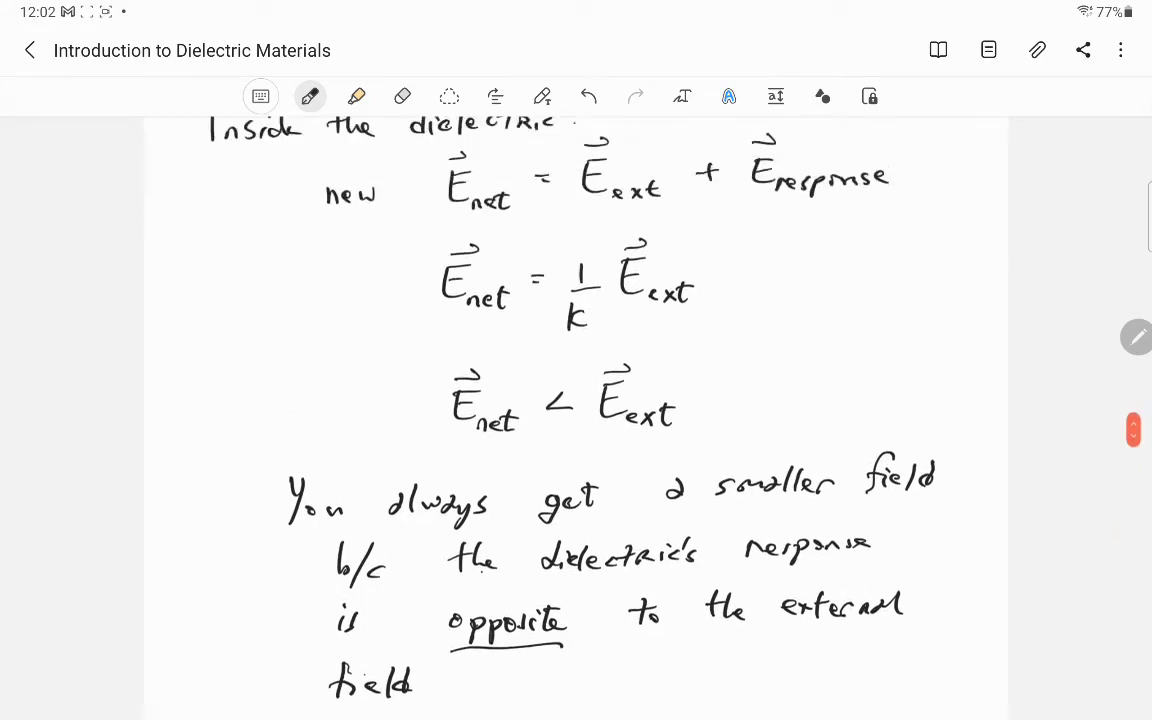
{"action": "scroll", "scroll_direction": "down", "scroll_amount": 3}
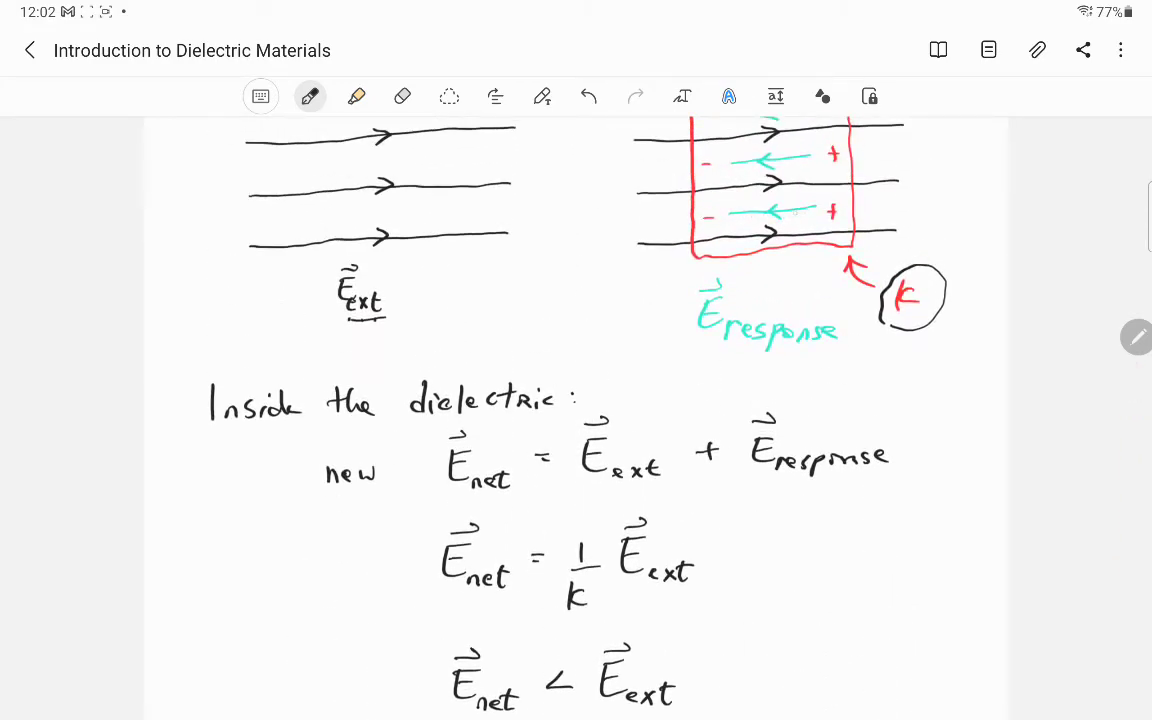
Underline E_response, box the two E_net equations and draw an arrow pointing at the box
{"action": "left_click_drag", "start_coordinate": [700, 356], "coordinate": [800, 360]}
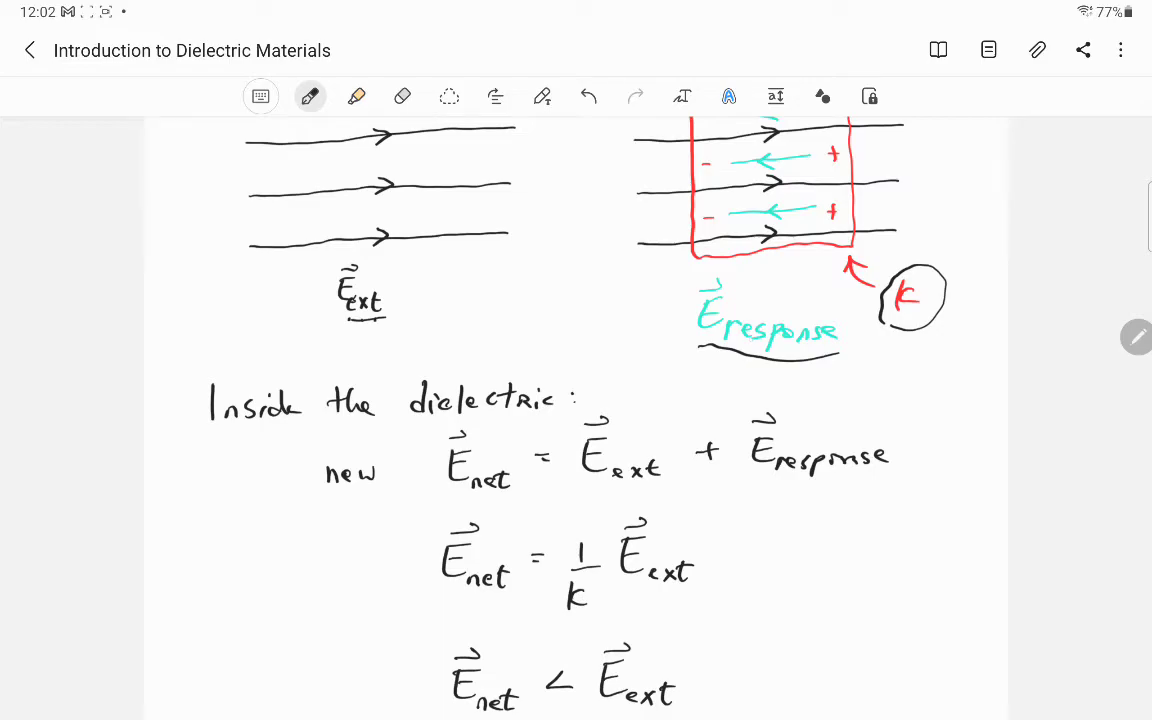
{"action": "scroll", "scroll_direction": "down", "scroll_amount": 3}
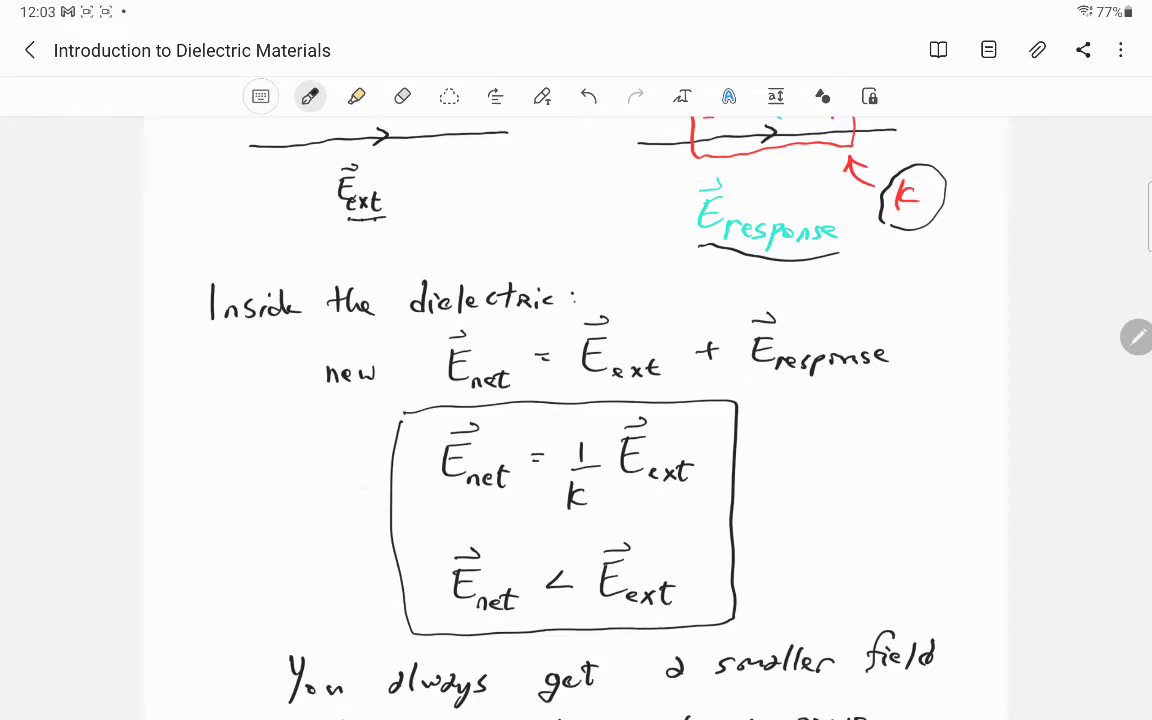
{"action": "left_click_drag", "start_coordinate": [312, 490], "coordinate": [424, 470]}
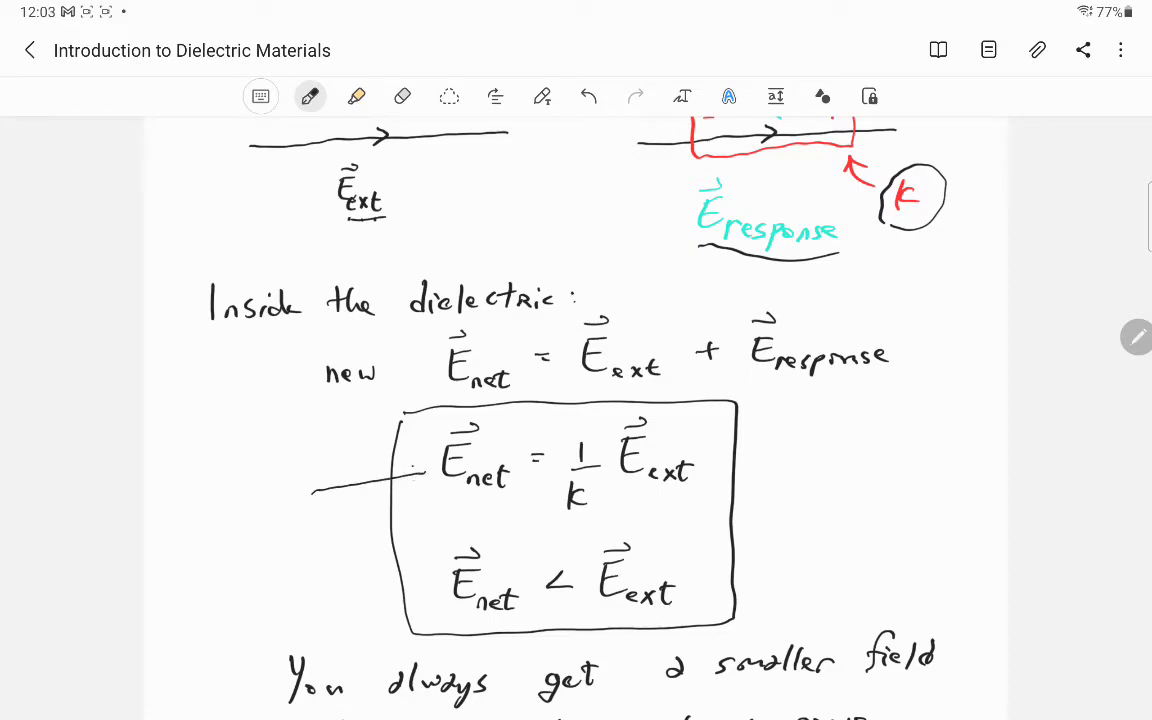
{"action": "left_click_drag", "start_coordinate": [320, 490], "coordinate": [424, 476]}
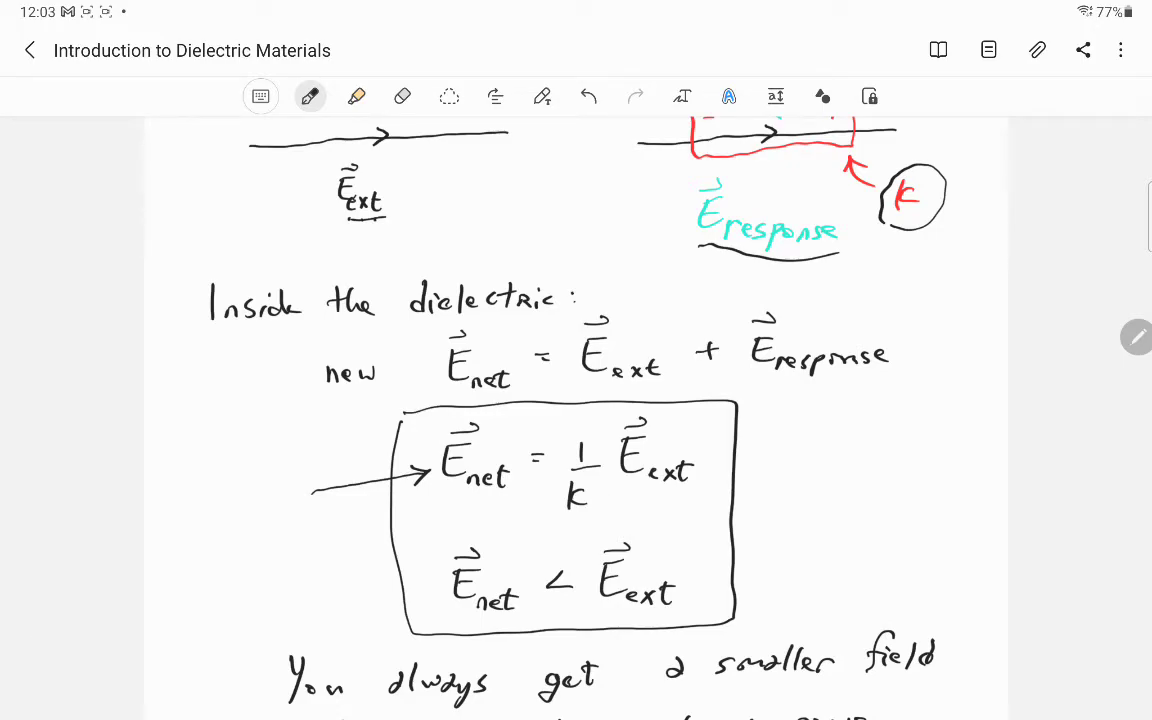
{"action": "scroll", "scroll_direction": "down", "scroll_amount": 3}
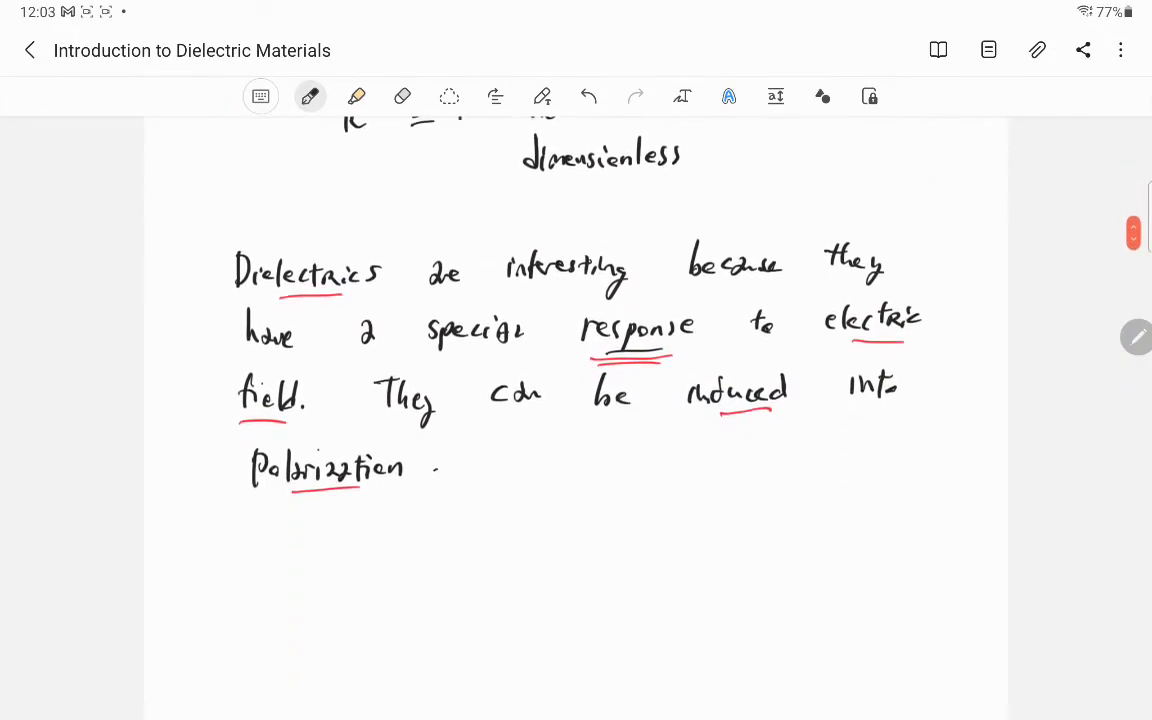
Scroll to the materials table and underline strontium titanate's κ value of 310
{"action": "scroll", "scroll_direction": "down", "scroll_amount": 3}
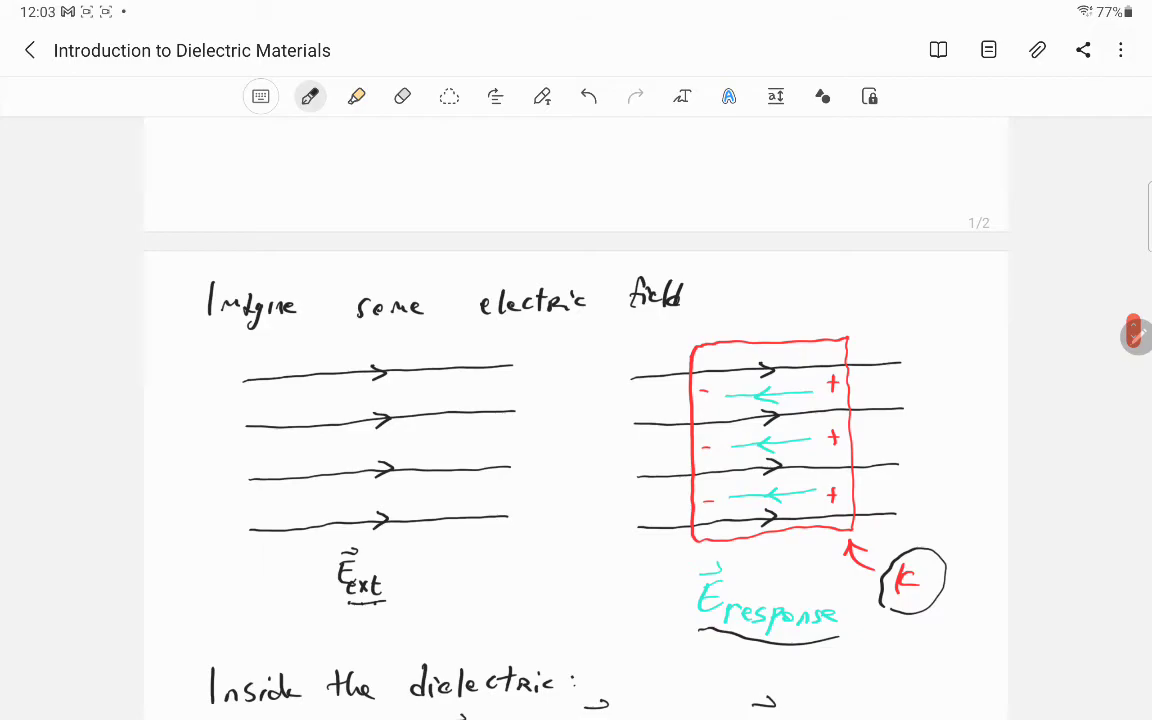
{"action": "scroll", "scroll_direction": "down", "scroll_amount": 3}
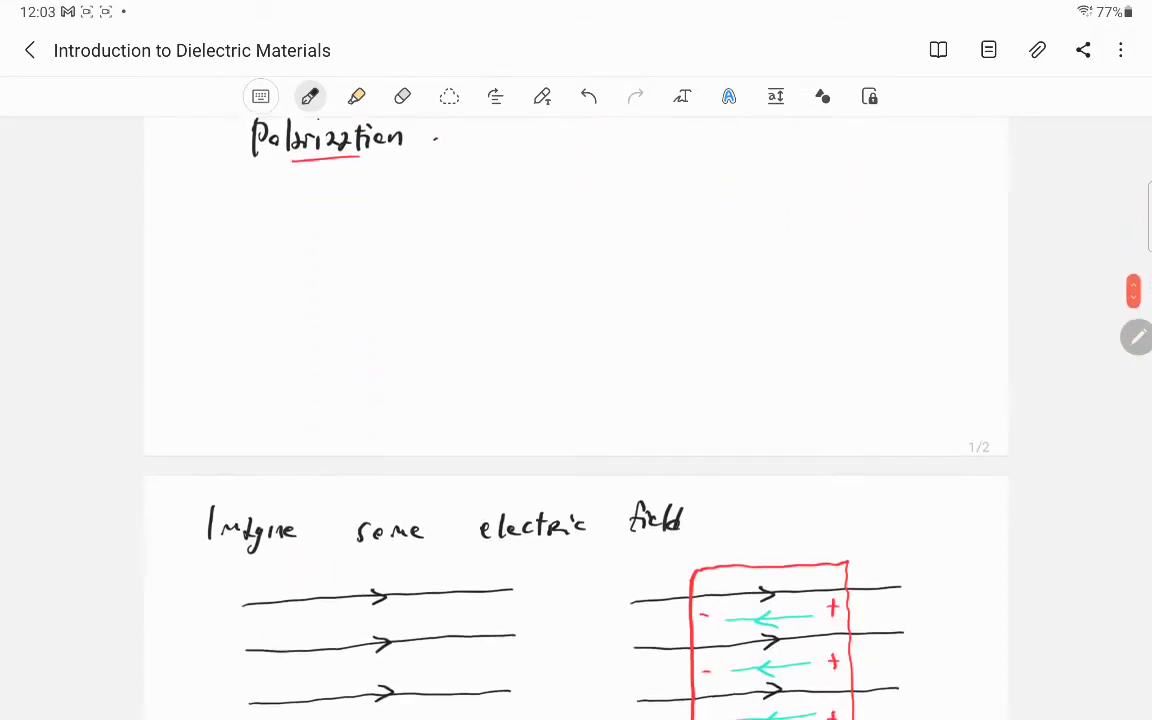
{"action": "scroll", "scroll_direction": "down", "scroll_amount": 3}
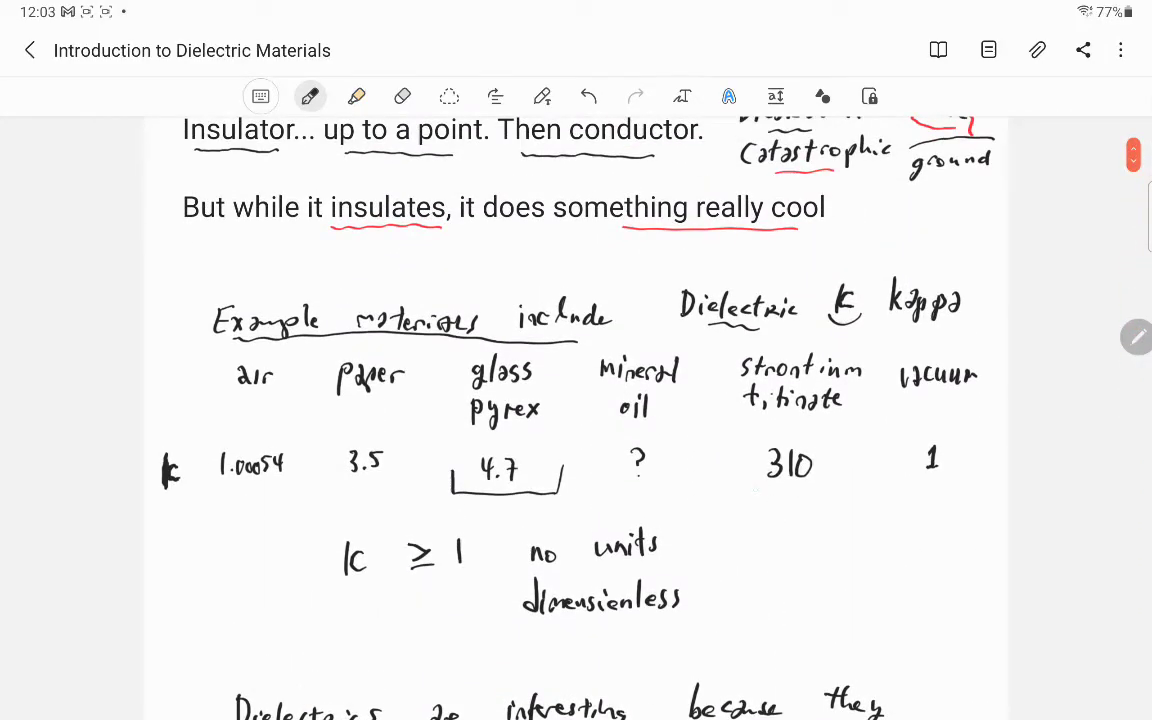
{"action": "left_click_drag", "start_coordinate": [756, 490], "coordinate": [830, 490]}
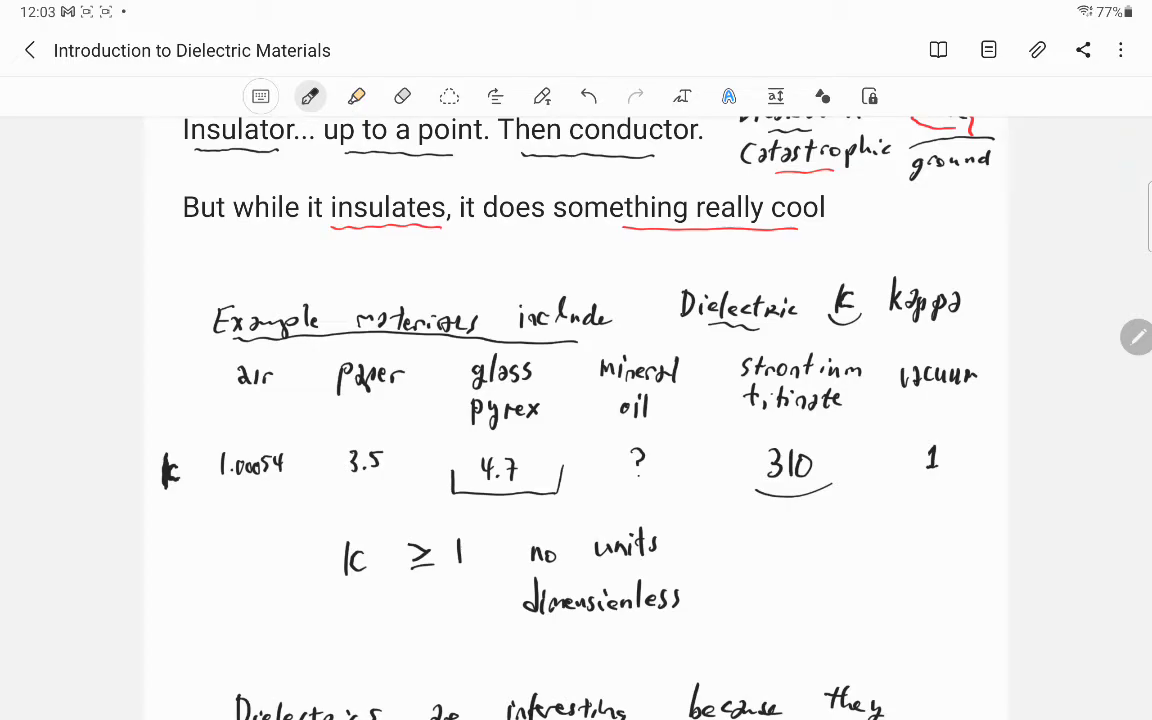
{"action": "scroll", "scroll_direction": "down", "scroll_amount": 3}
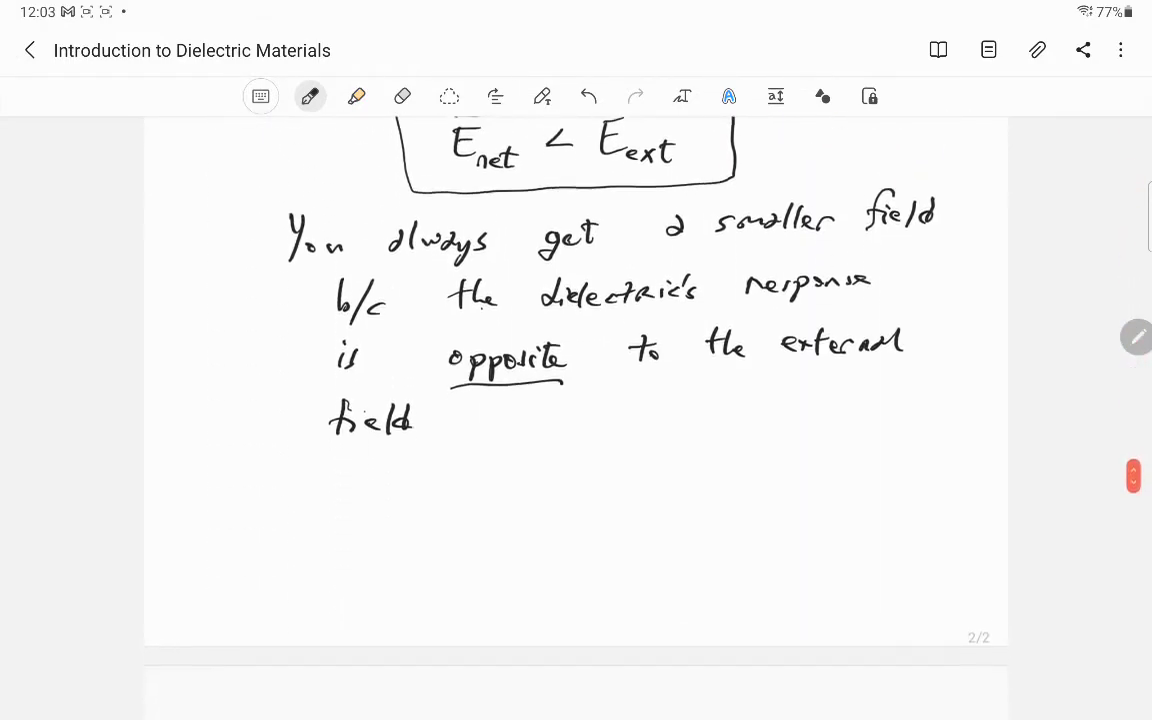
{"action": "scroll", "scroll_direction": "down", "scroll_amount": 3}
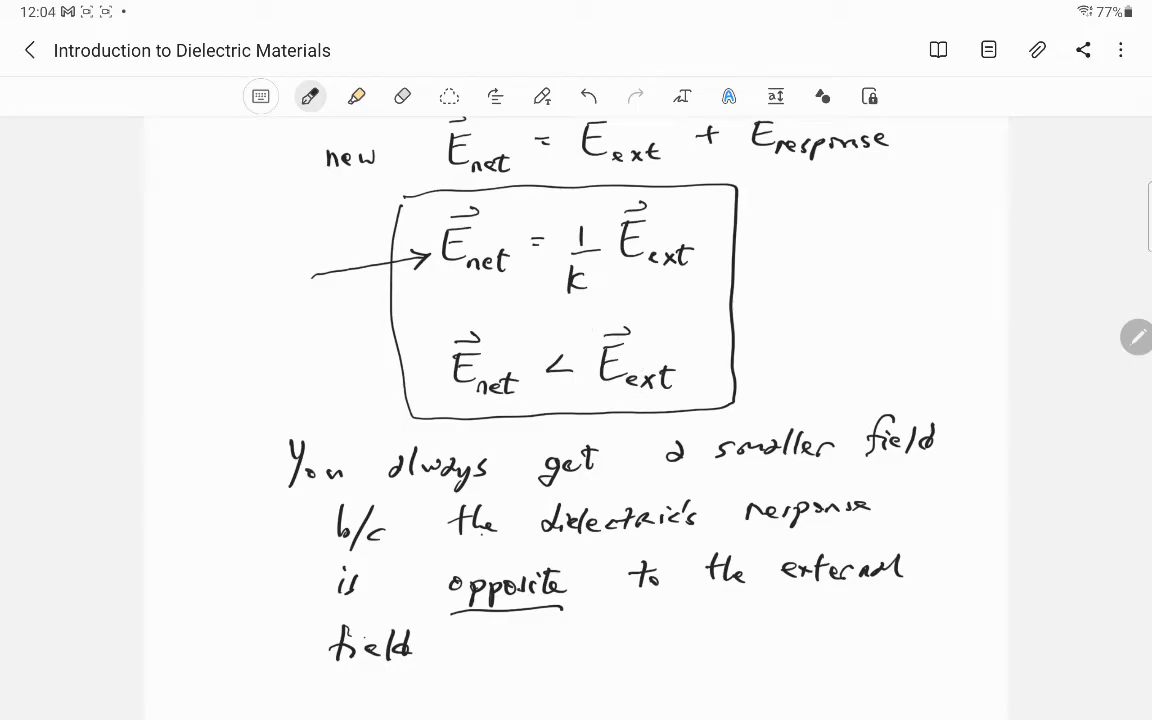
Handwrite 'If the field is reduced, then ΔV is also reduced!' below the previous sentence
{"action": "scroll", "scroll_direction": "down", "scroll_amount": 3}
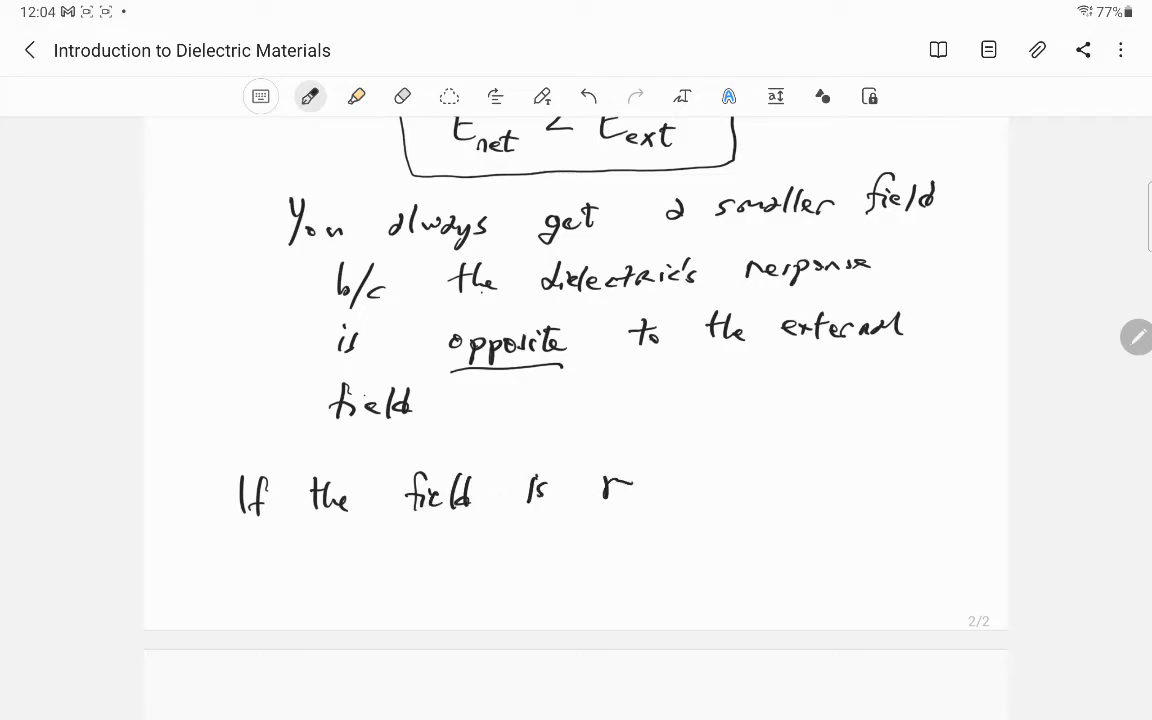
{"action": "left_click_drag", "start_coordinate": [604, 486], "coordinate": [704, 490]}
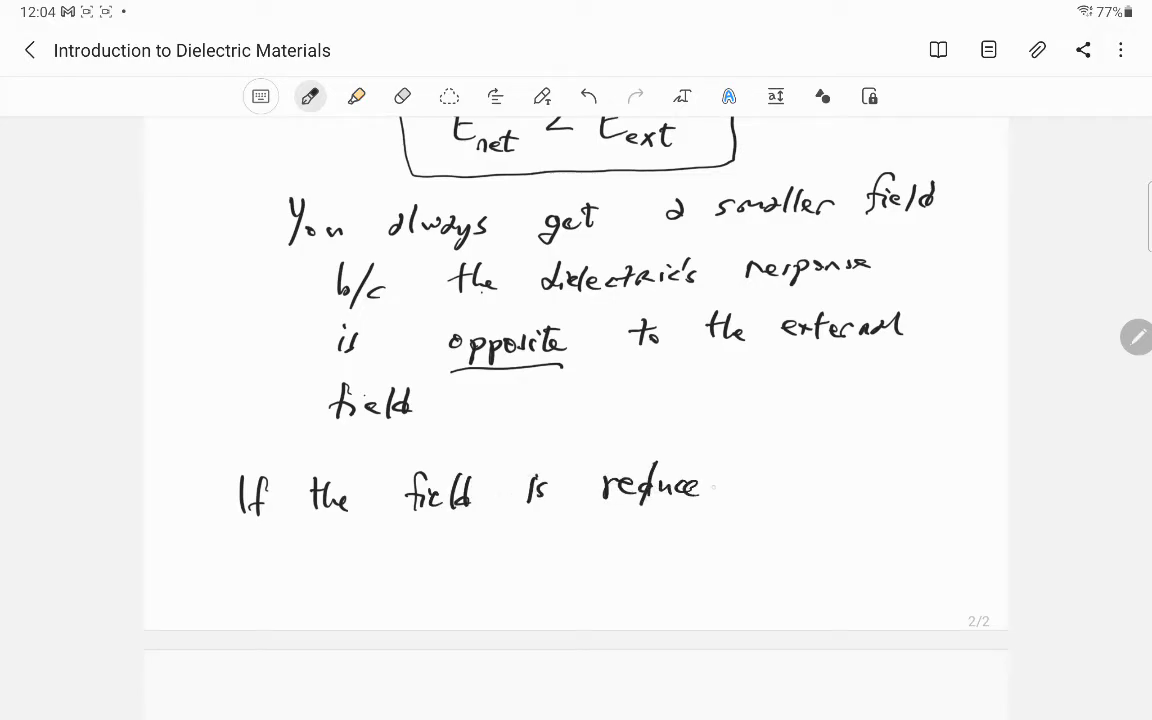
{"action": "left_click_drag", "start_coordinate": [704, 488], "coordinate": [810, 488]}
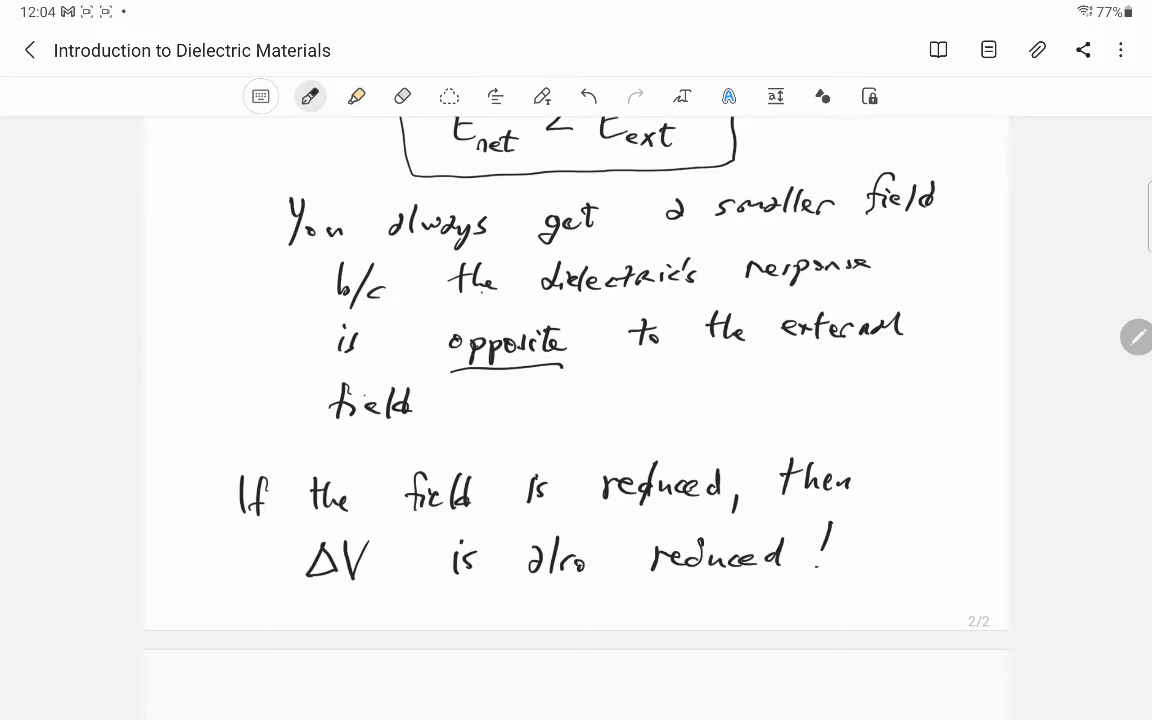
{"action": "scroll", "scroll_direction": "down", "scroll_amount": 3}
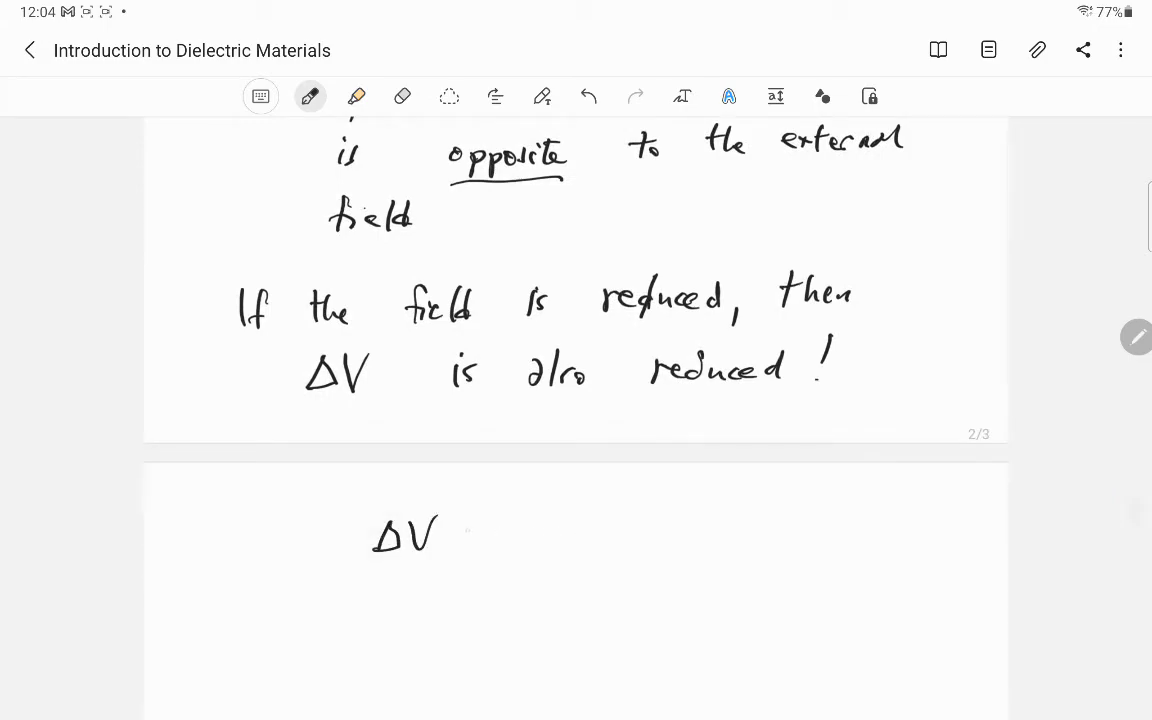
Write the relation ΔV ~ |E|·d and the integral expression ΔV = ∫−E·dx
{"action": "left_click_drag", "start_coordinate": [460, 530], "coordinate": [496, 530]}
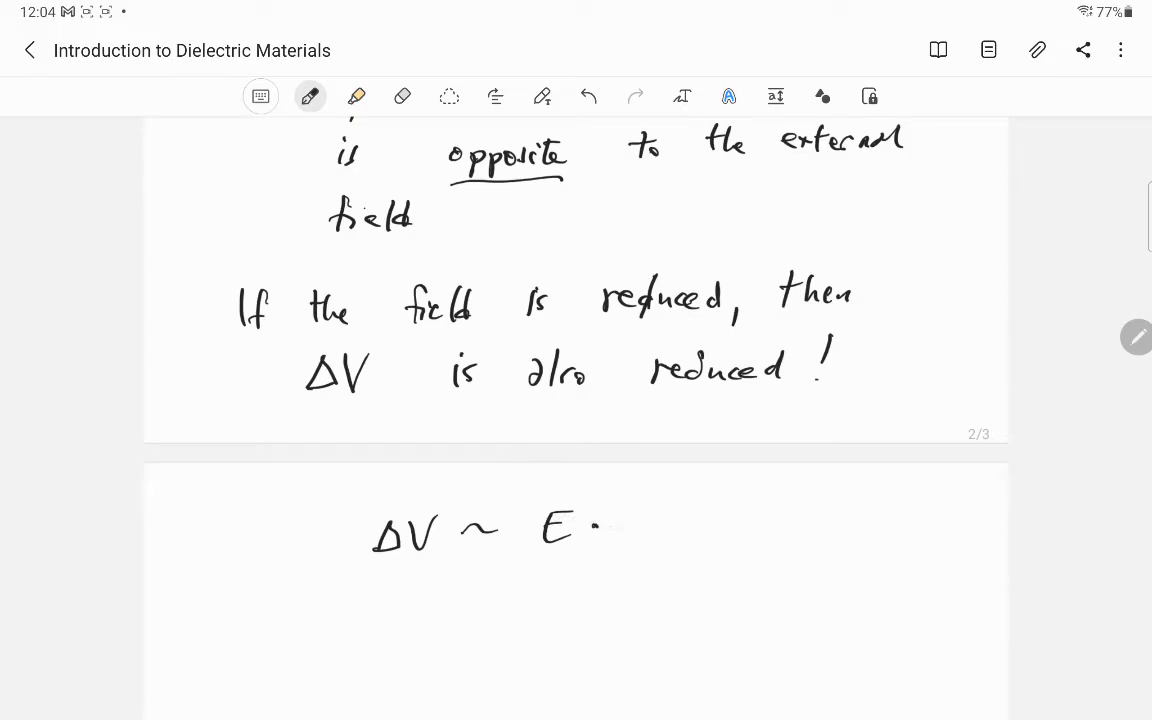
{"action": "left_click_drag", "start_coordinate": [616, 540], "coordinate": [644, 544]}
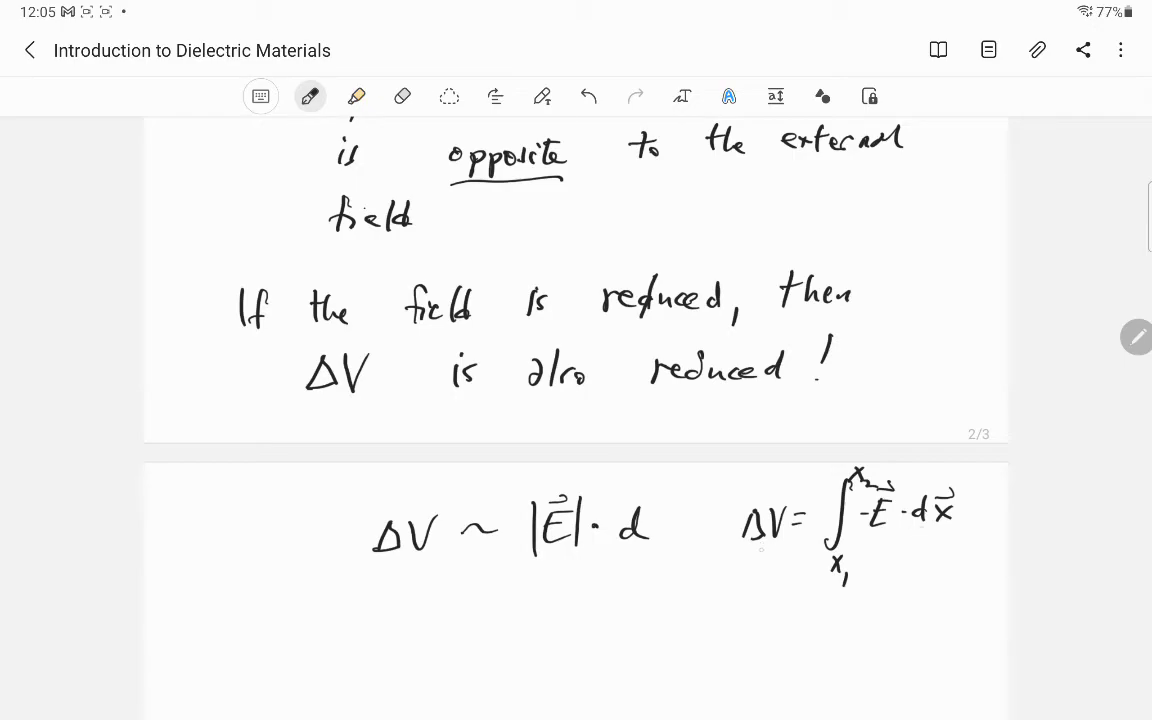
{"action": "left_click_drag", "start_coordinate": [210, 564], "coordinate": [232, 530]}
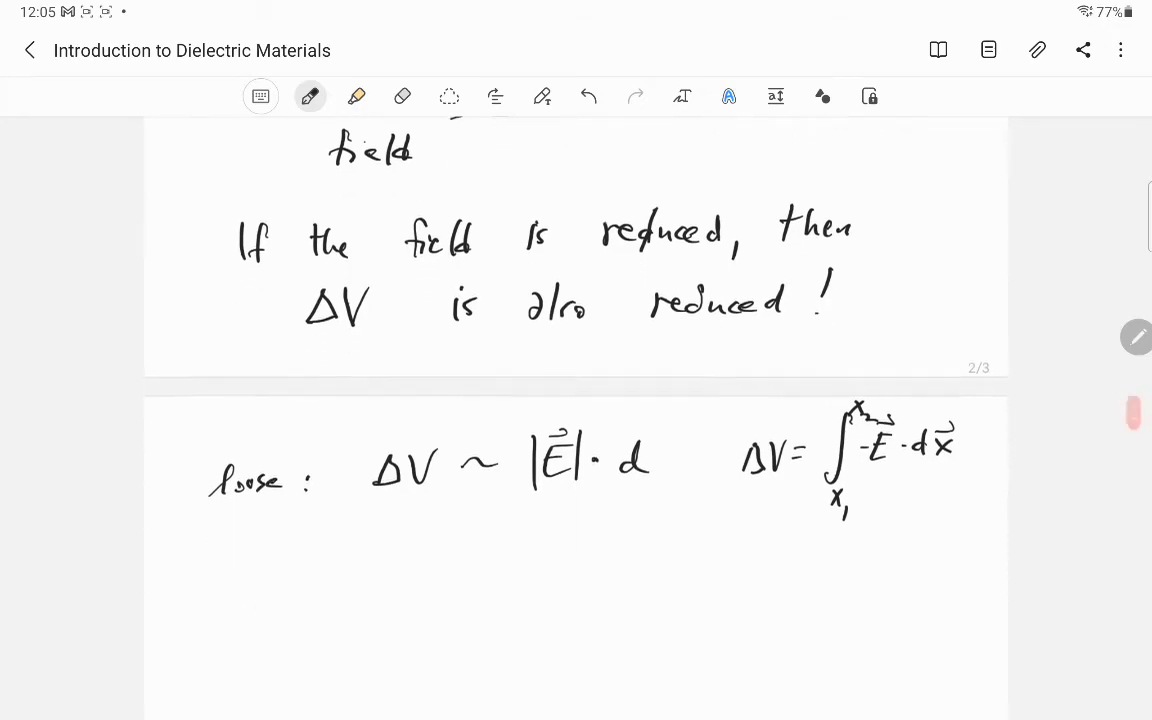
{"action": "scroll", "scroll_direction": "down", "scroll_amount": 3}
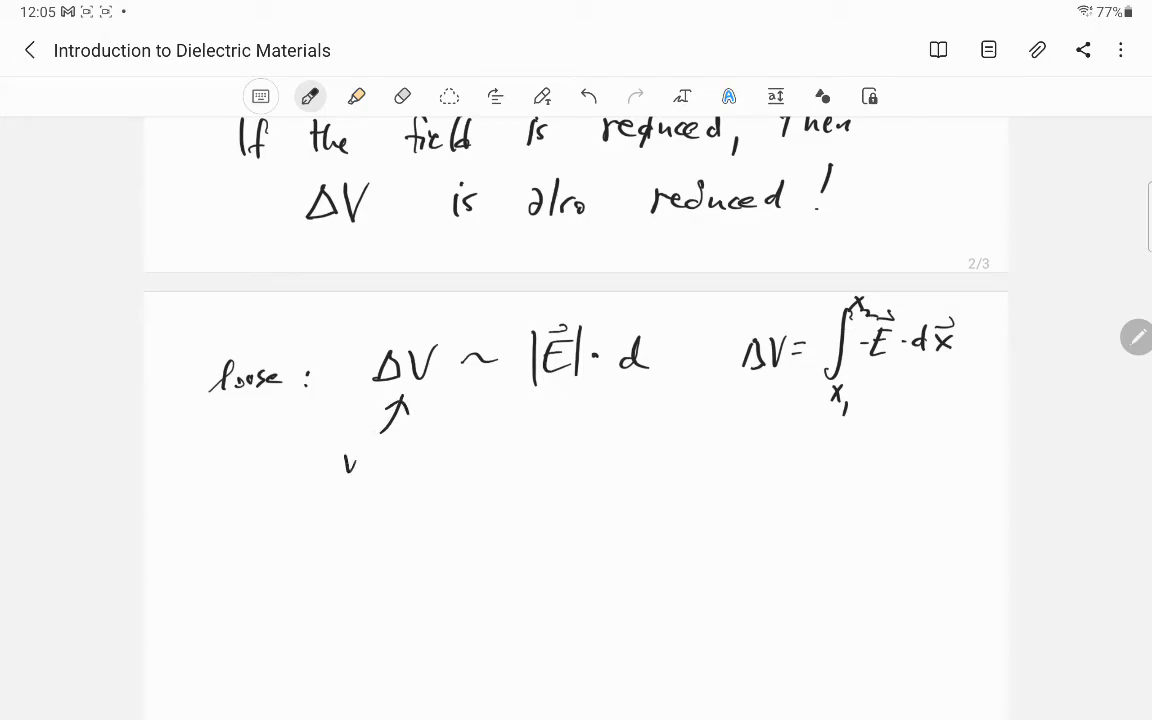
Label ΔV as Volts and d as mm, bracket |E| and circle its unit Volts/mm
{"action": "type", "text": "Volts"}
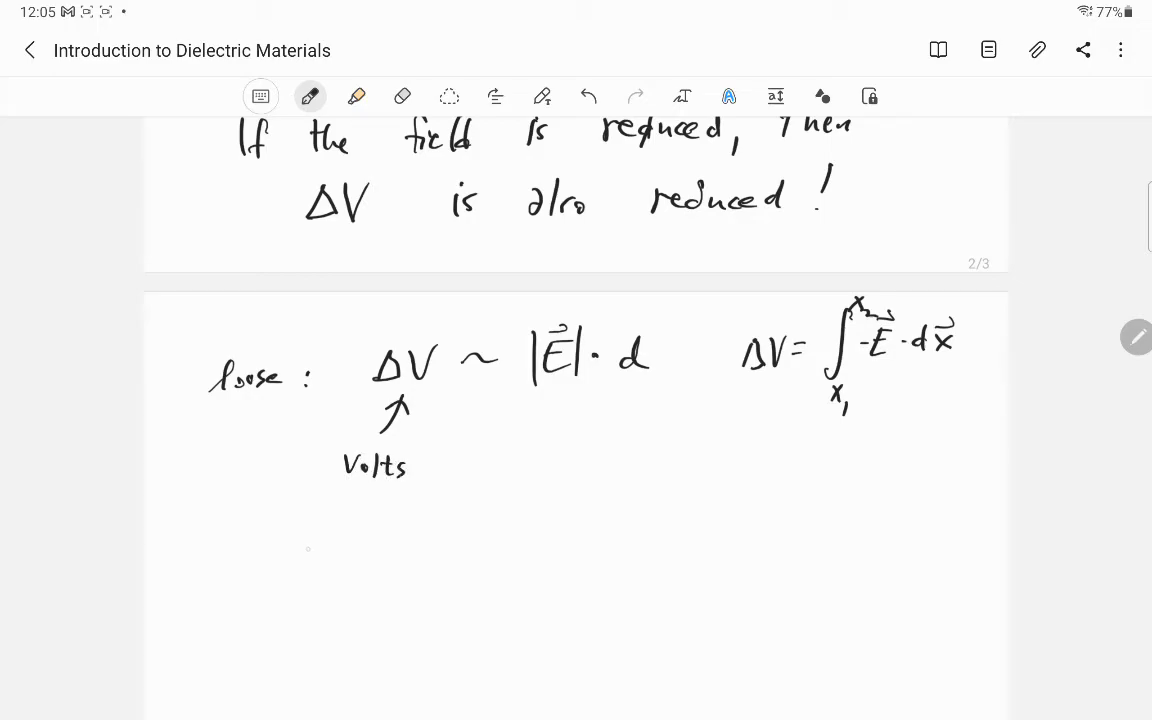
{"action": "left_click_drag", "start_coordinate": [640, 420], "coordinate": [630, 390]}
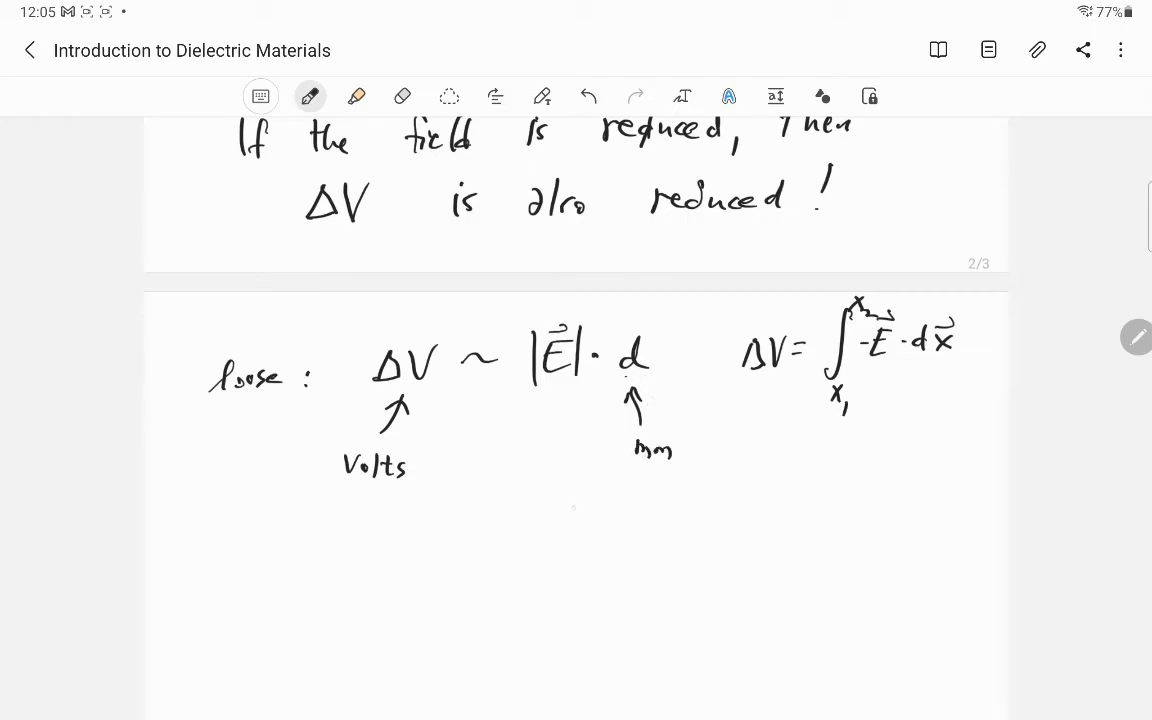
{"action": "left_click_drag", "start_coordinate": [520, 390], "coordinate": [580, 404]}
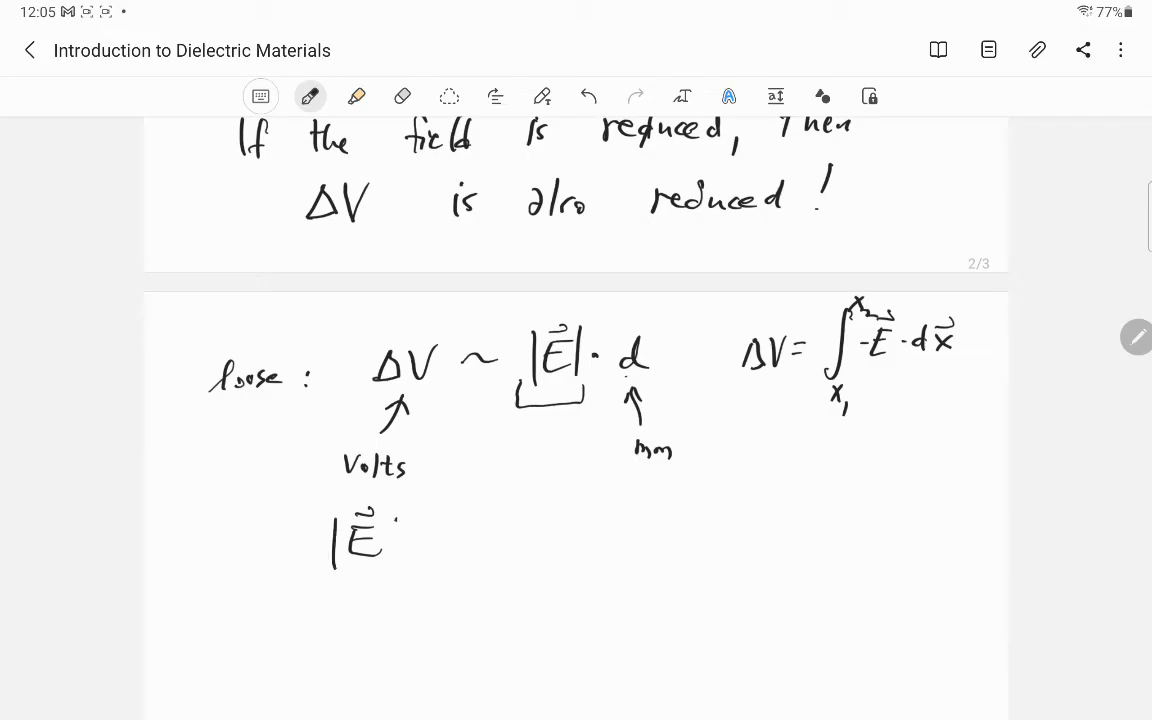
{"action": "type", "text": "Volts"}
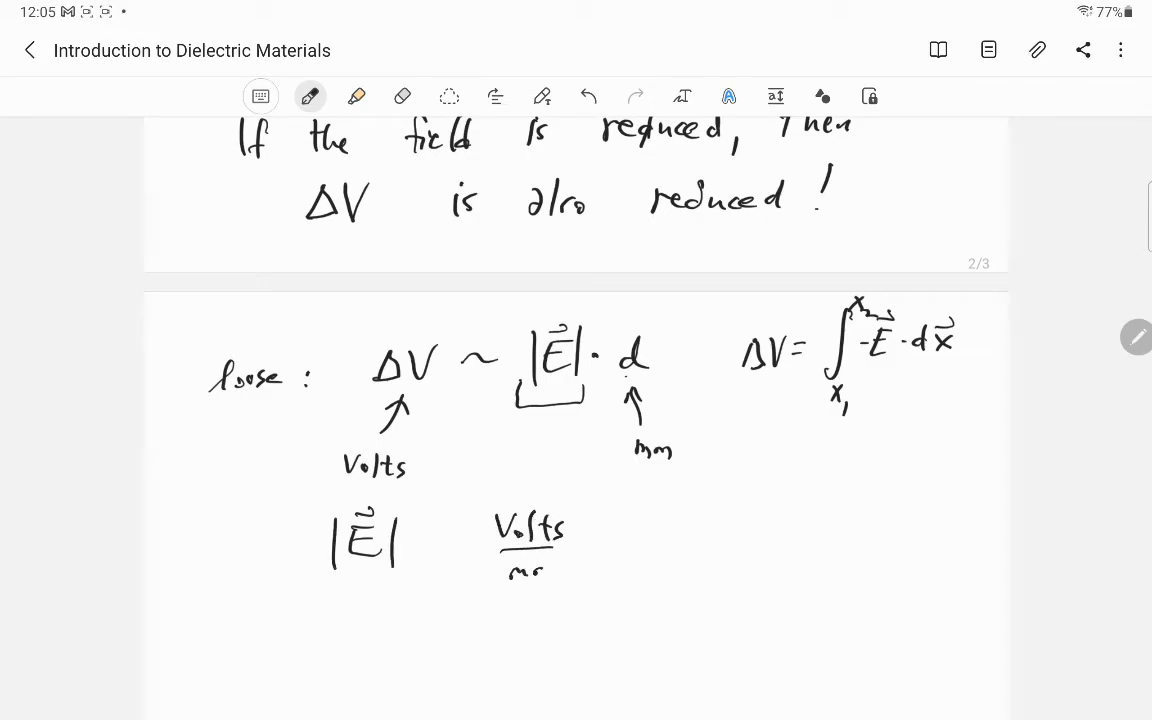
{"action": "left_click_drag", "start_coordinate": [490, 500], "coordinate": [560, 580]}
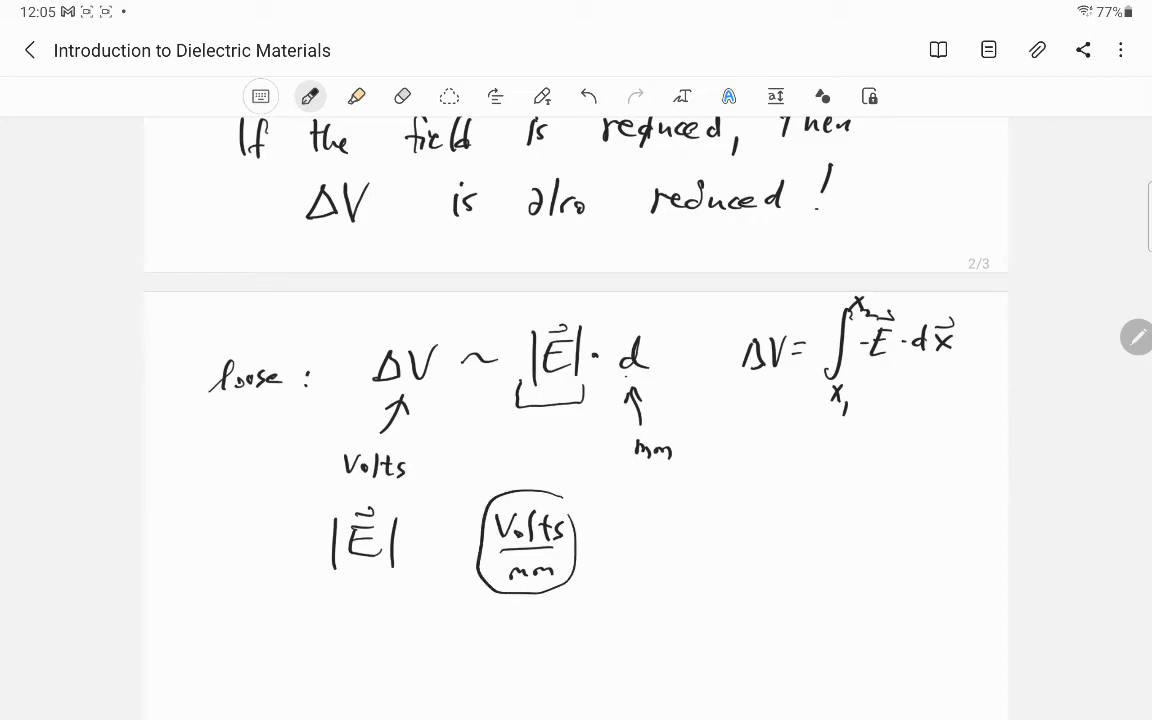
{"action": "left_click_drag", "start_coordinate": [332, 588], "coordinate": [382, 588]}
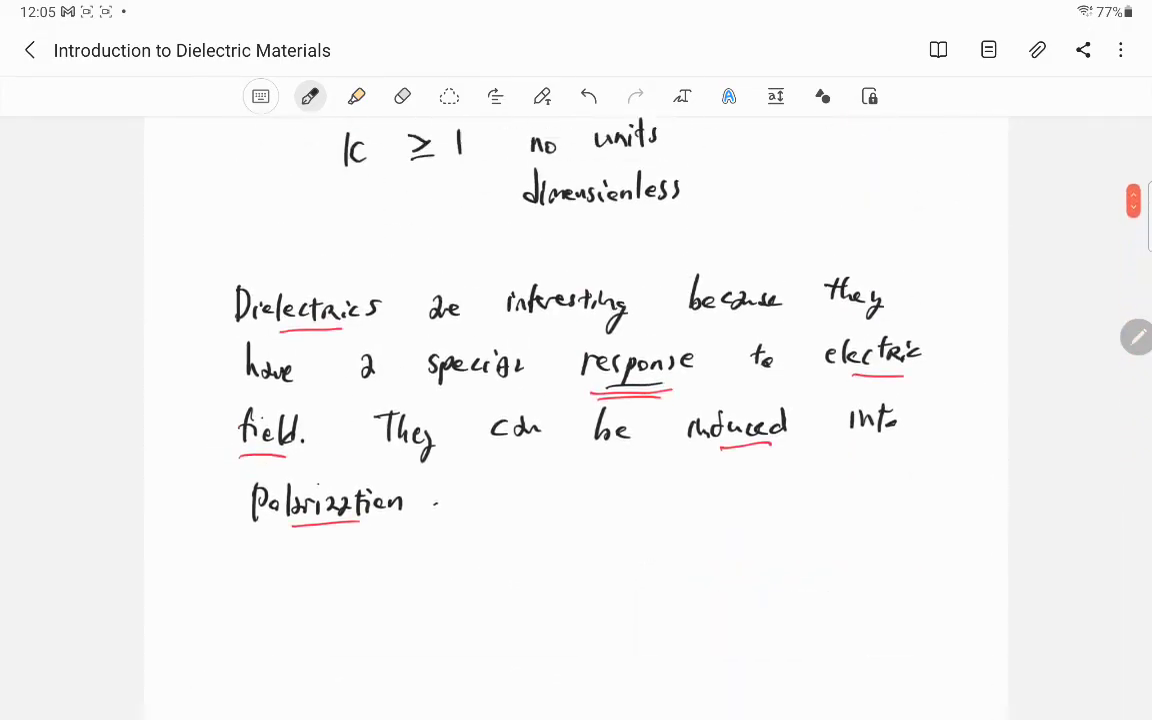
Handwrite 'Dielectric Breakdown' in teal beside the κ ≥ 1 row of the materials table
{"action": "scroll", "scroll_direction": "down", "scroll_amount": 3}
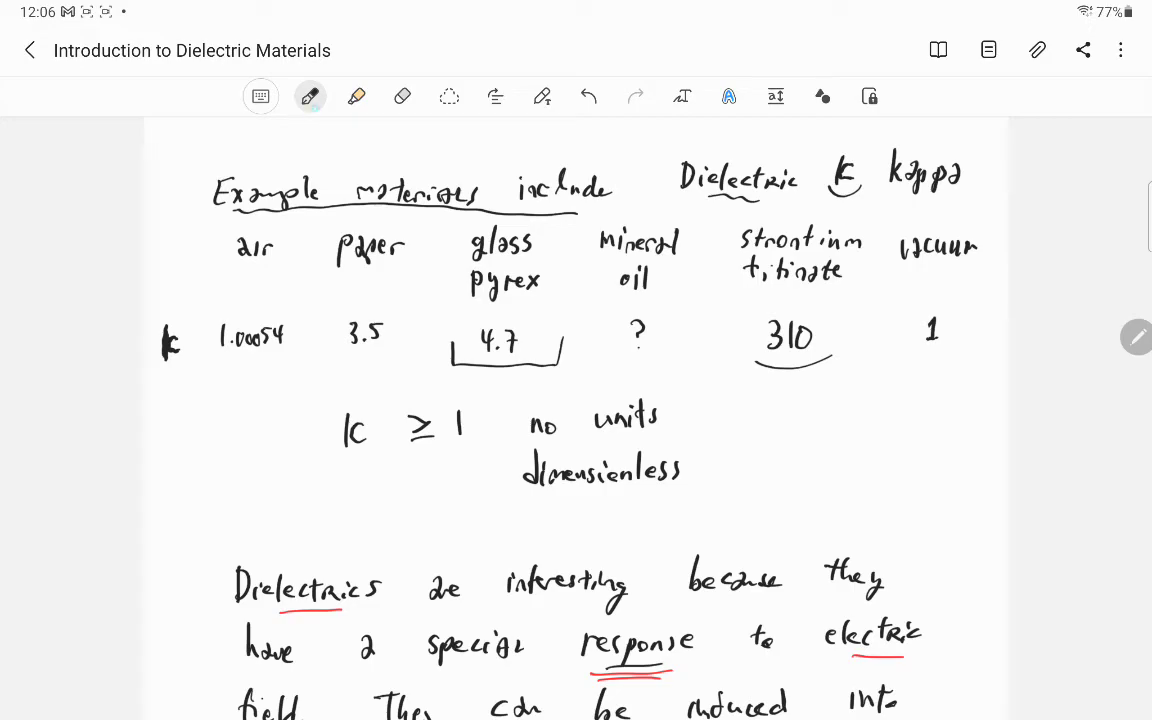
{"action": "left_click", "coordinate": [310, 96]}
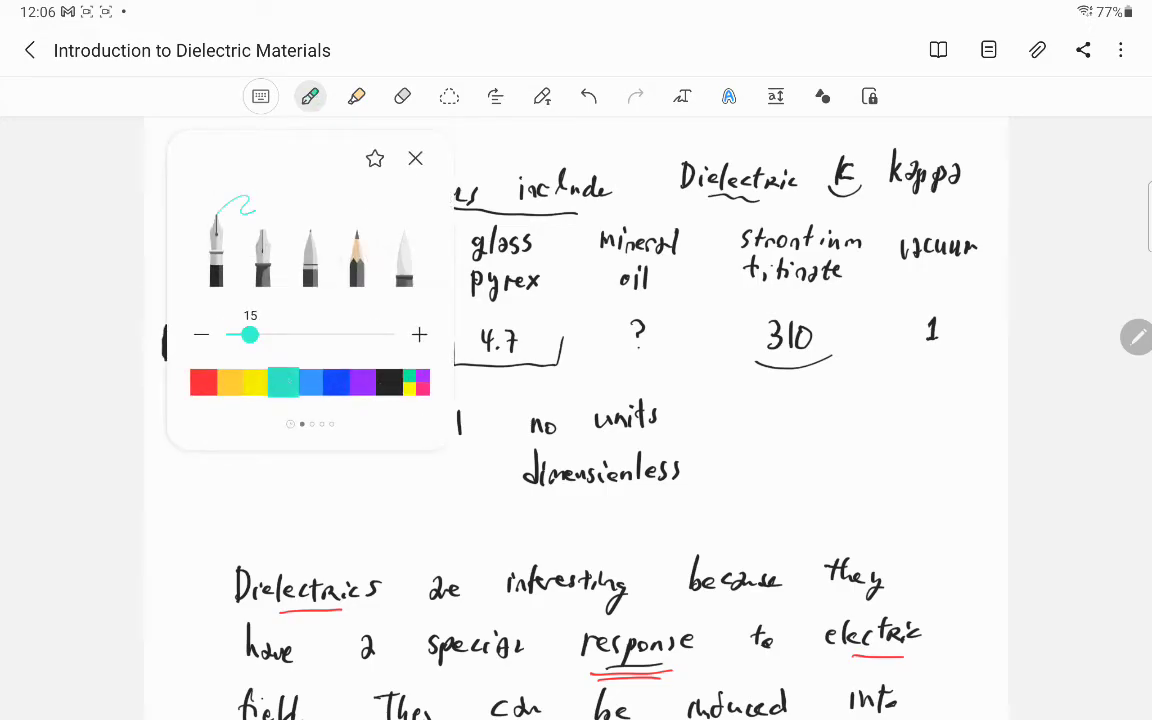
{"action": "left_click", "coordinate": [416, 158]}
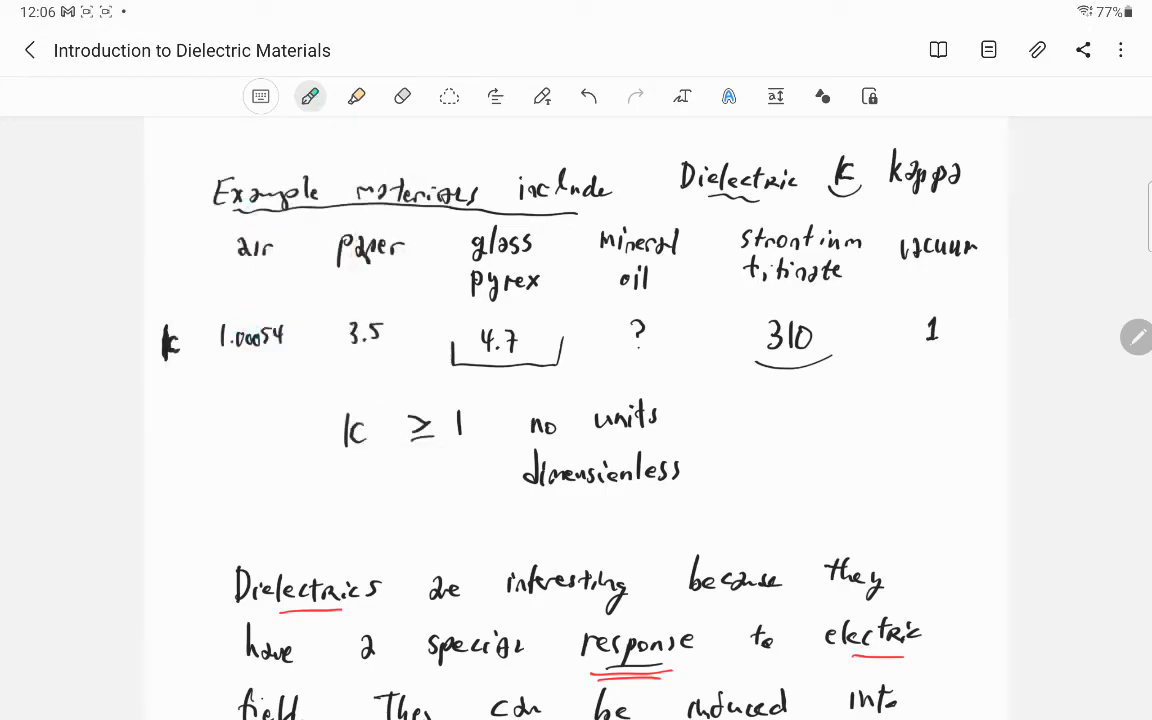
{"action": "left_click_drag", "start_coordinate": [210, 450], "coordinate": [236, 424]}
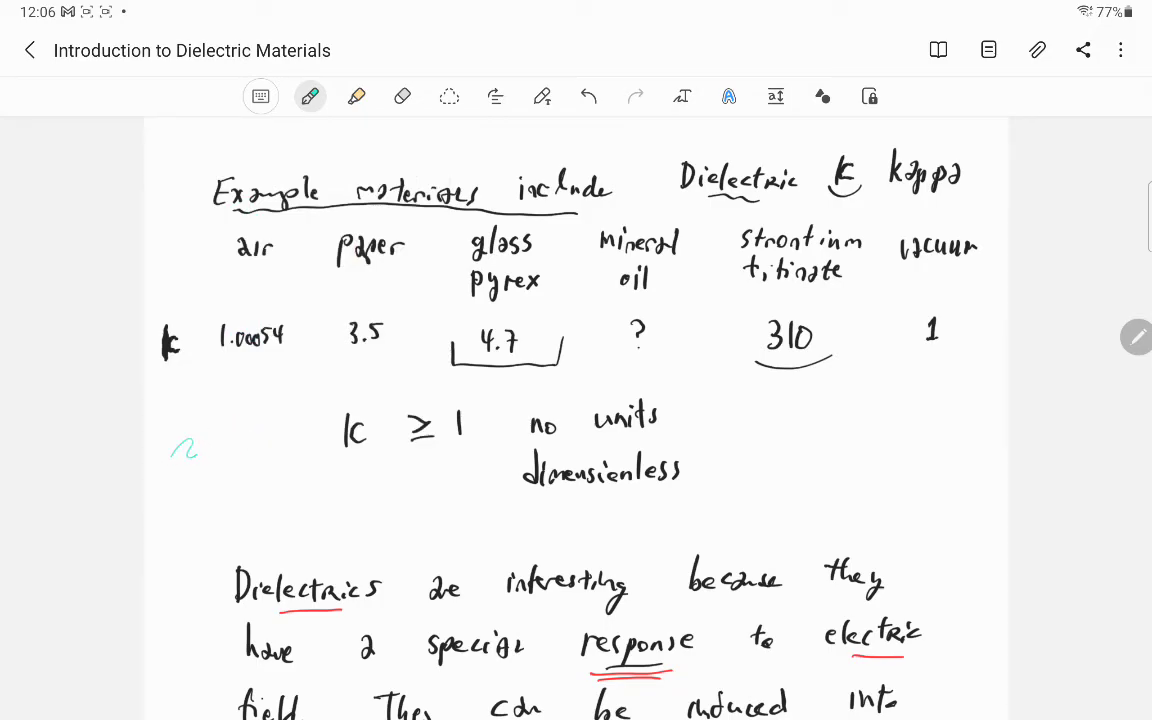
{"action": "left_click_drag", "start_coordinate": [164, 444], "coordinate": [204, 470]}
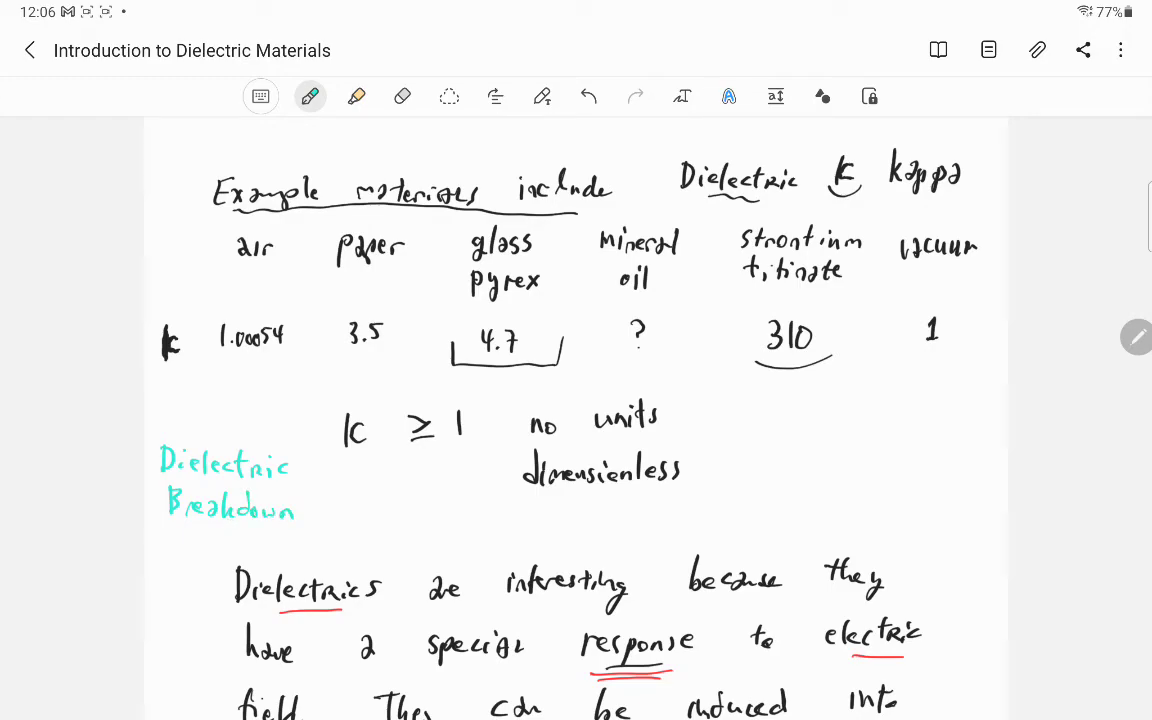
{"action": "scroll", "scroll_direction": "down", "scroll_amount": 3}
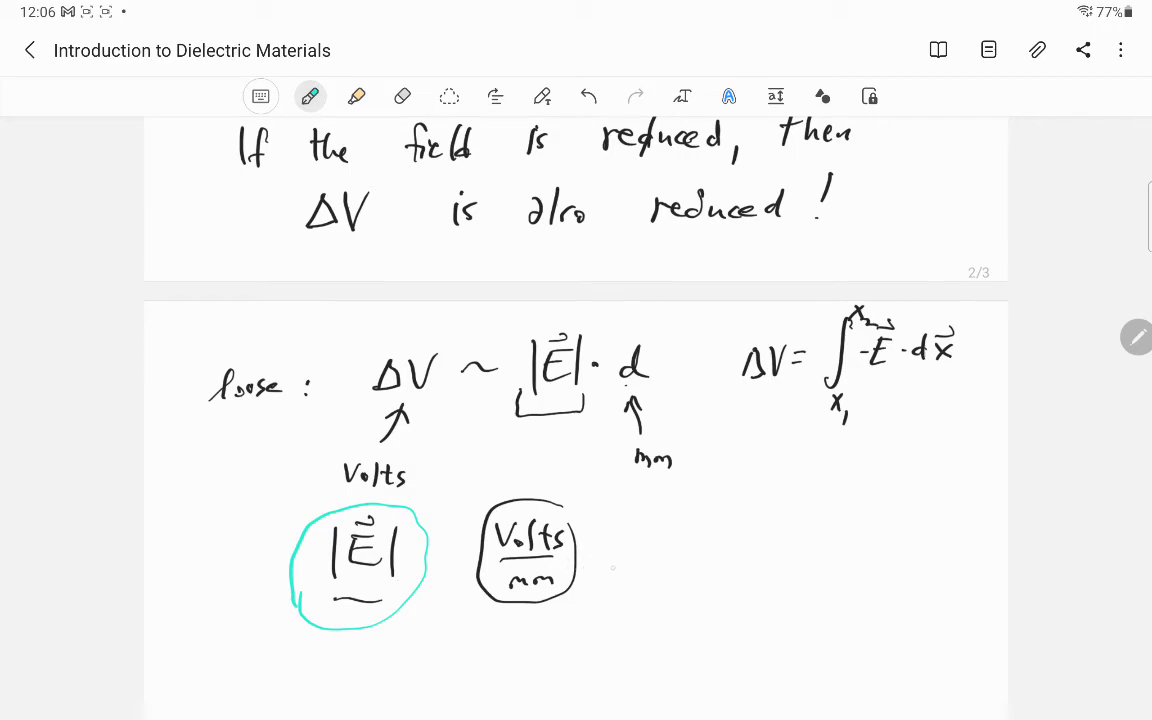
Add a teal arrow at Volts/mm, then draw black horizontal field lines with arrowheads
{"action": "left_click_drag", "start_coordinate": [636, 556], "coordinate": [564, 562]}
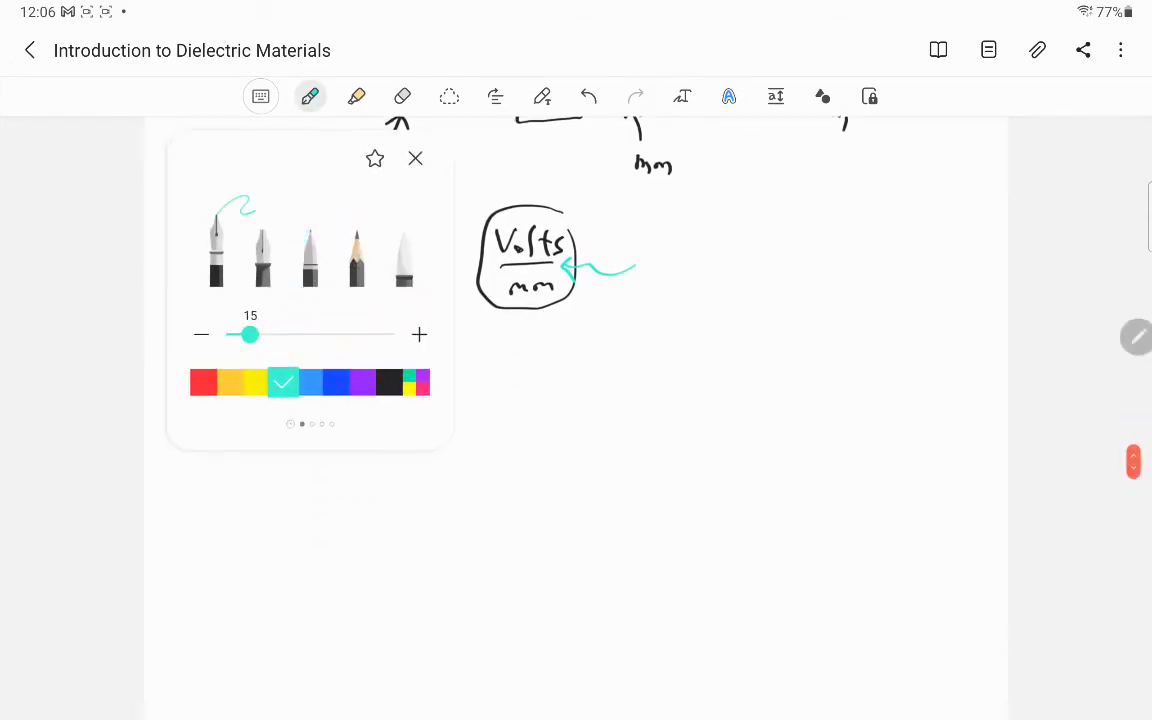
{"action": "left_click", "coordinate": [388, 382]}
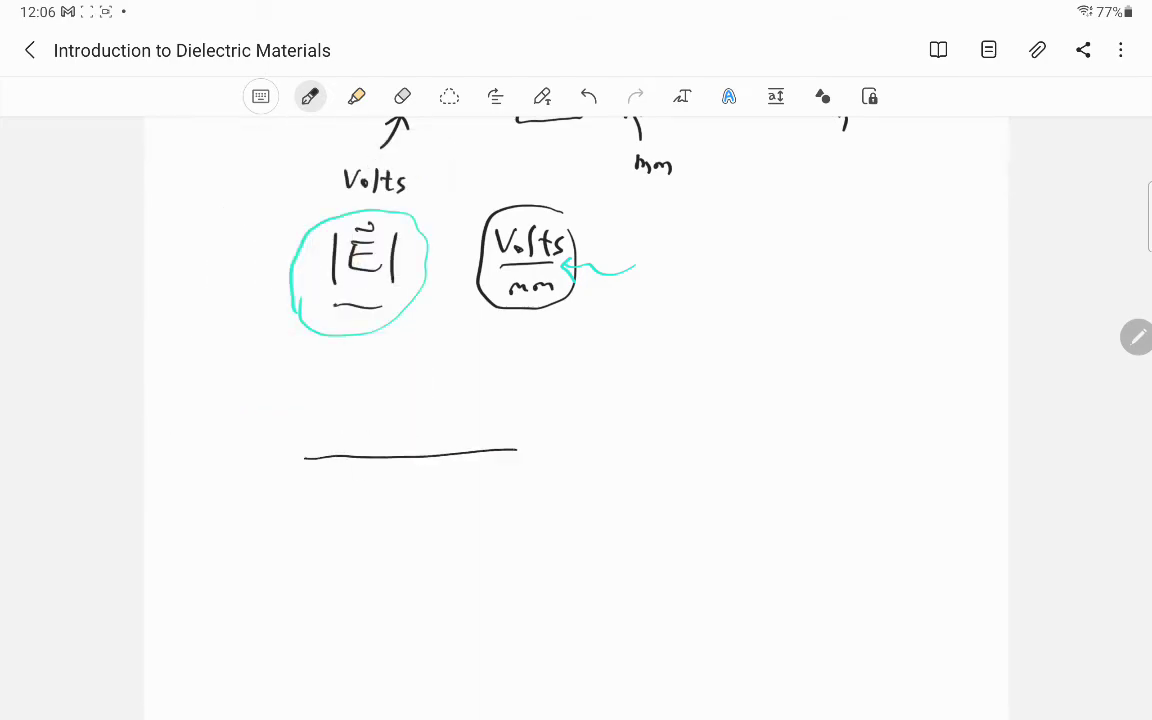
{"action": "left_click_drag", "start_coordinate": [312, 520], "coordinate": [524, 516]}
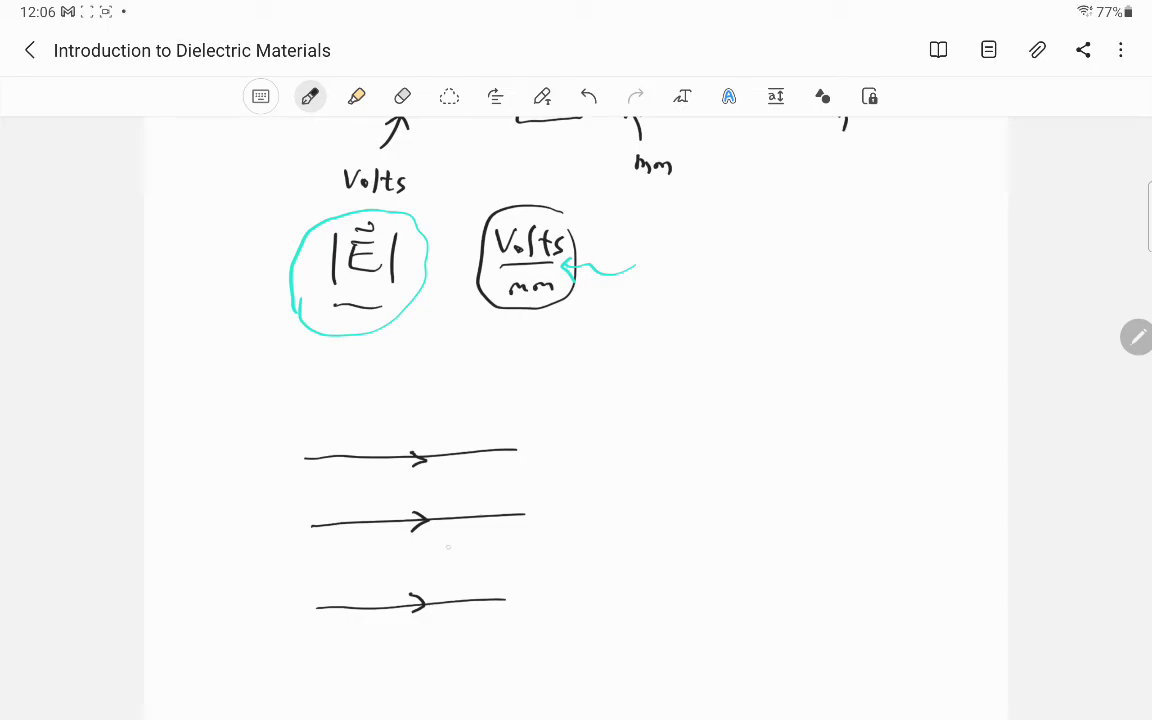
Draw a chain of polarized −/+ atoms between the field lines
{"action": "left_click_drag", "start_coordinate": [410, 556], "coordinate": [464, 560]}
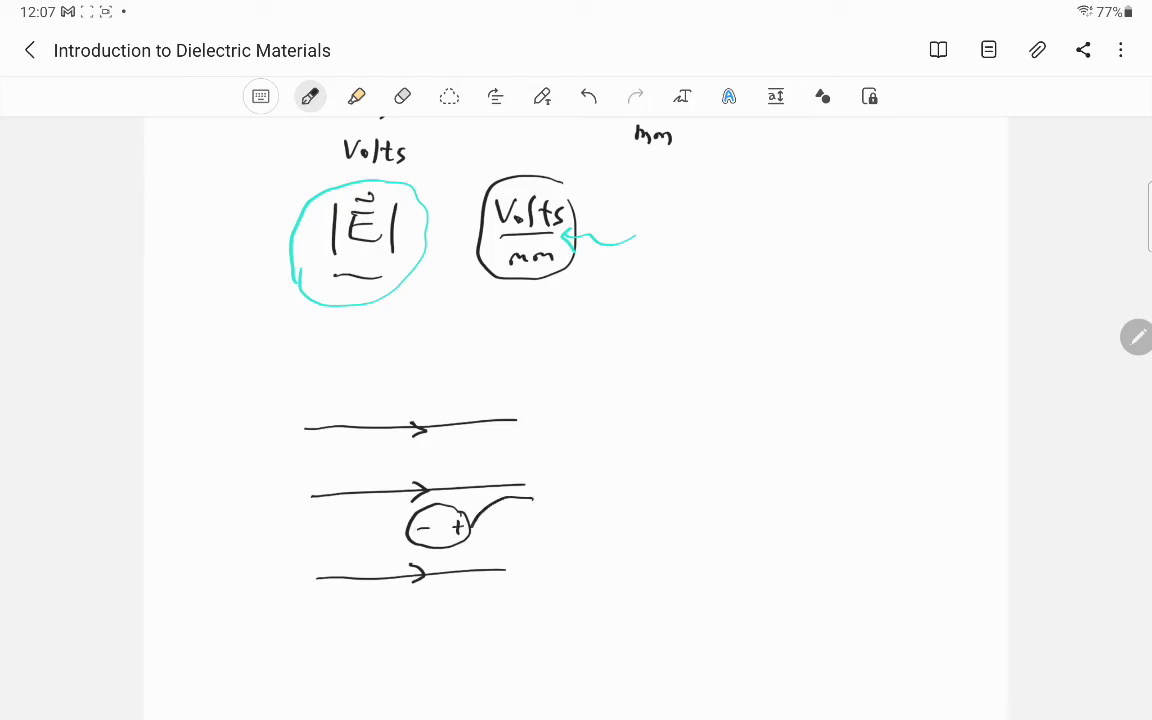
{"action": "left_click_drag", "start_coordinate": [476, 520], "coordinate": [544, 524]}
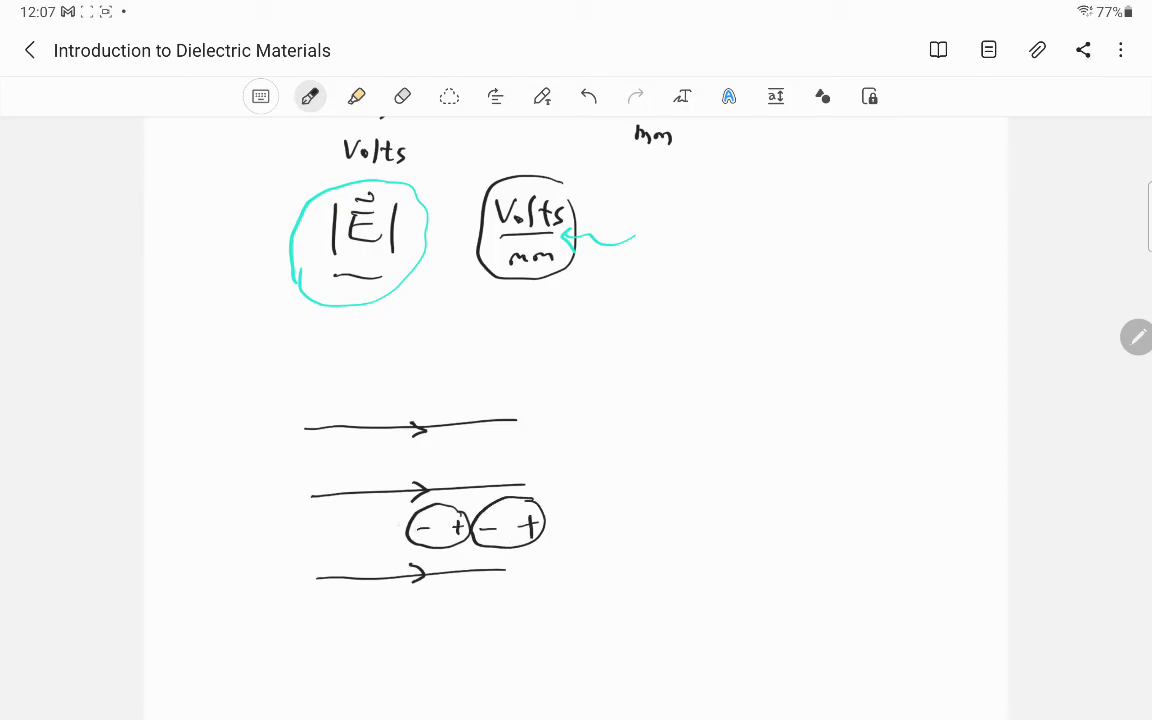
{"action": "left_click_drag", "start_coordinate": [344, 530], "coordinate": [400, 524]}
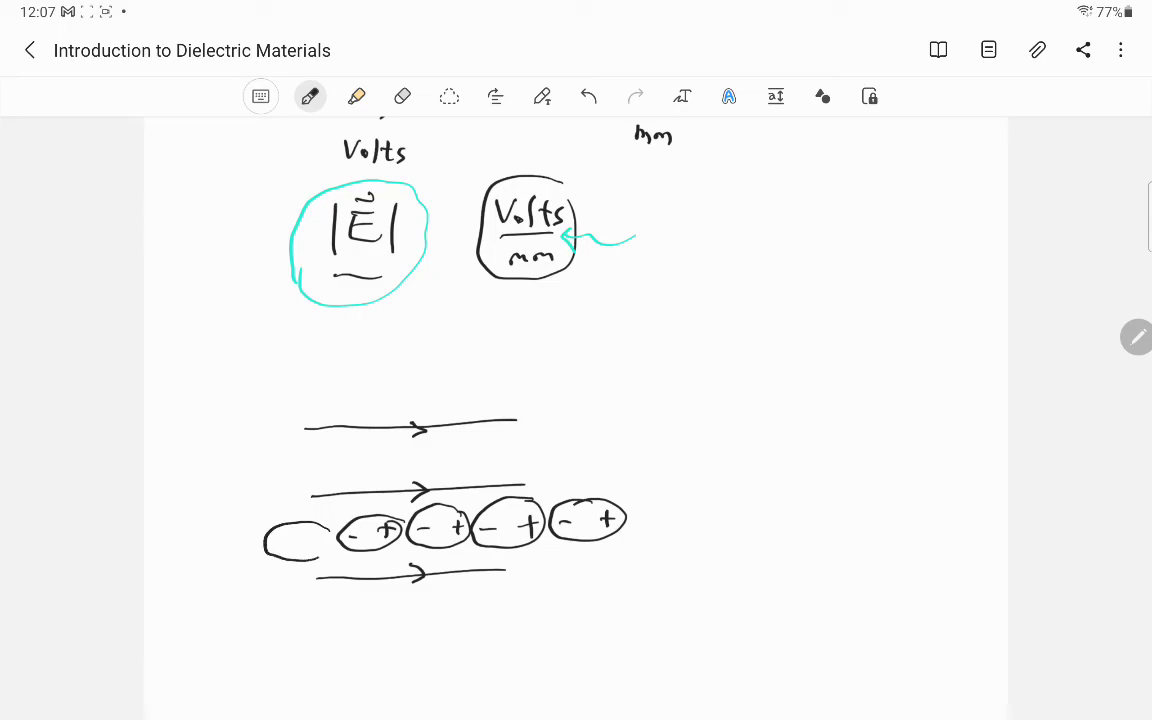
{"action": "left_click_drag", "start_coordinate": [300, 540], "coordinate": [336, 540]}
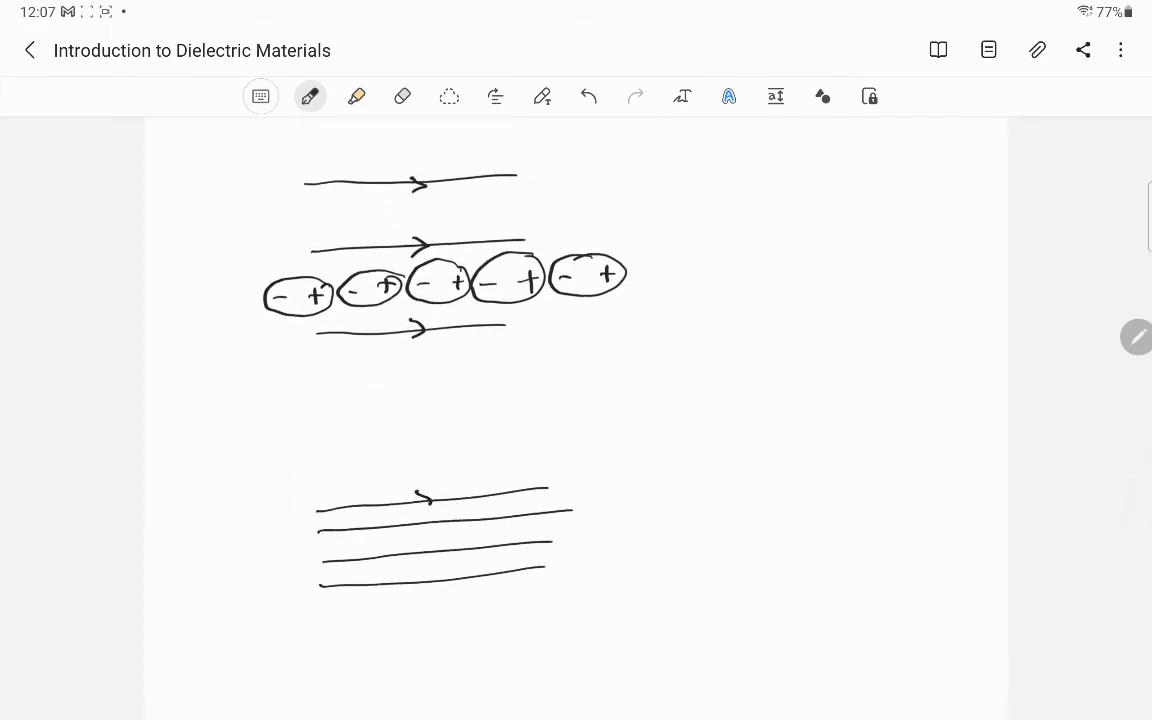
Draw a stretched −/+ atom between arrowed lines and a dense bundle of field lines for high Volt/mm
{"action": "left_click_drag", "start_coordinate": [420, 504], "coordinate": [430, 580]}
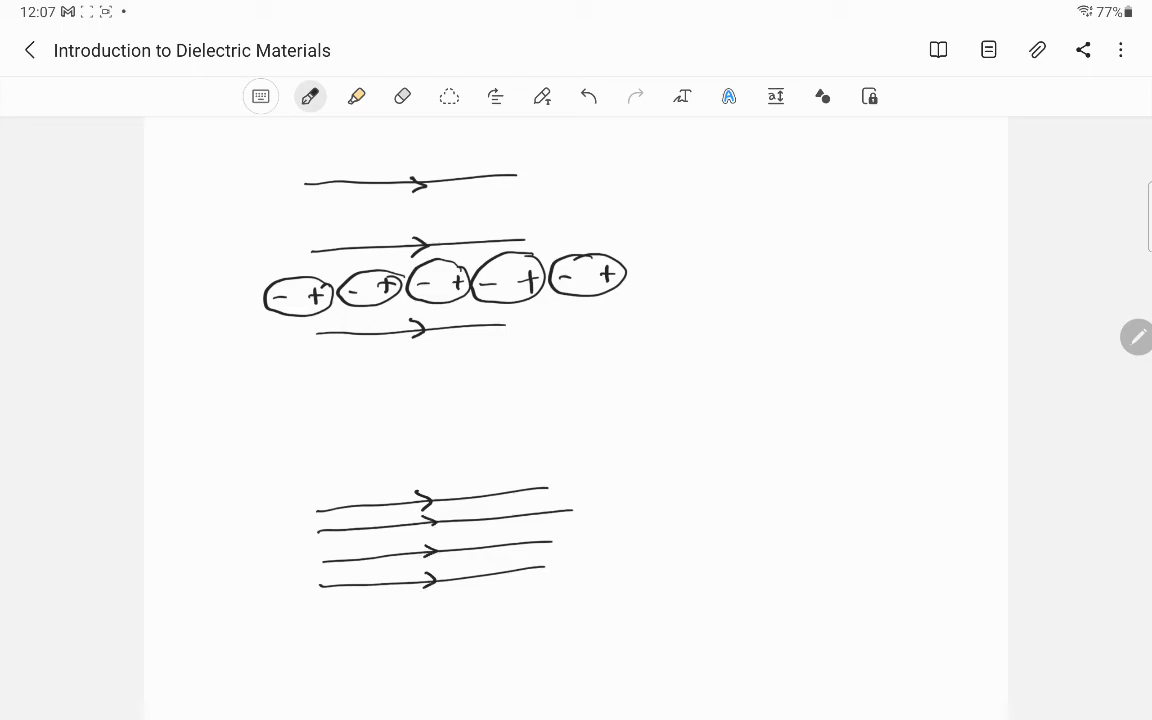
{"action": "left_click_drag", "start_coordinate": [344, 550], "coordinate": [490, 536]}
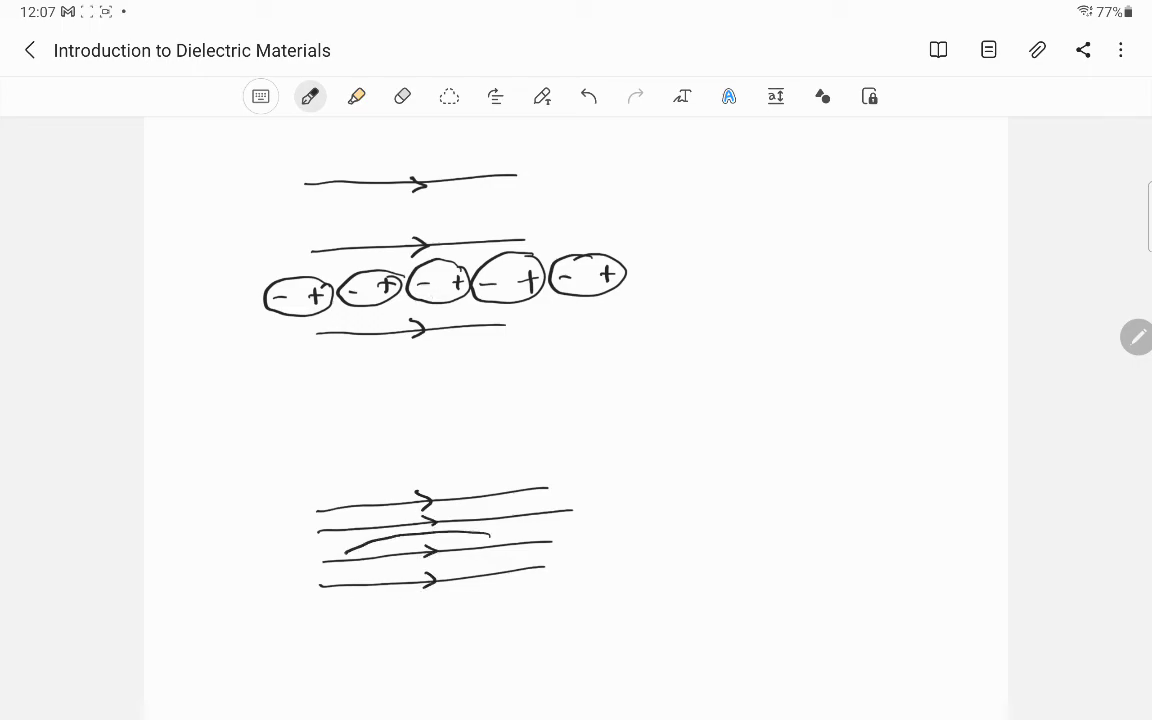
{"action": "left_click_drag", "start_coordinate": [330, 556], "coordinate": [500, 548]}
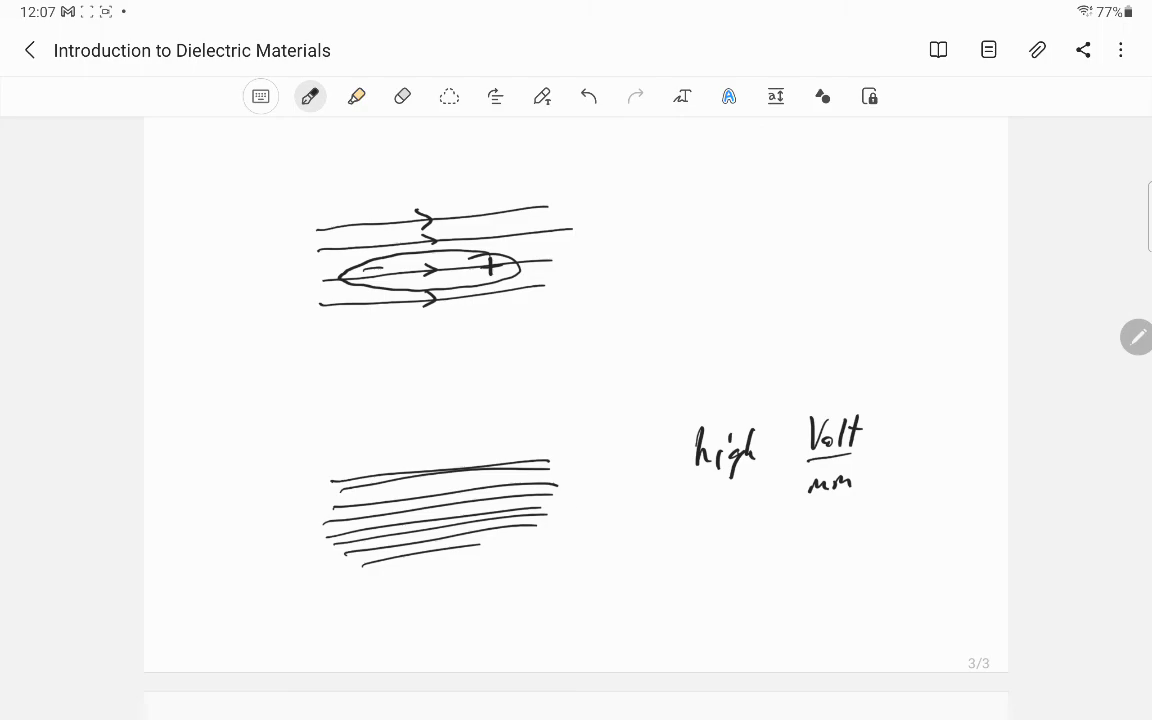
{"action": "left_click", "coordinate": [310, 96]}
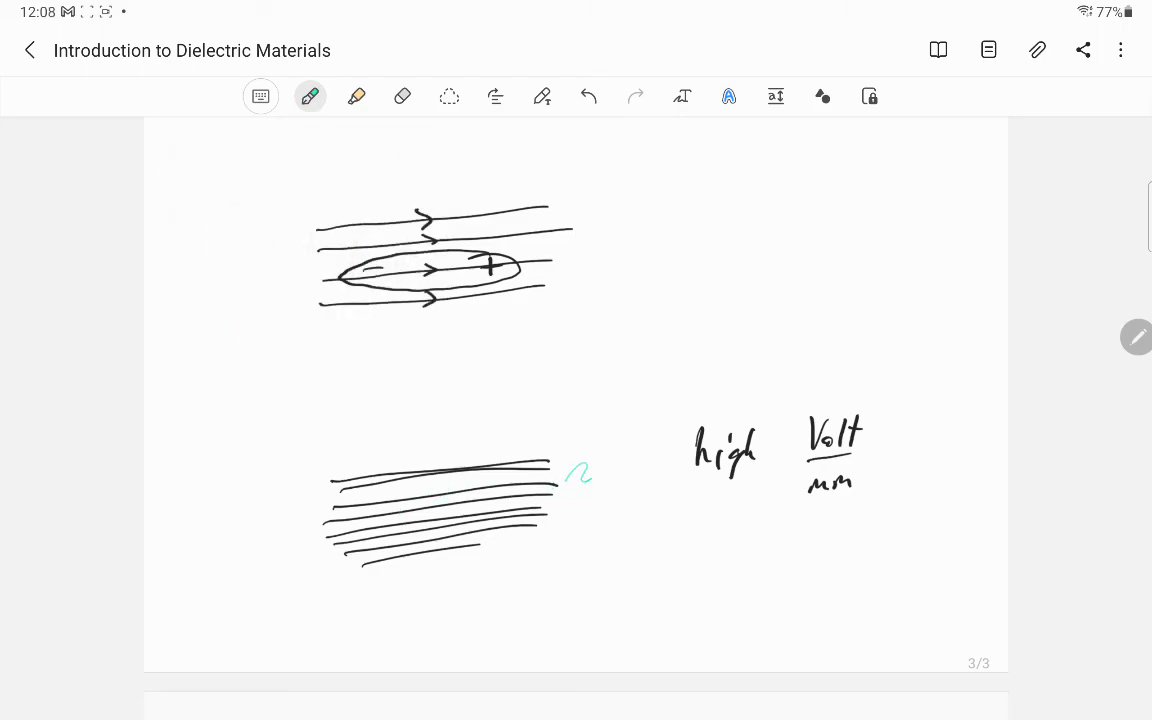
Draw a teal atom torn apart across the dense lines, circle 'high Volt/mm', write 'AIR' with a lightning bolt
{"action": "left_click_drag", "start_coordinate": [580, 470], "coordinate": [270, 516]}
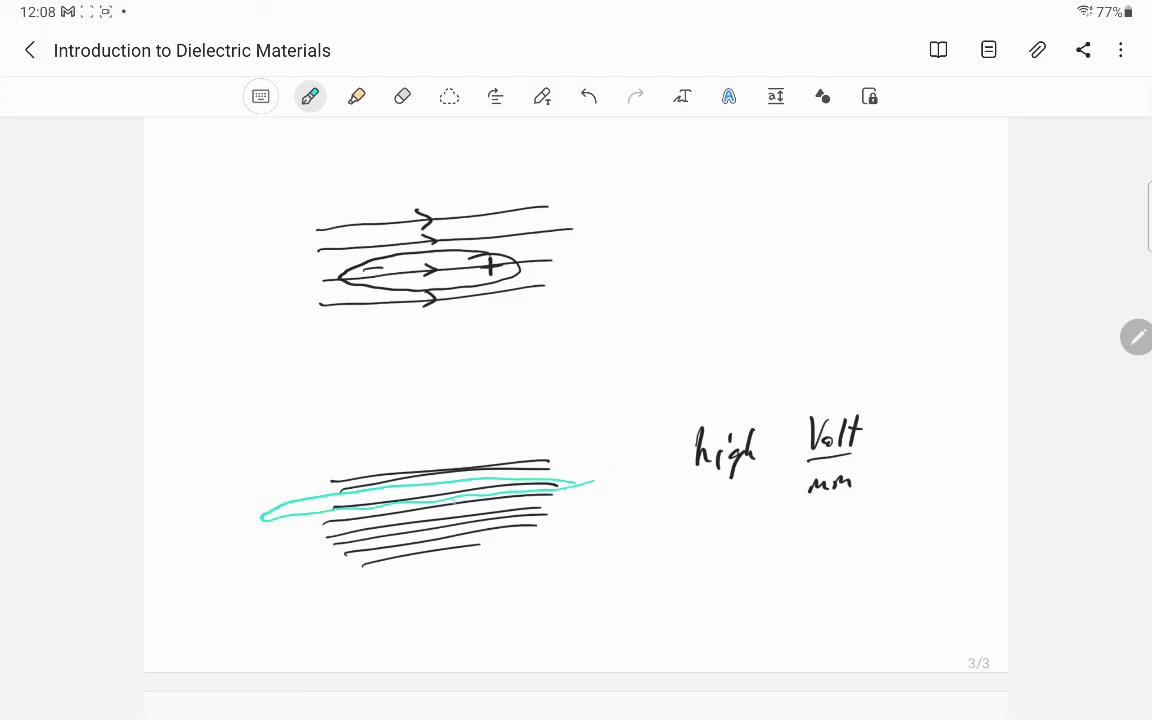
{"action": "left_click_drag", "start_coordinate": [570, 464], "coordinate": [570, 496]}
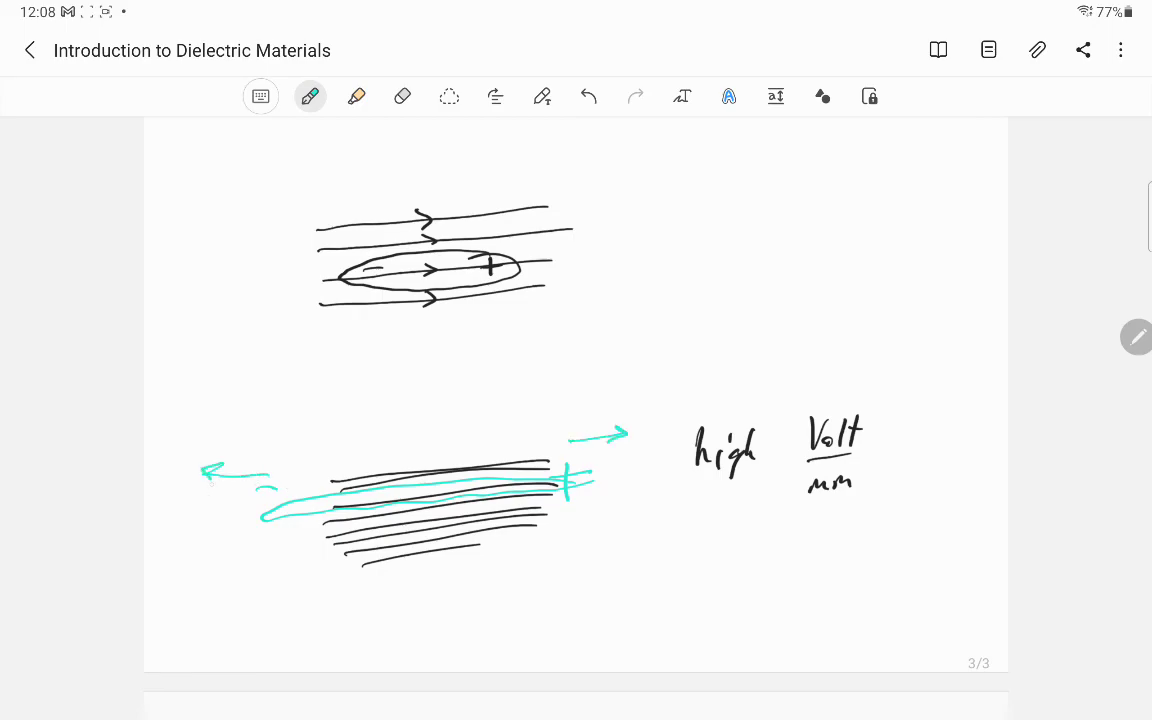
{"action": "left_click_drag", "start_coordinate": [420, 600], "coordinate": [476, 616]}
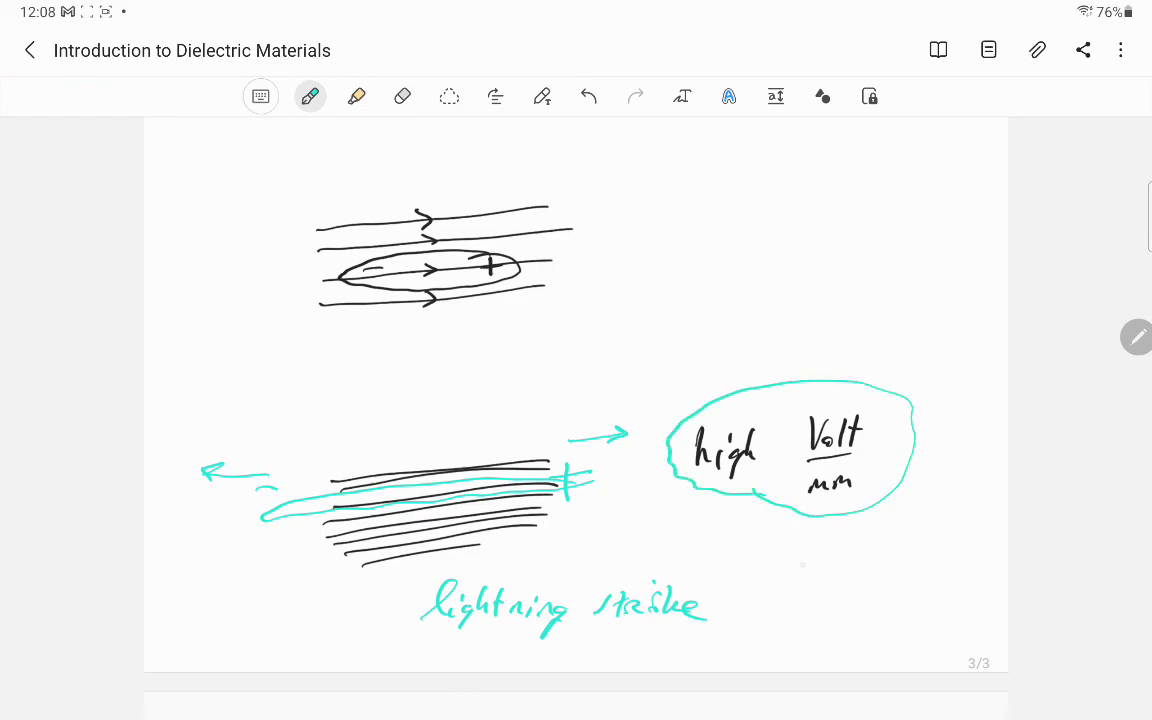
{"action": "type", "text": "AIR"}
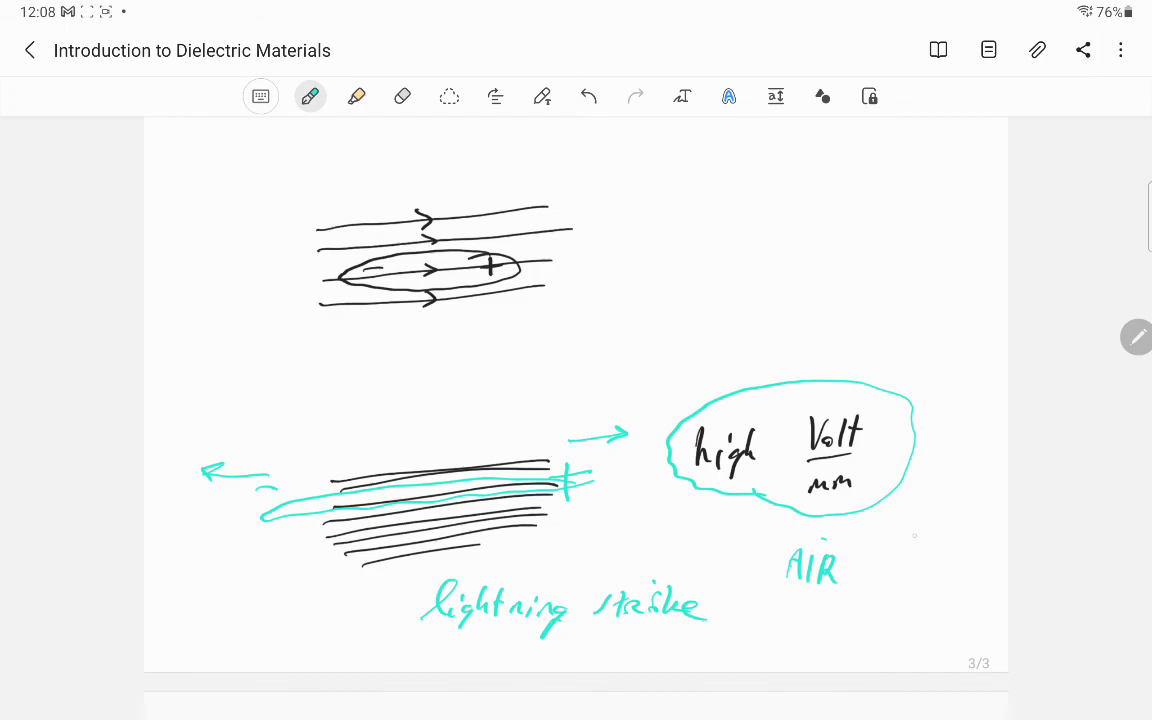
{"action": "left_click_drag", "start_coordinate": [910, 520], "coordinate": [924, 576]}
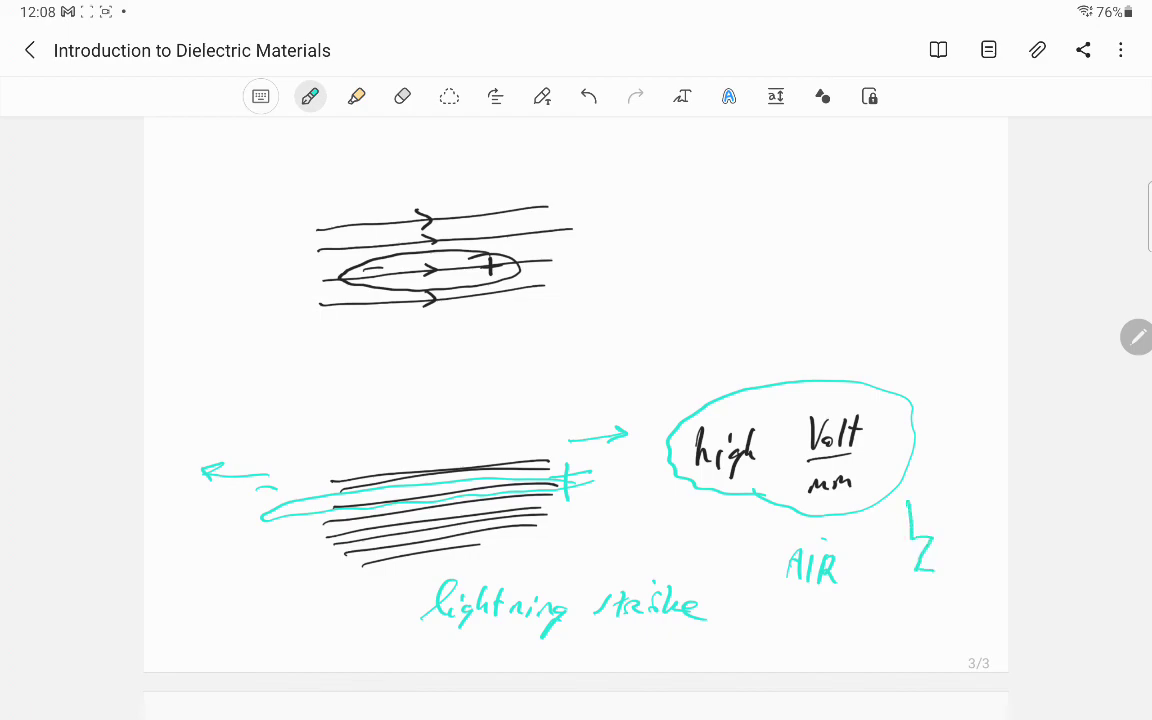